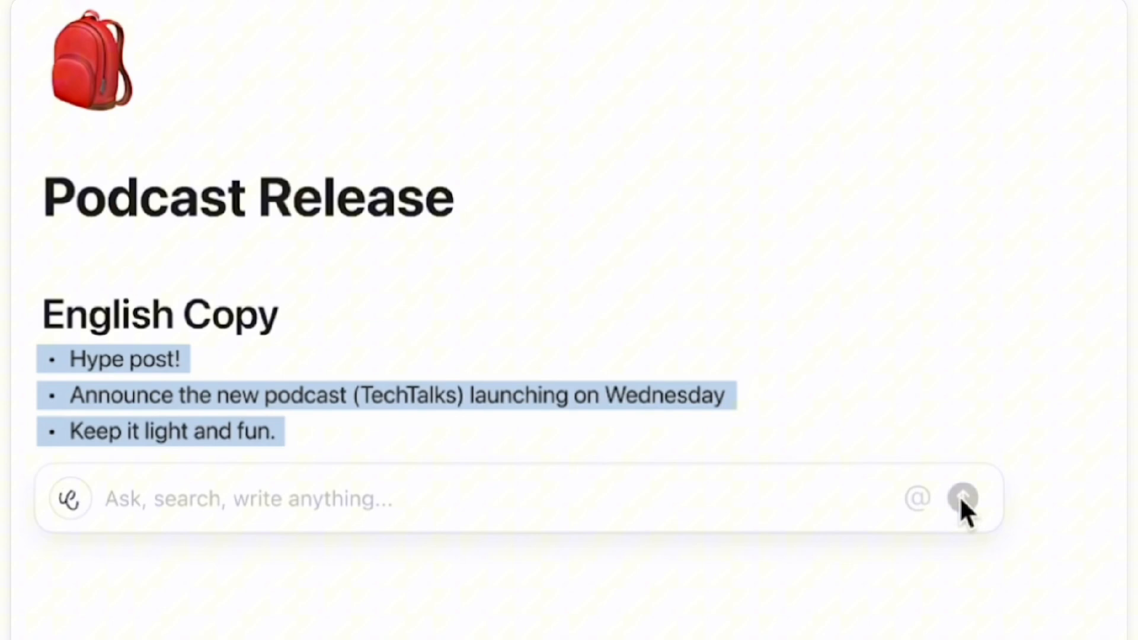
left_click(964, 498)
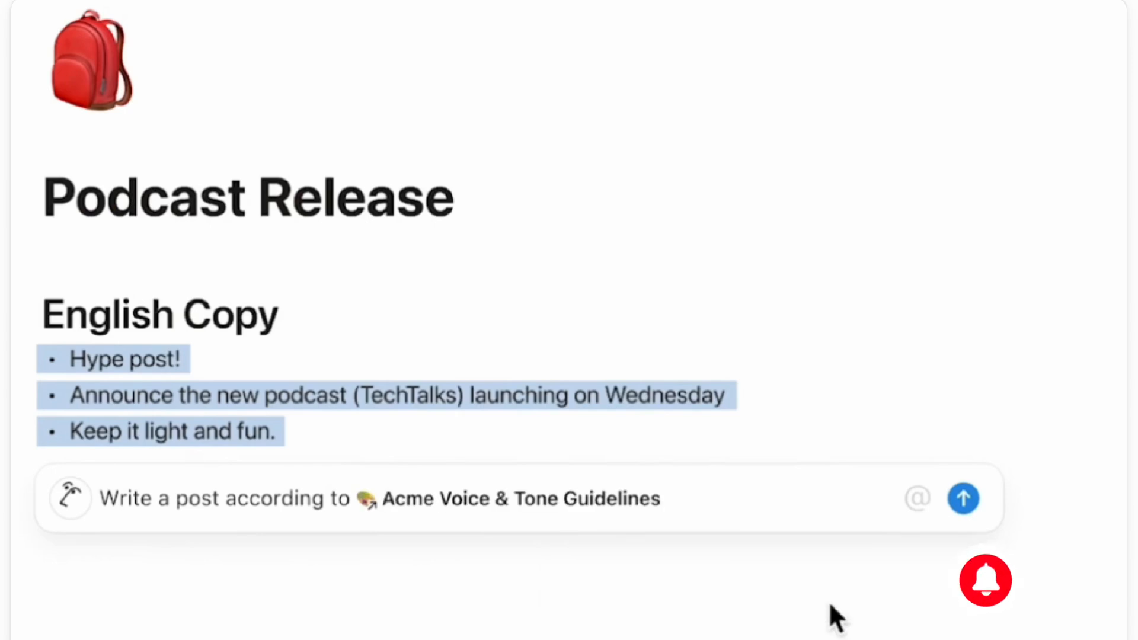
left_click(962, 499)
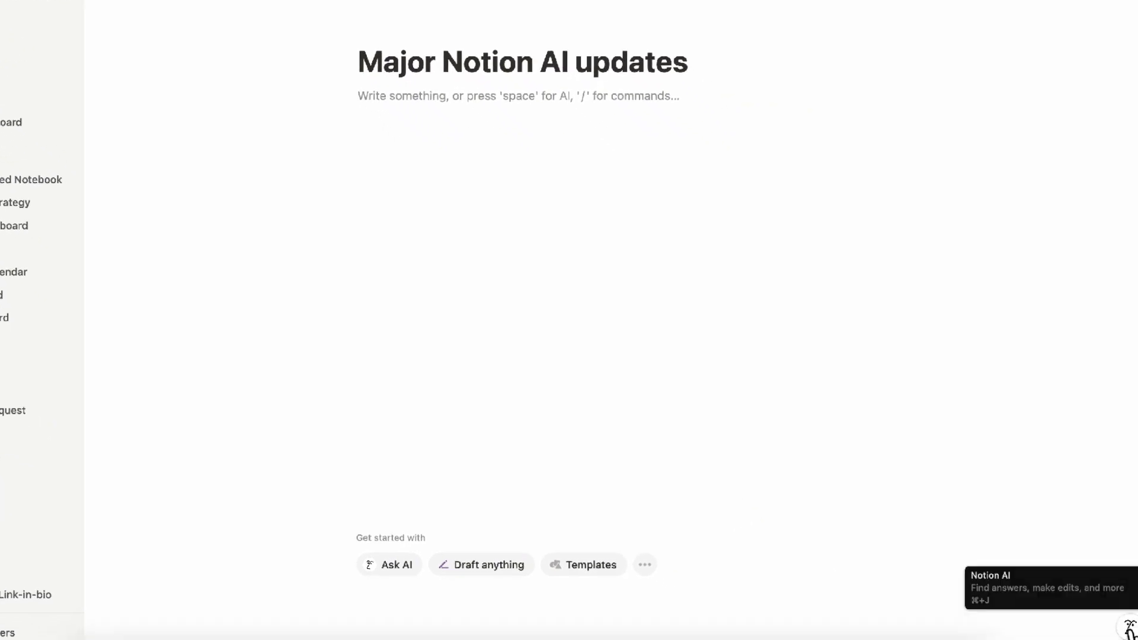
Bring up the Notion AI chat and its extra options menu.
left_click(1129, 628)
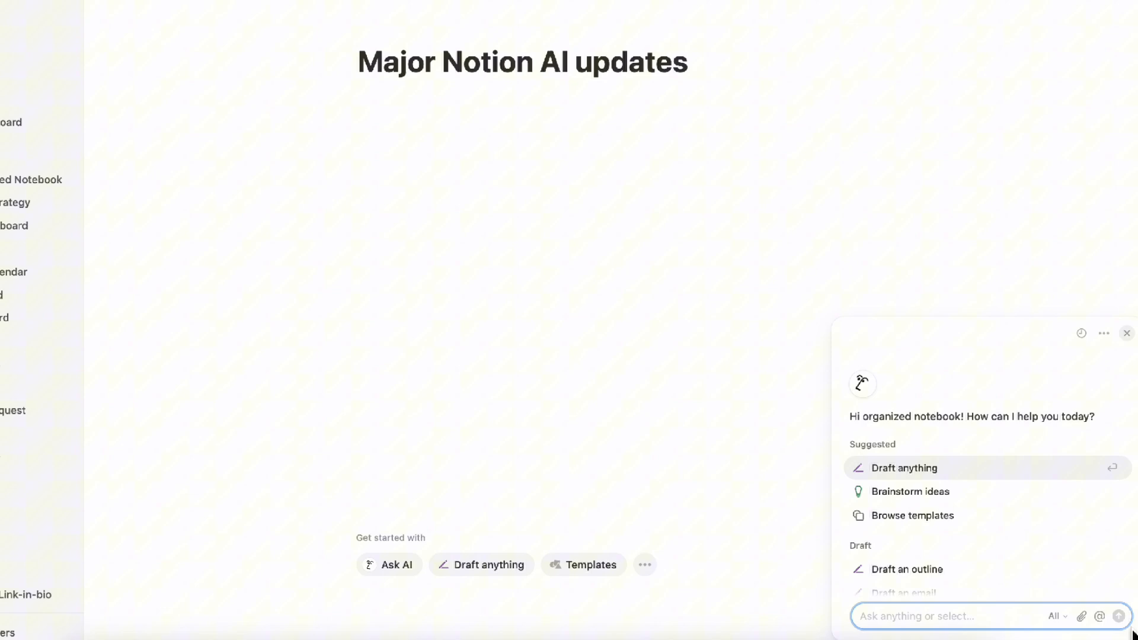
mouse_move(1103, 333)
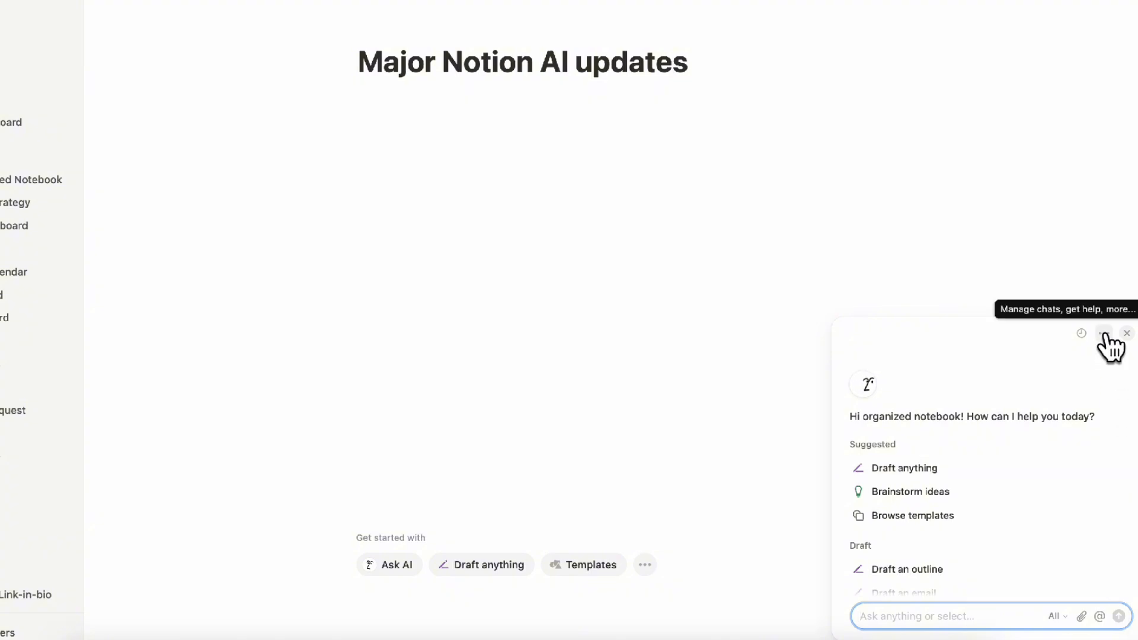
left_click(1103, 334)
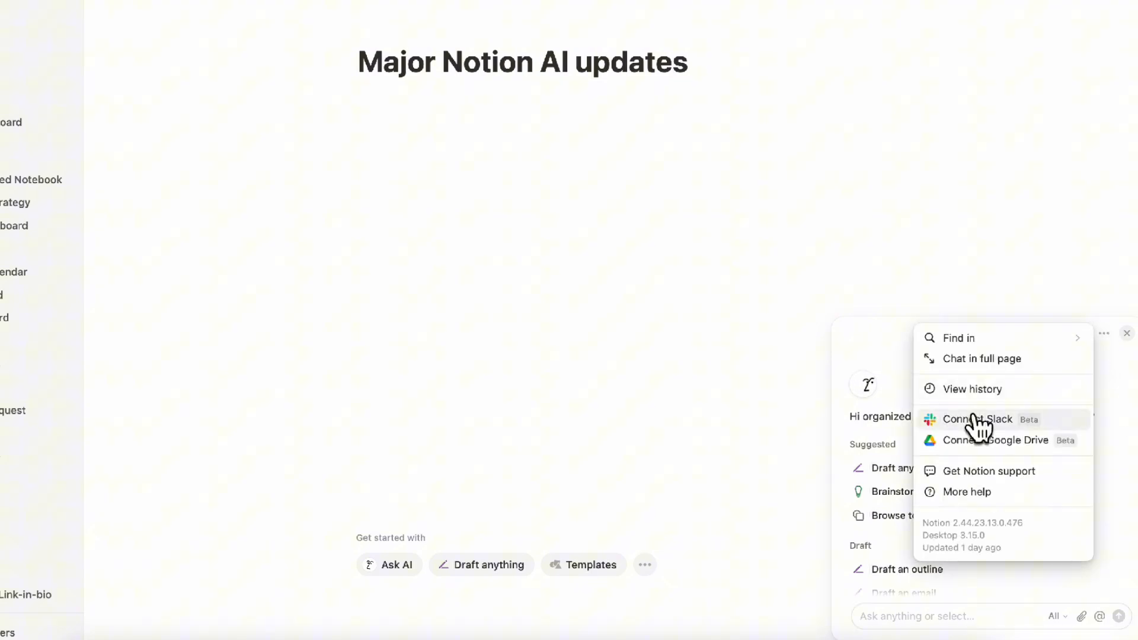
mouse_move(996, 440)
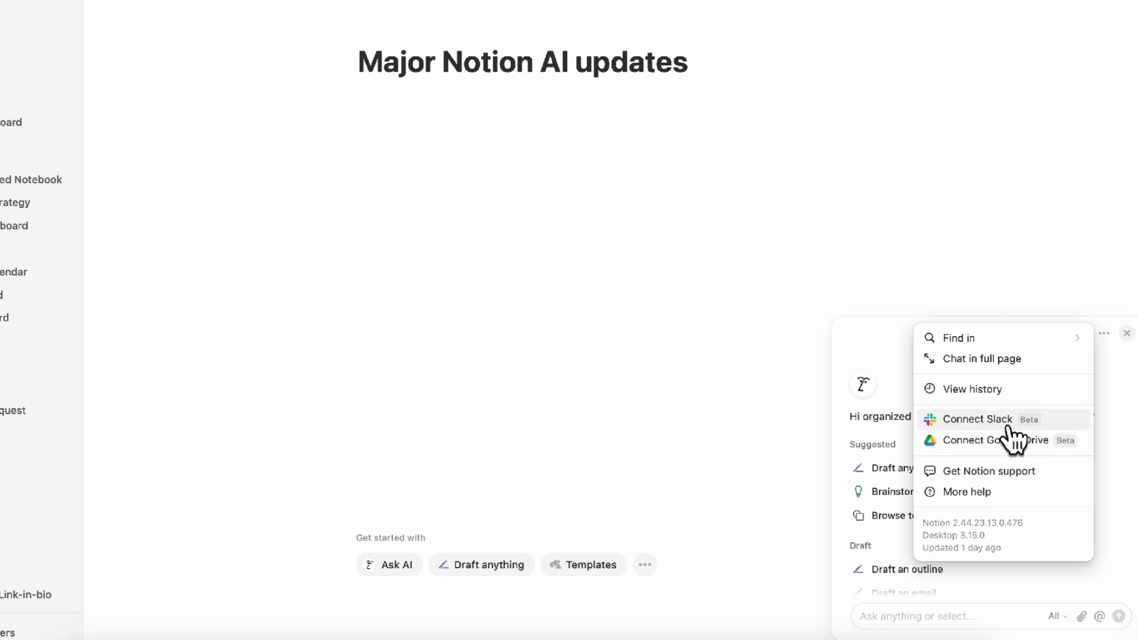
mouse_move(1019, 471)
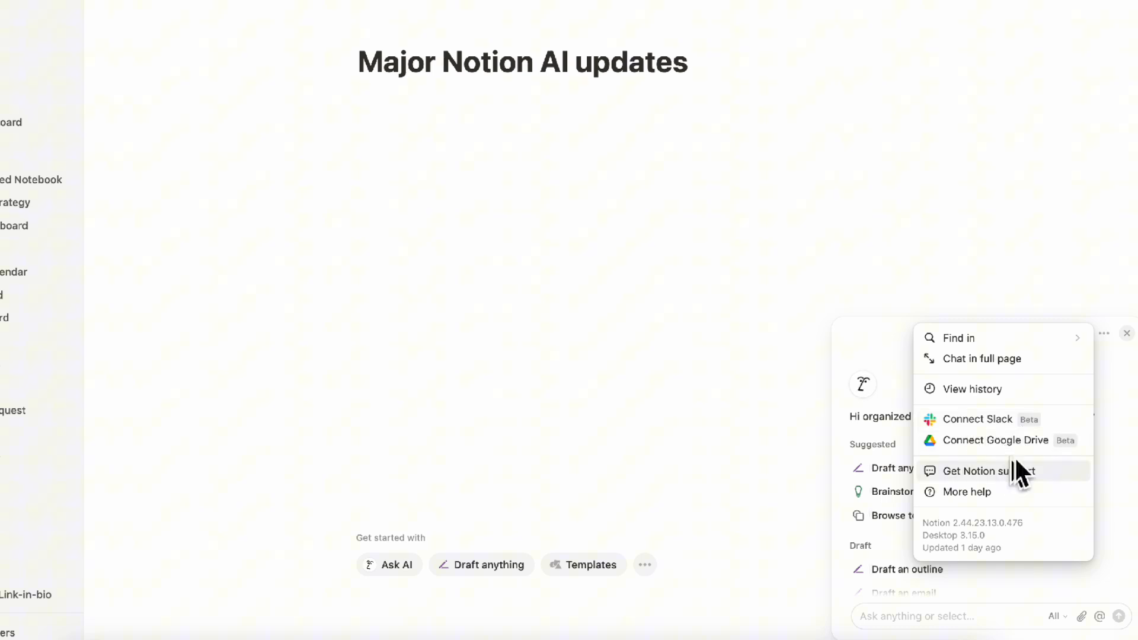
mouse_move(1012, 447)
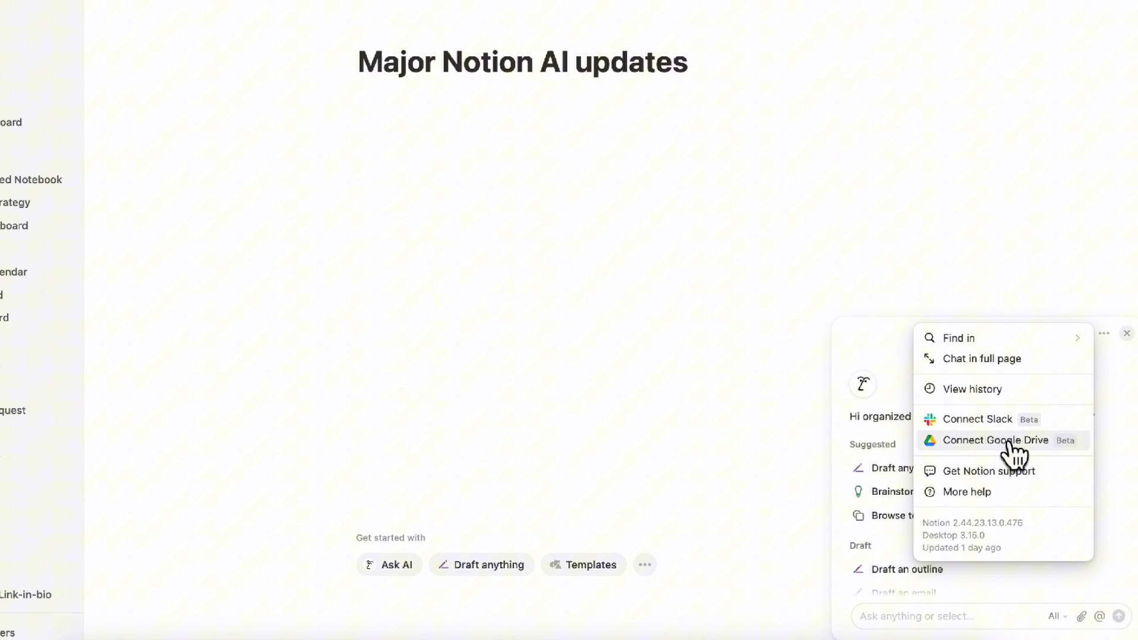
mouse_move(1001, 453)
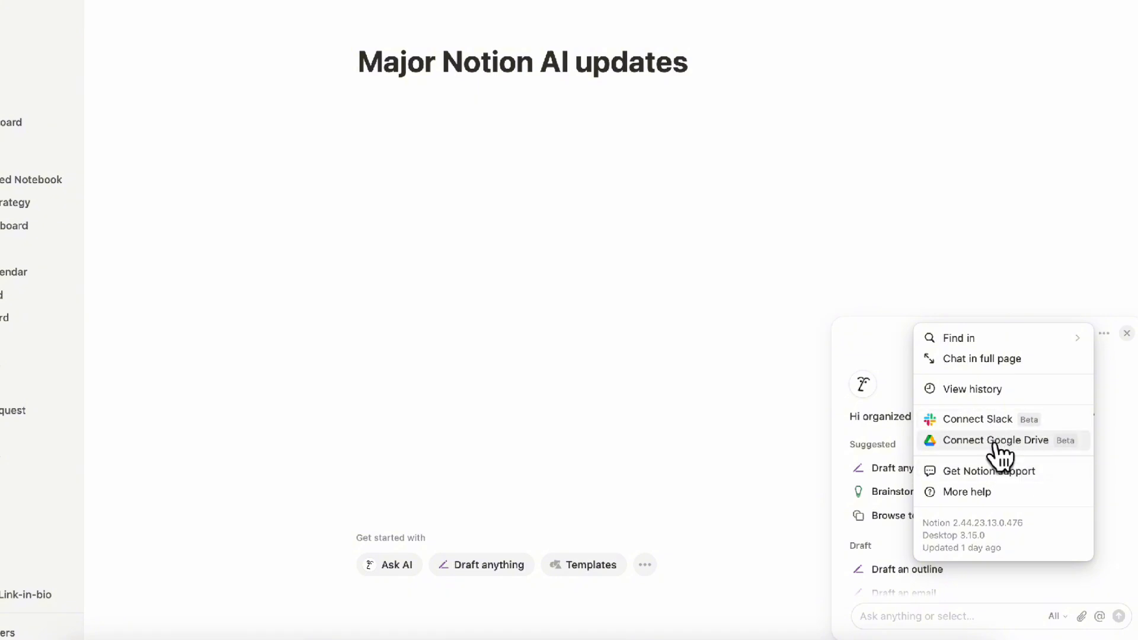
mouse_move(988, 427)
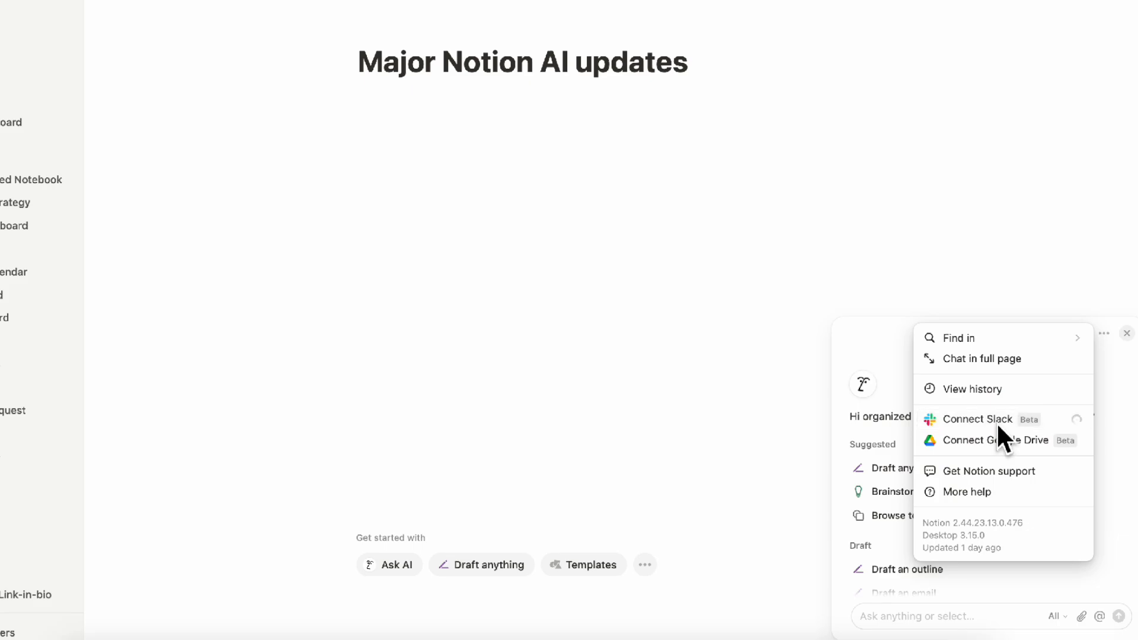
Connect Slack to Notion AI, allowing workspace access with all public channels selected.
left_click(976, 418)
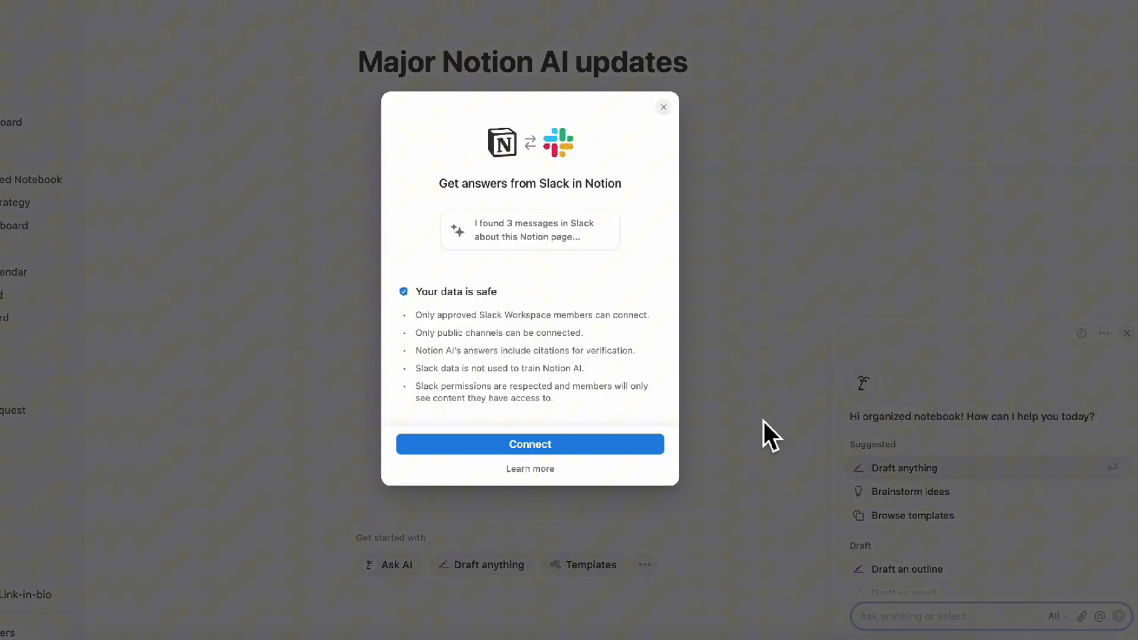
mouse_move(601, 450)
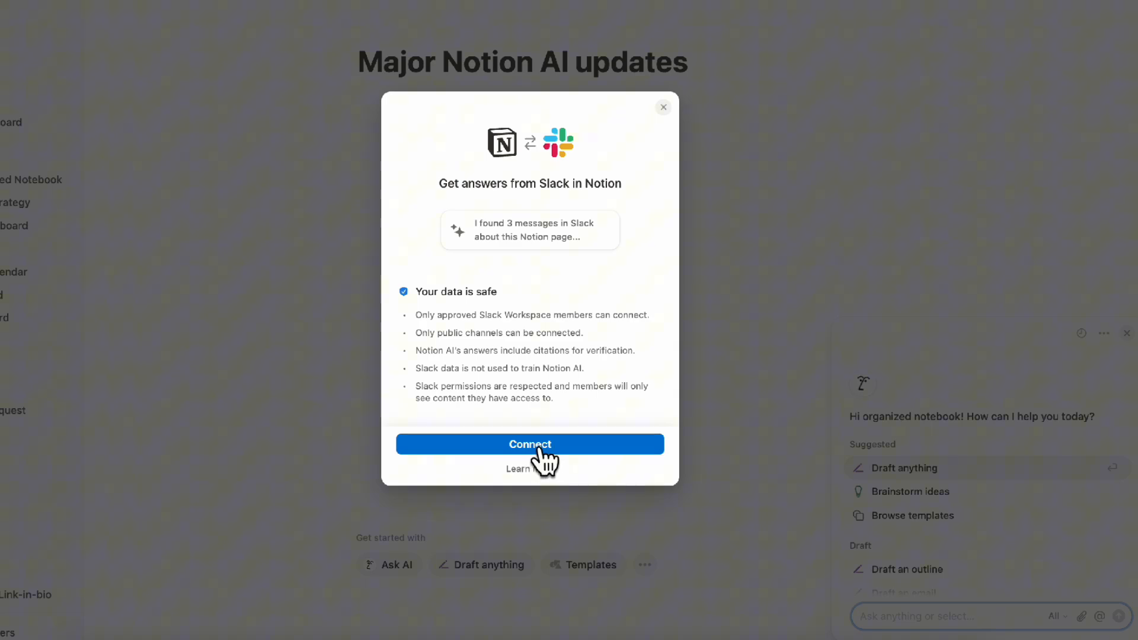
left_click(529, 445)
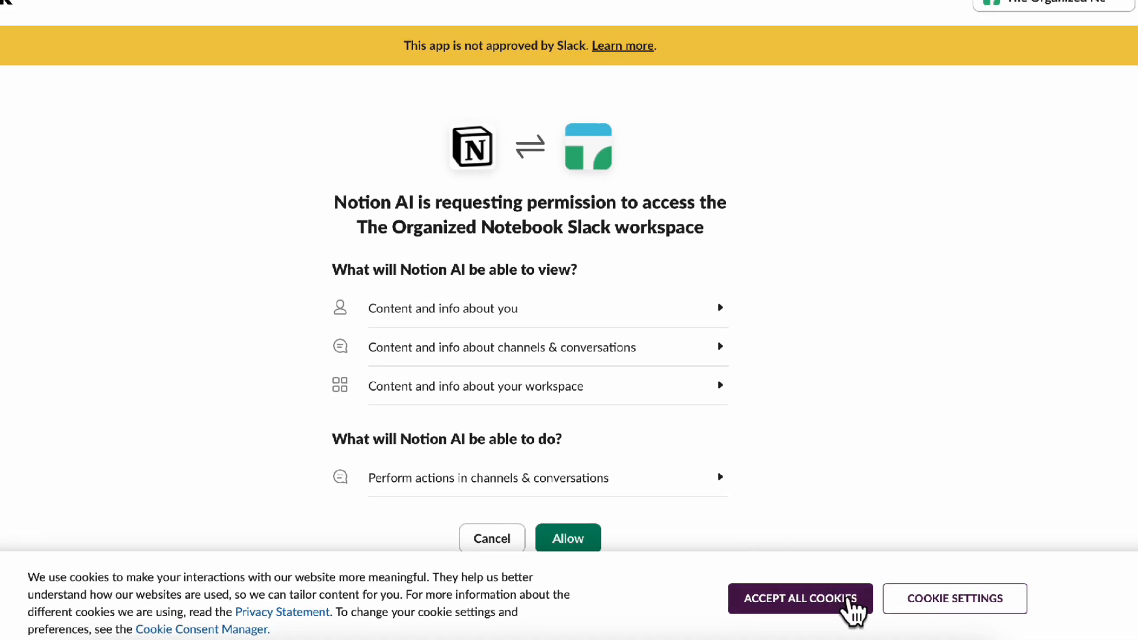
left_click(567, 538)
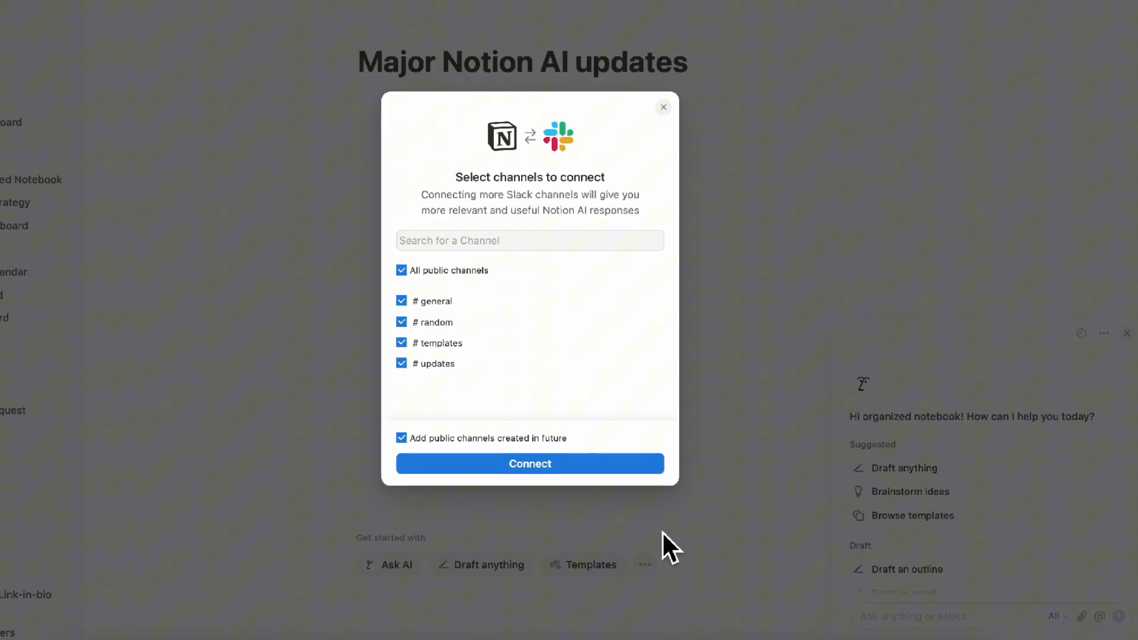
mouse_move(550, 349)
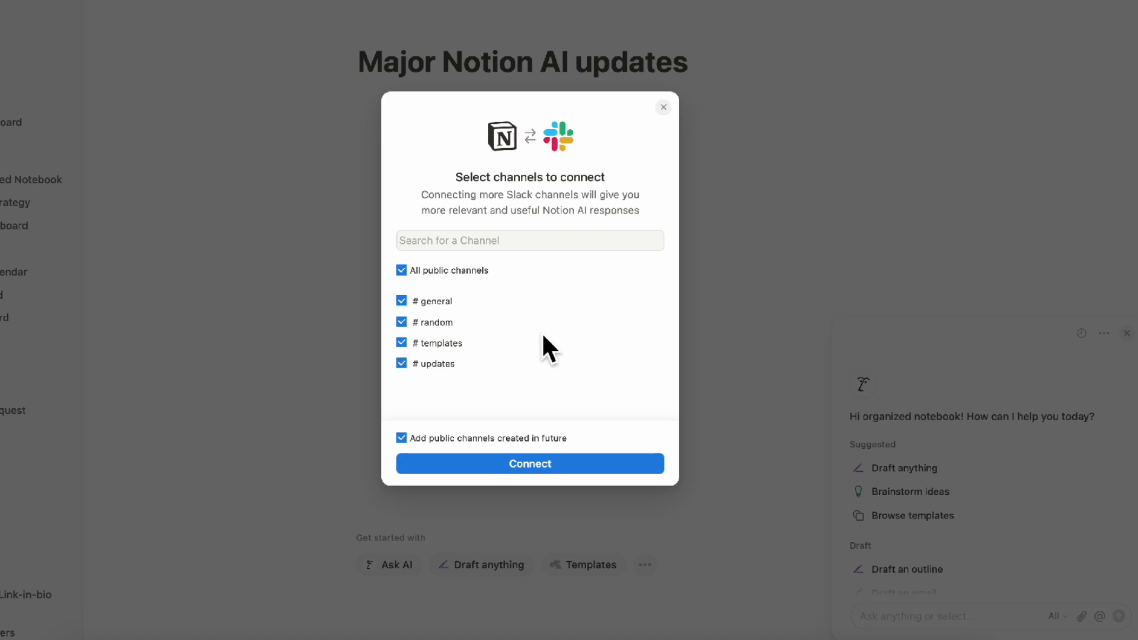
mouse_move(425, 298)
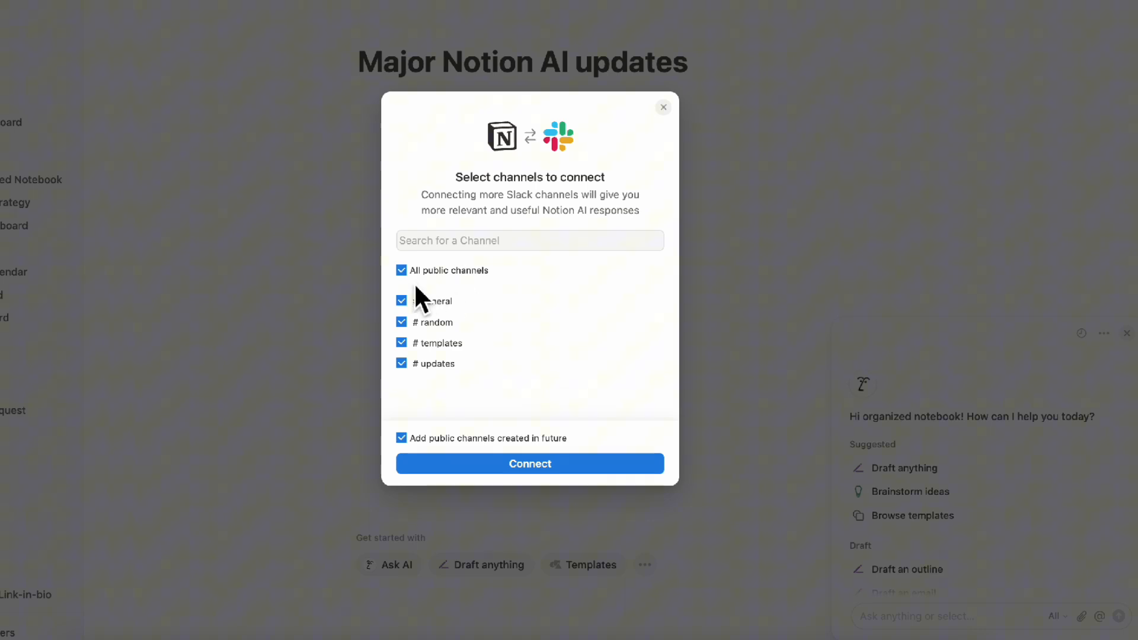
mouse_move(502, 483)
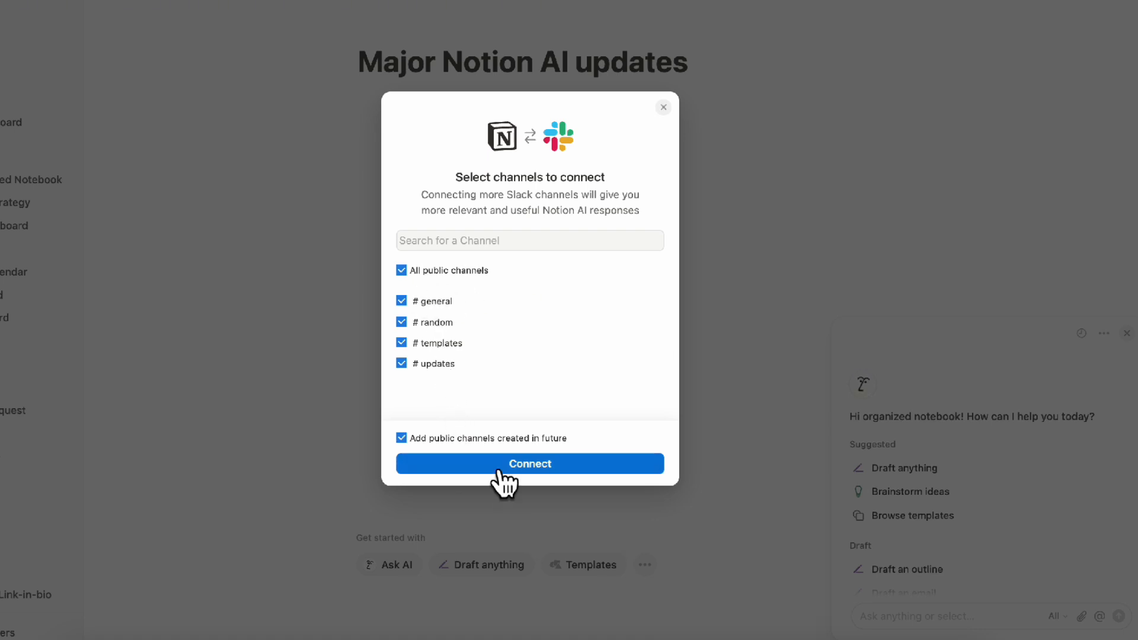
left_click(529, 464)
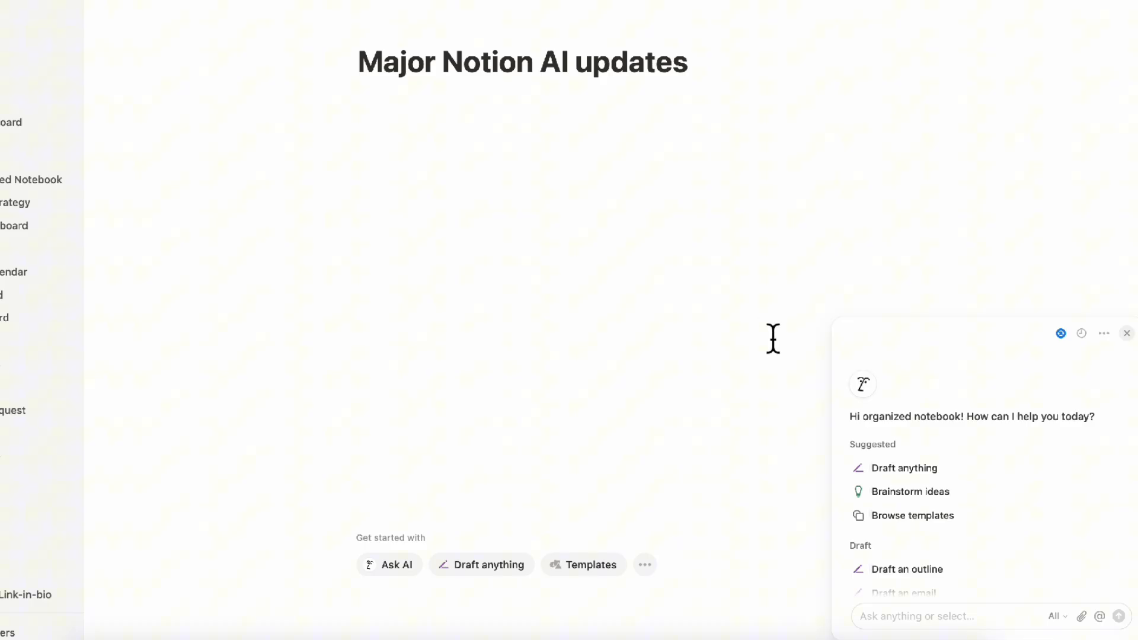
left_click(1103, 333)
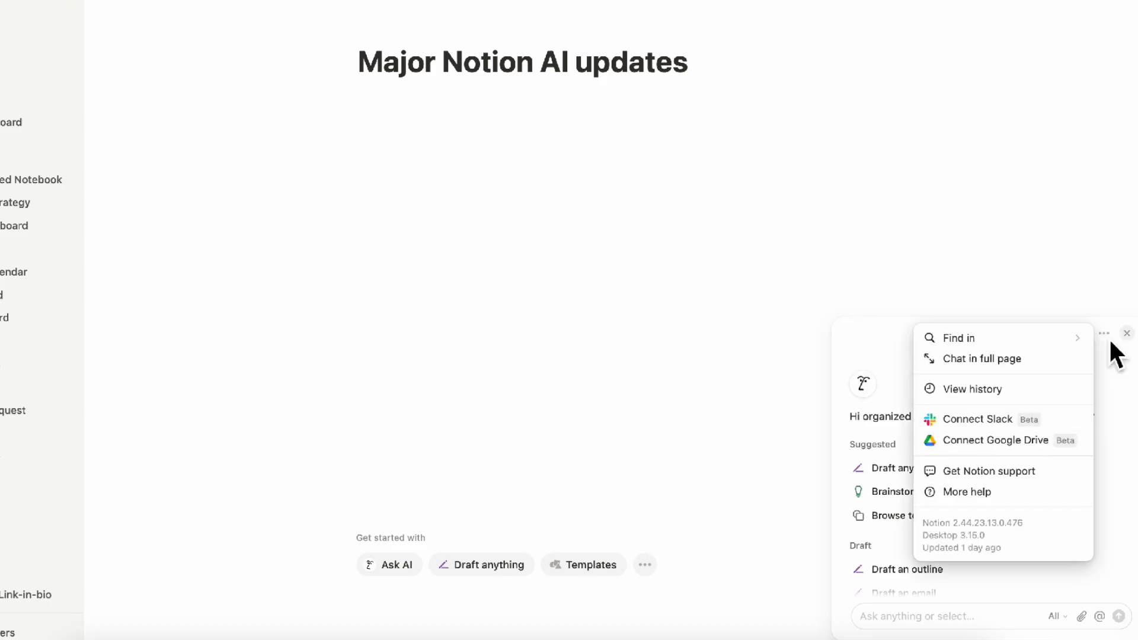
mouse_move(996, 440)
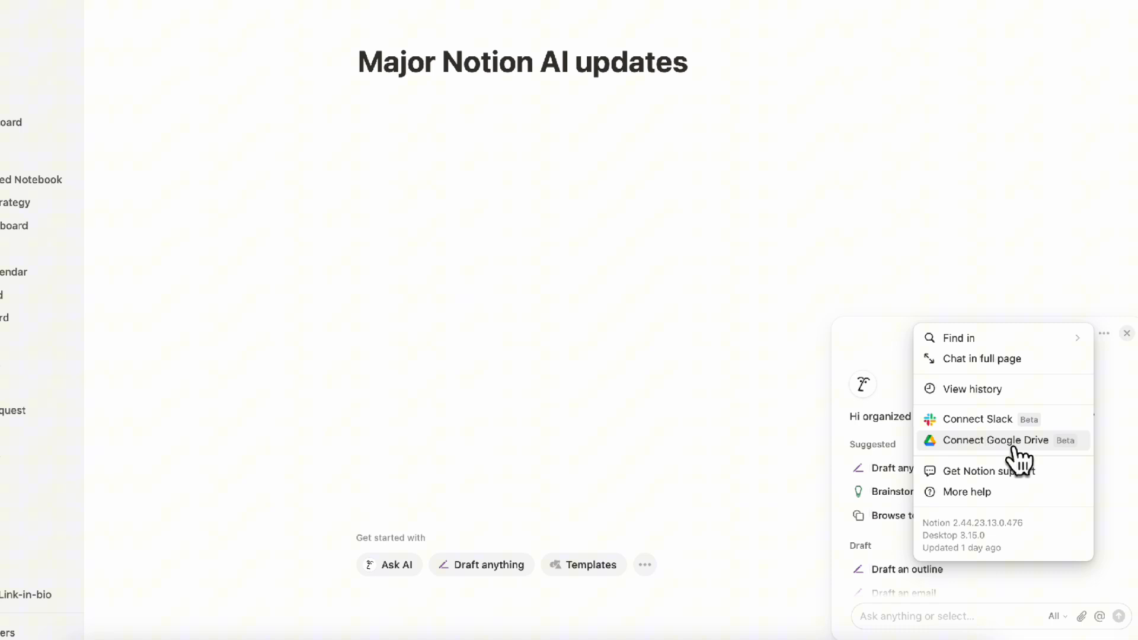
mouse_move(993, 454)
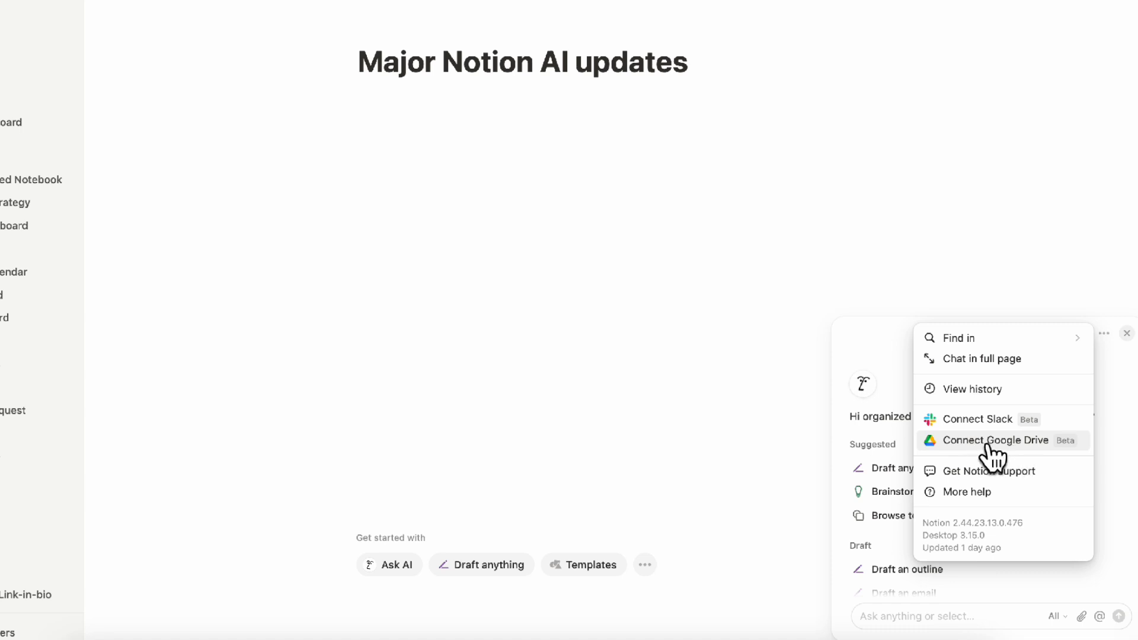
mouse_move(110, 51)
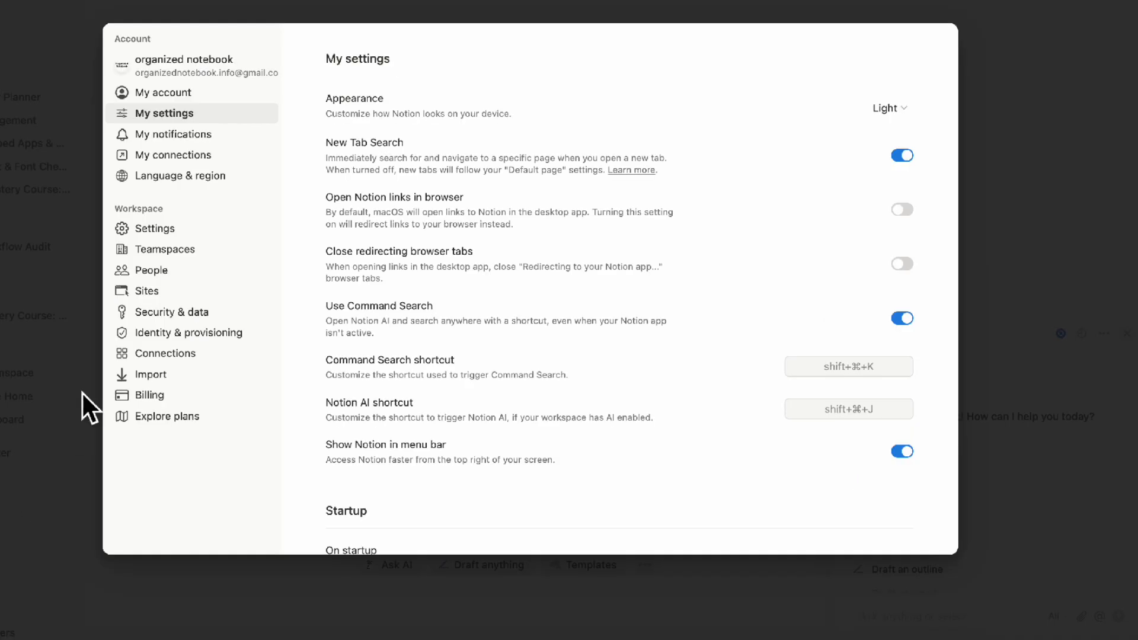
mouse_move(174, 154)
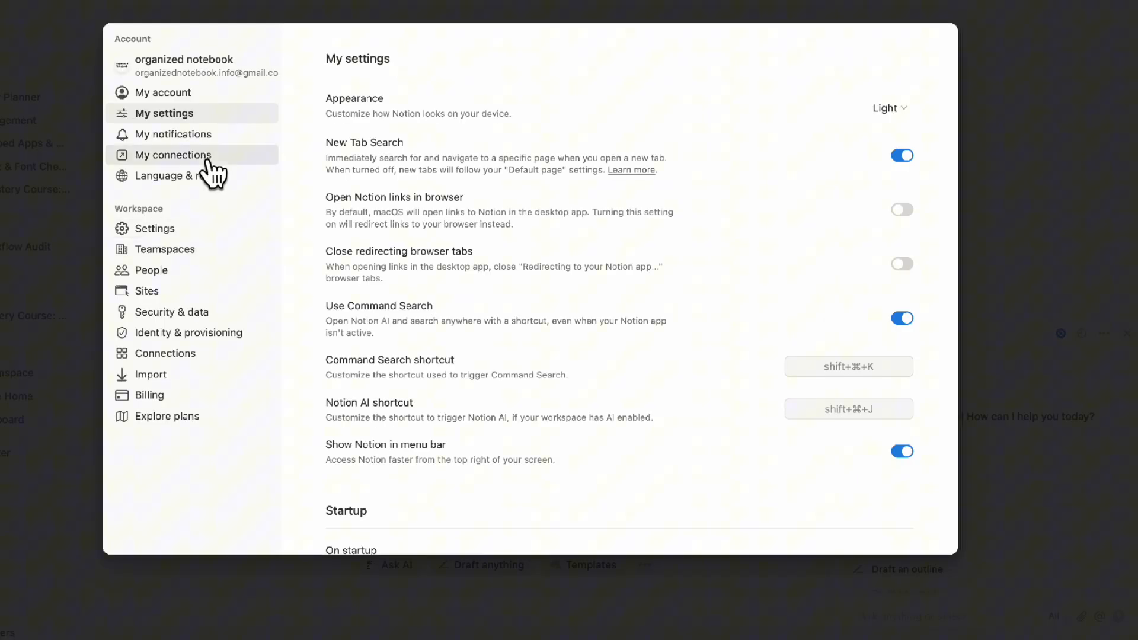
left_click(173, 154)
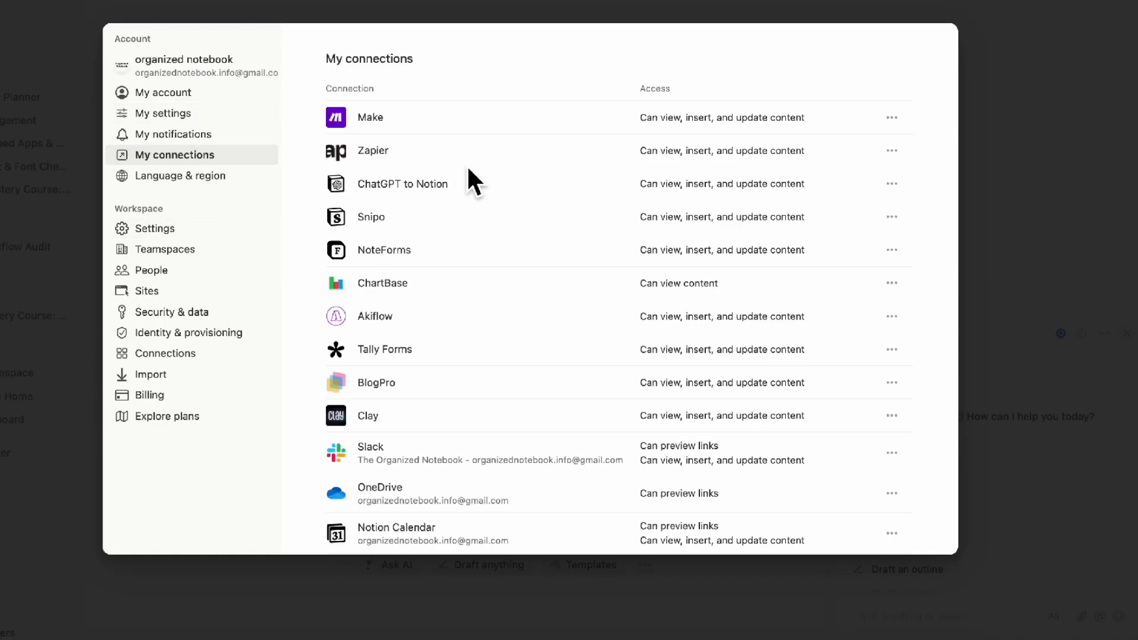
scroll("down", 3)
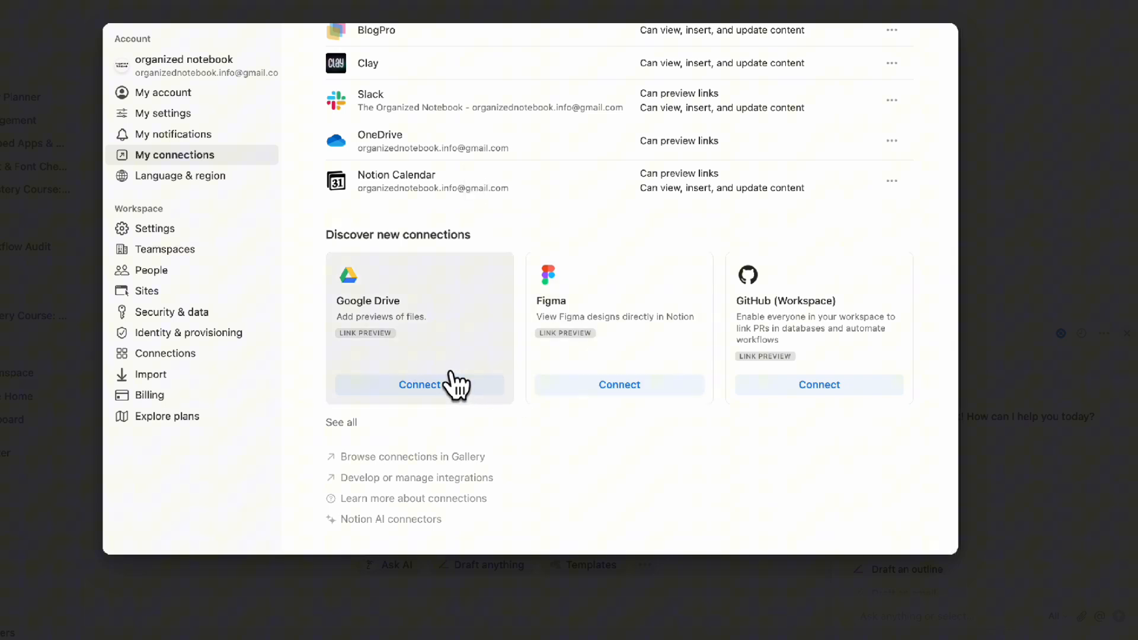
mouse_move(612, 448)
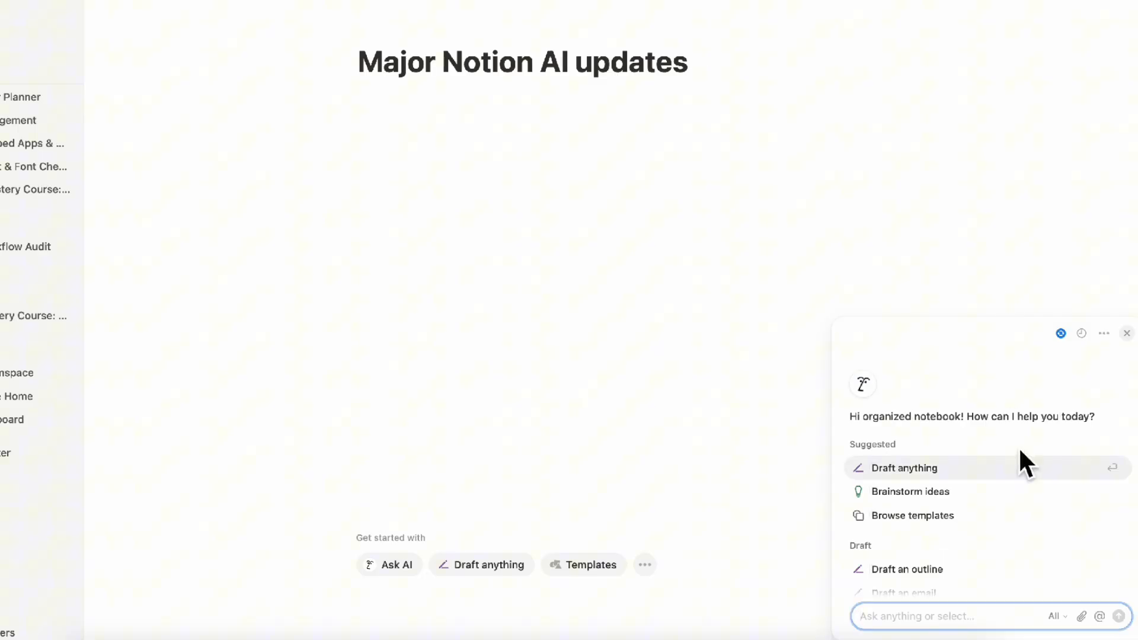
Choose Connect Slack › Public conversations from the AI chat's options menu.
left_click(1102, 333)
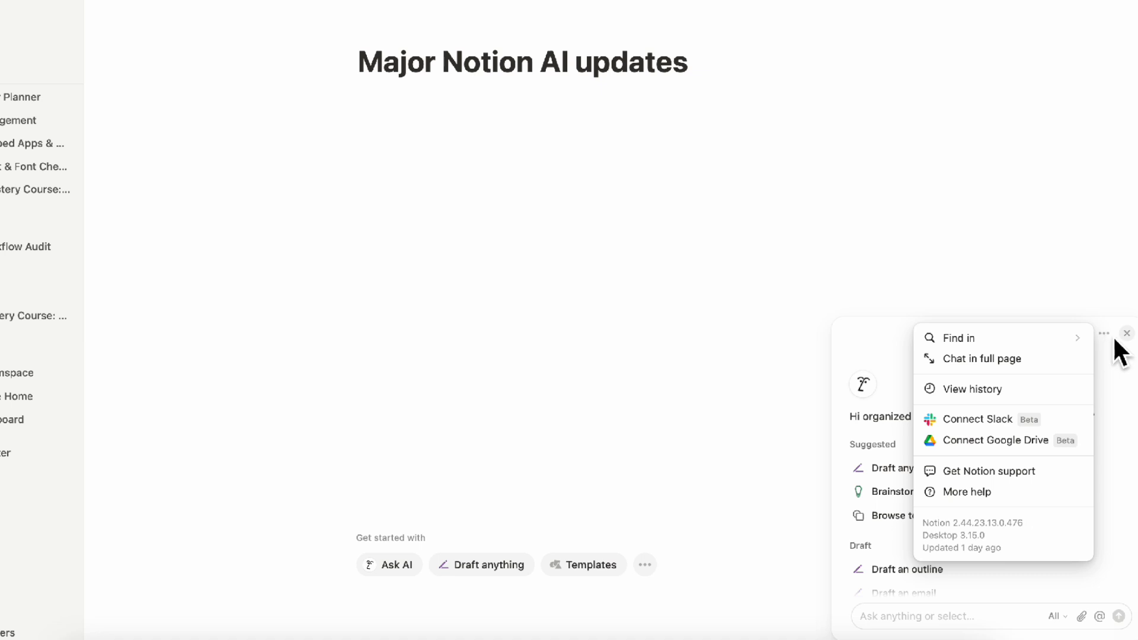
mouse_move(978, 444)
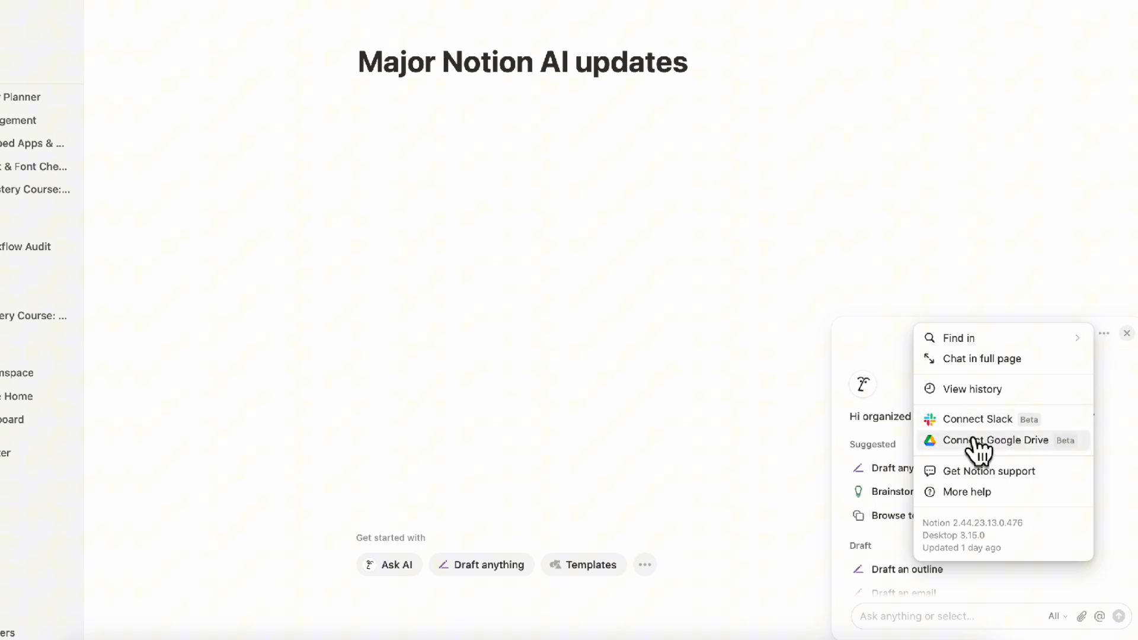
mouse_move(971, 422)
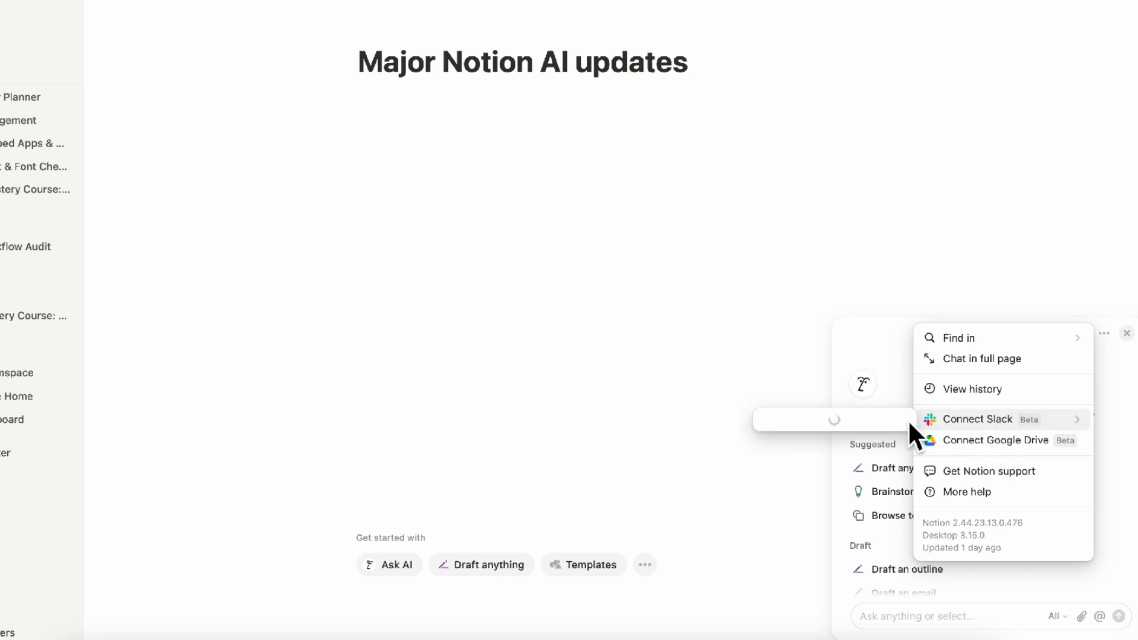
left_click(976, 419)
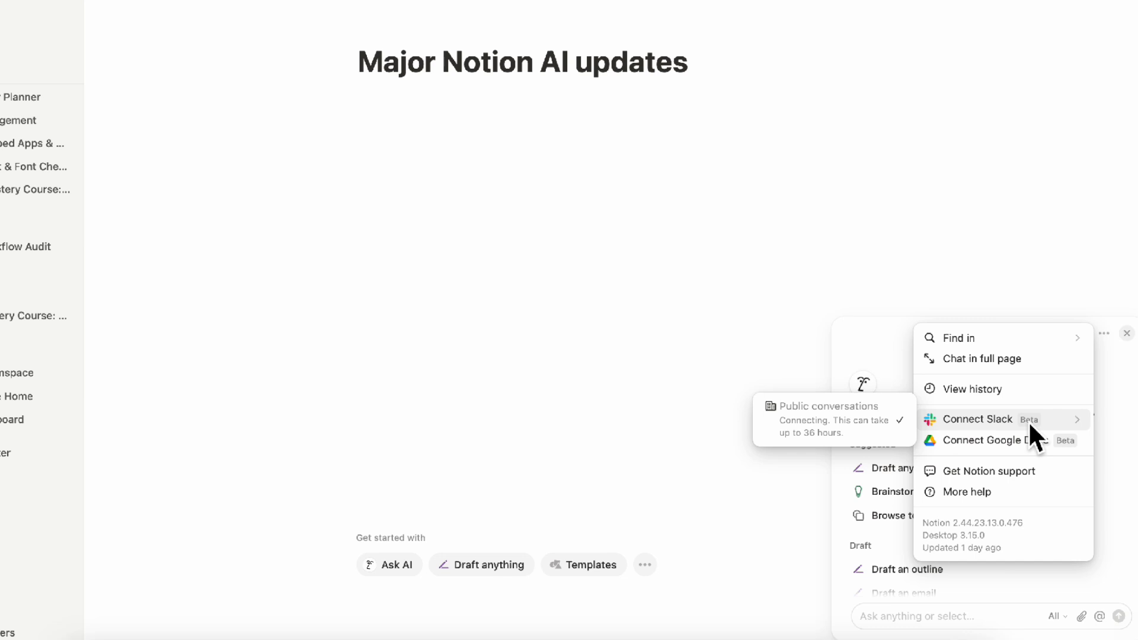
mouse_move(1005, 438)
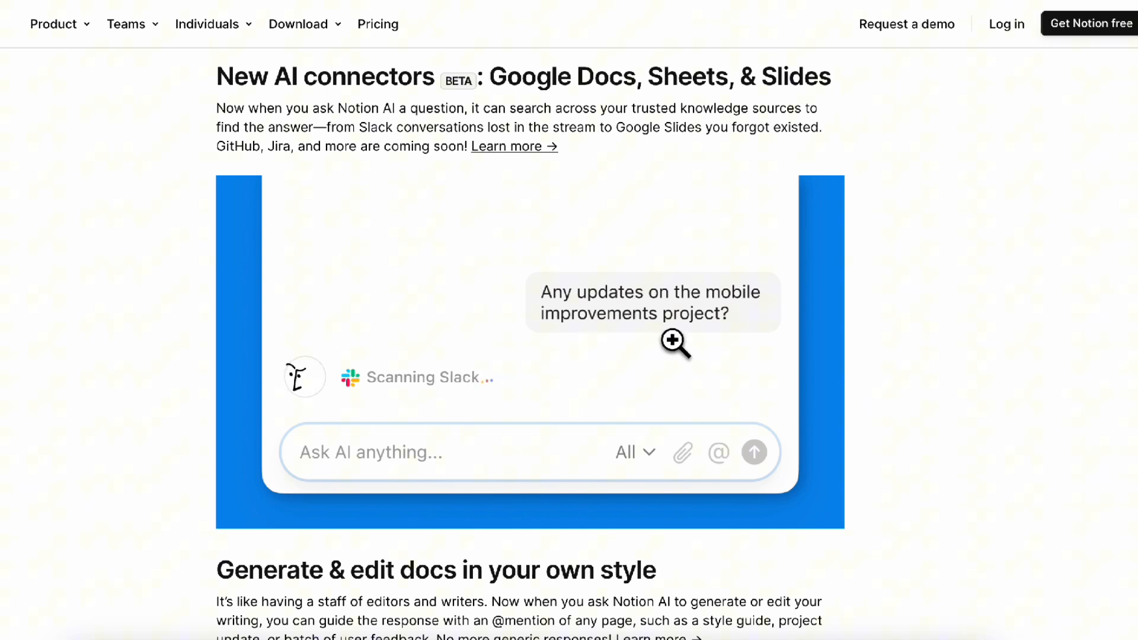
mouse_move(424, 403)
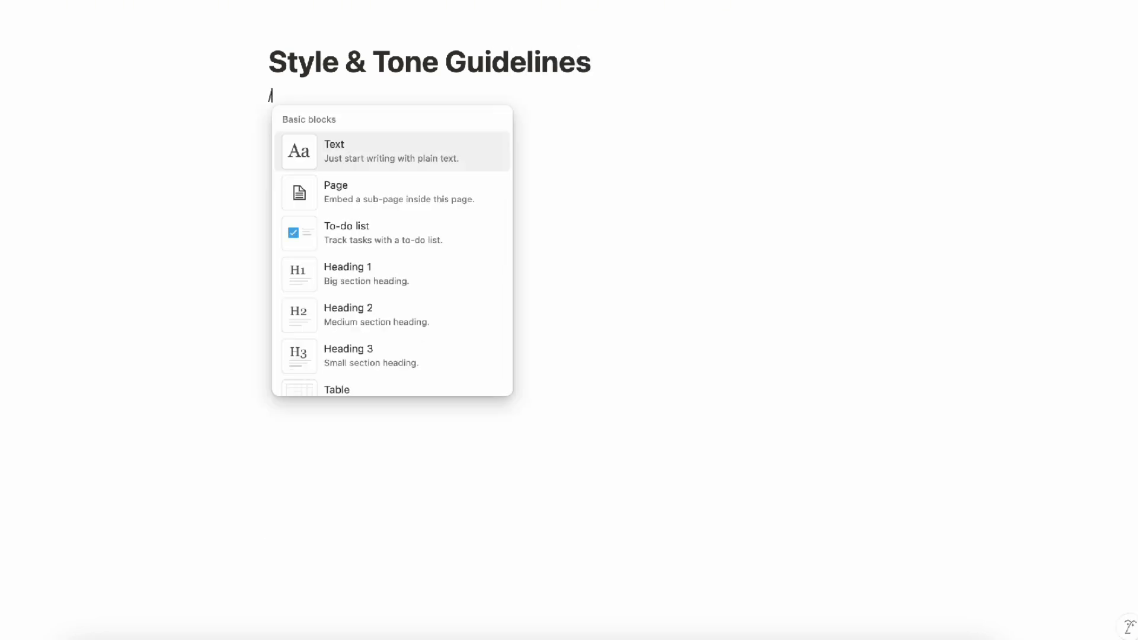
Via /ai, have AI create a sample style and tone guideline on the page.
type("ai")
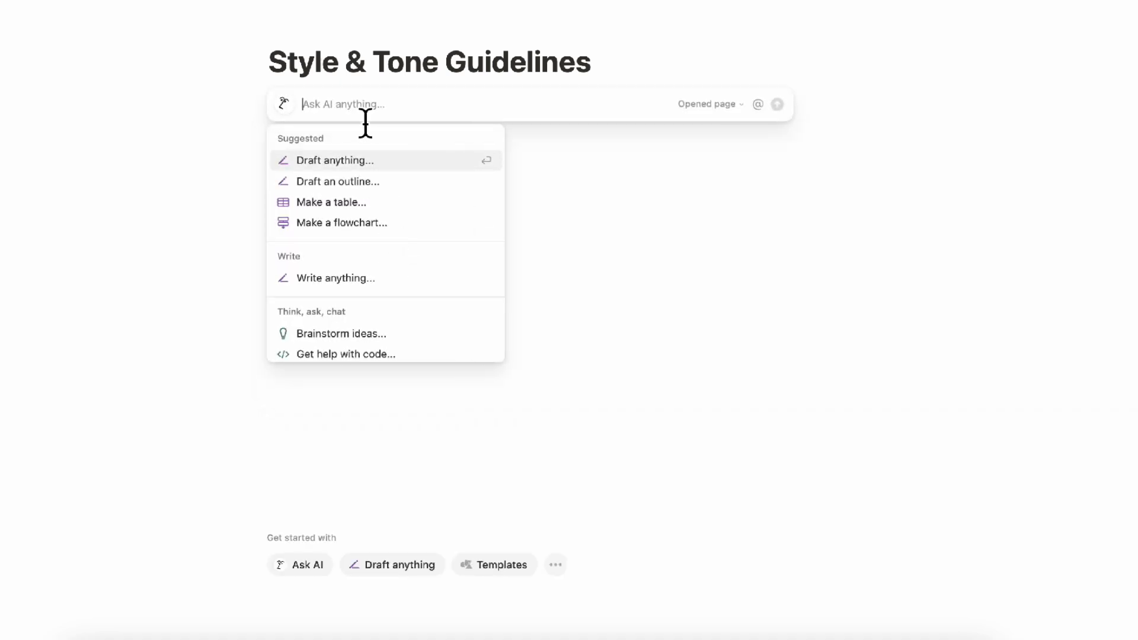
type("create")
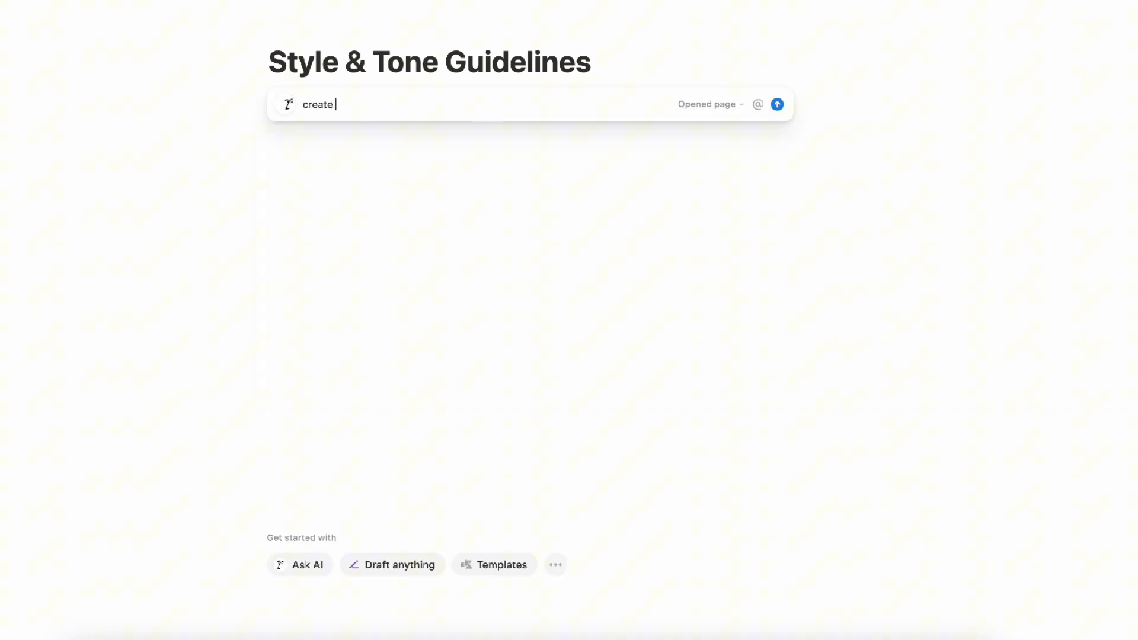
type("a sample style")
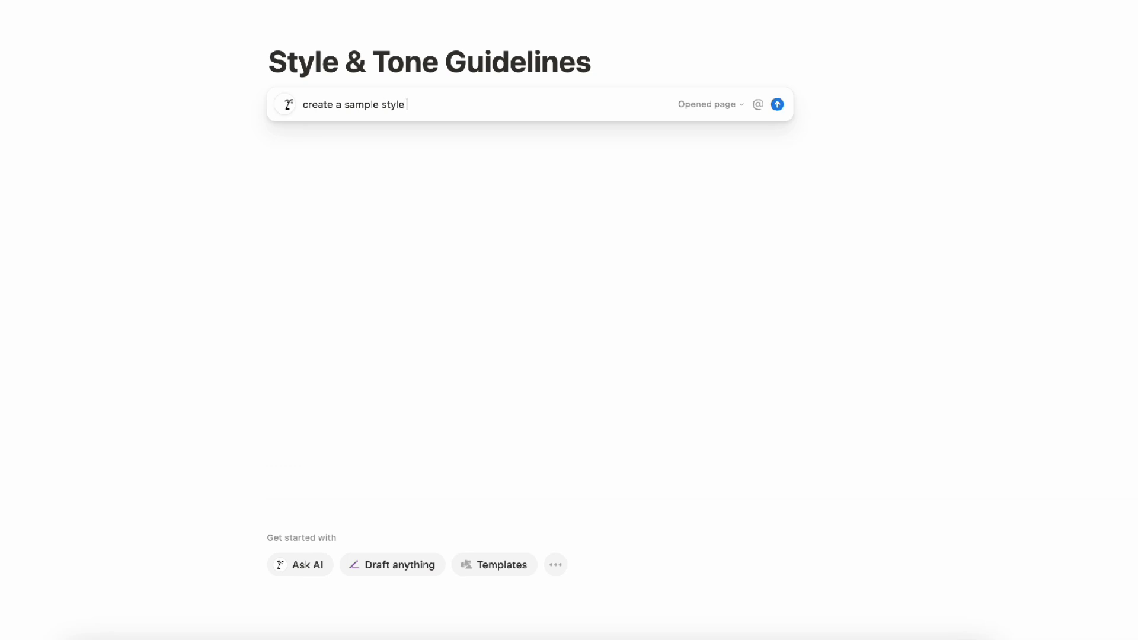
type("and tone guideline for our t")
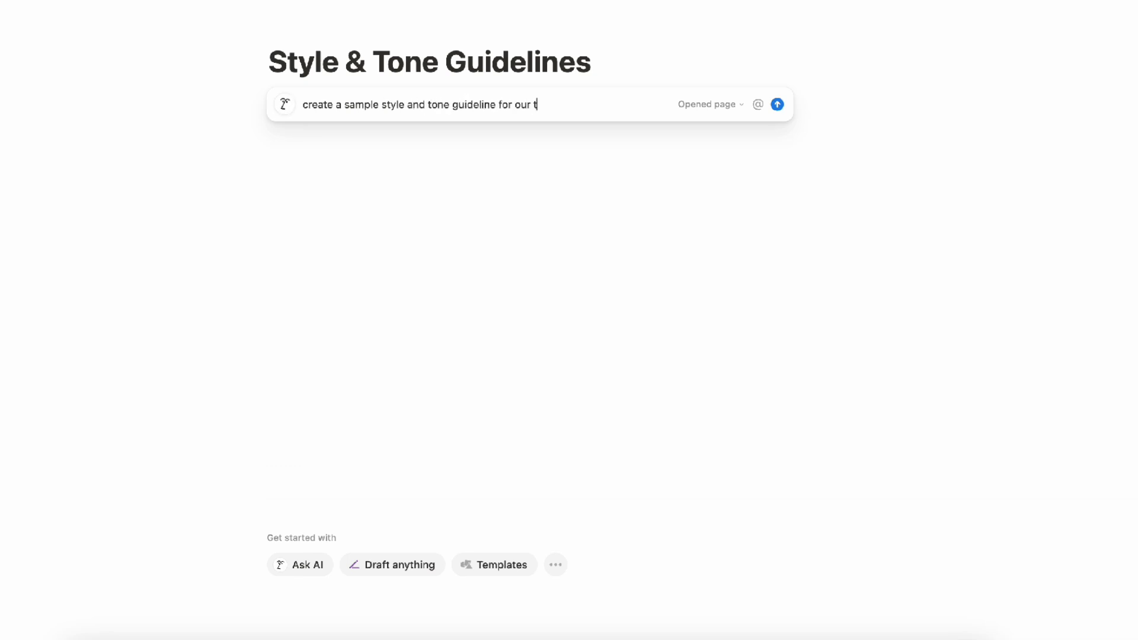
left_click(776, 104)
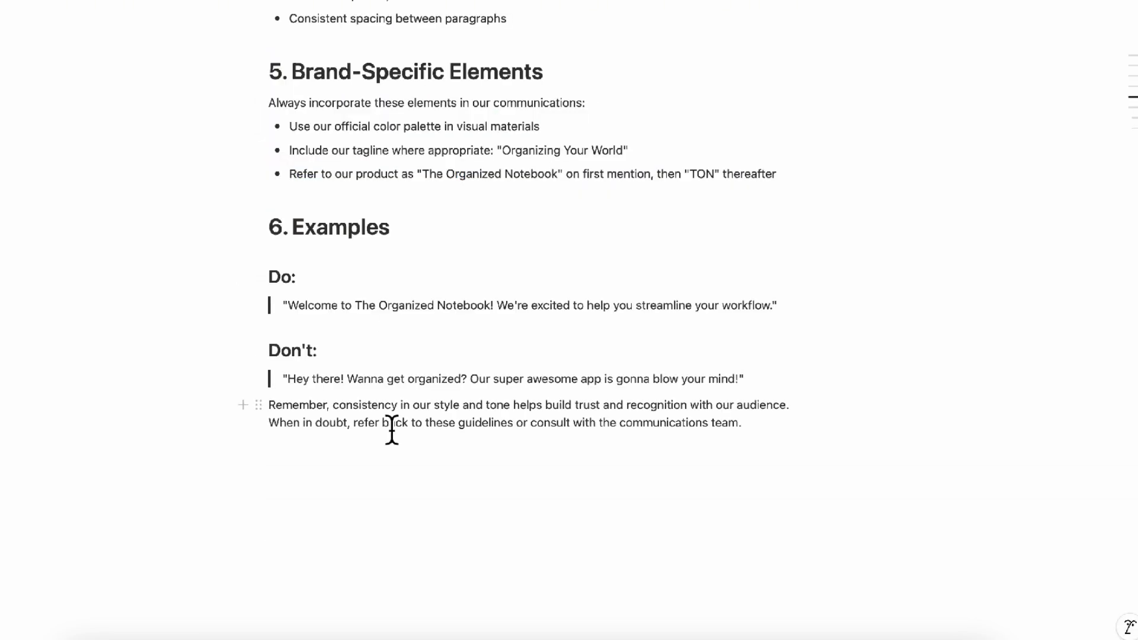
scroll("up", 3)
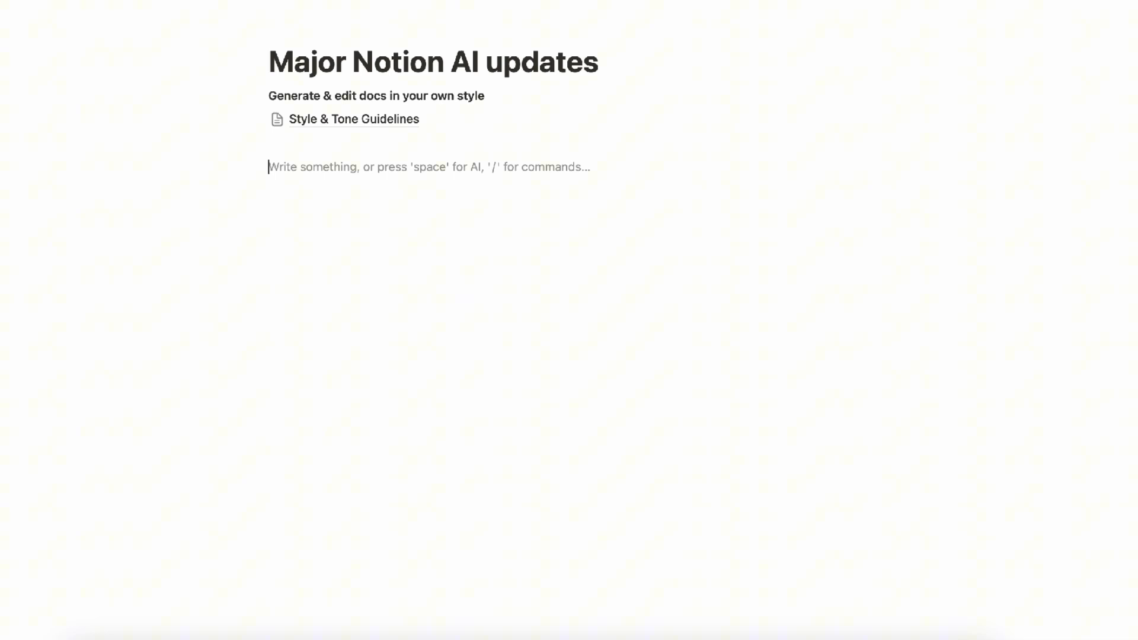
type("/ai")
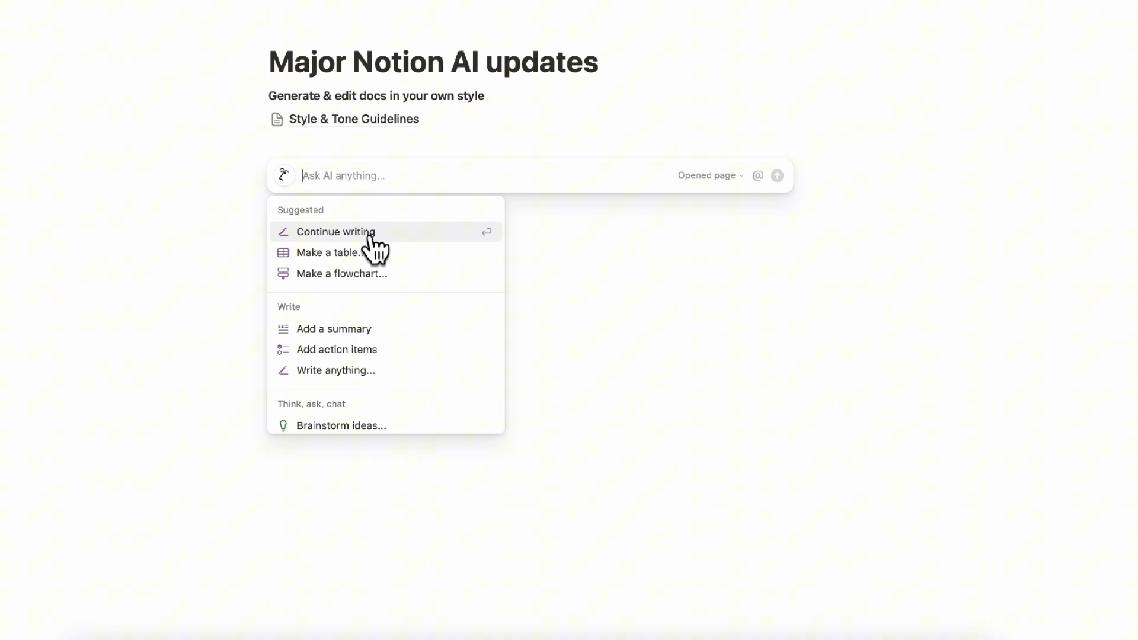
type("write a short")
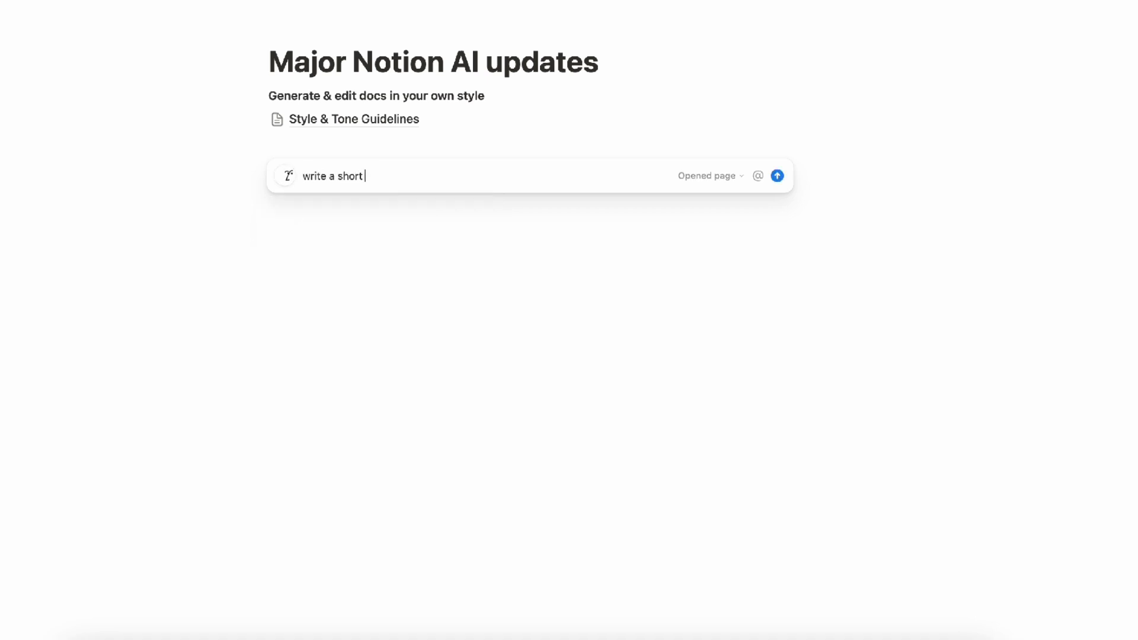
type("instagram caption a")
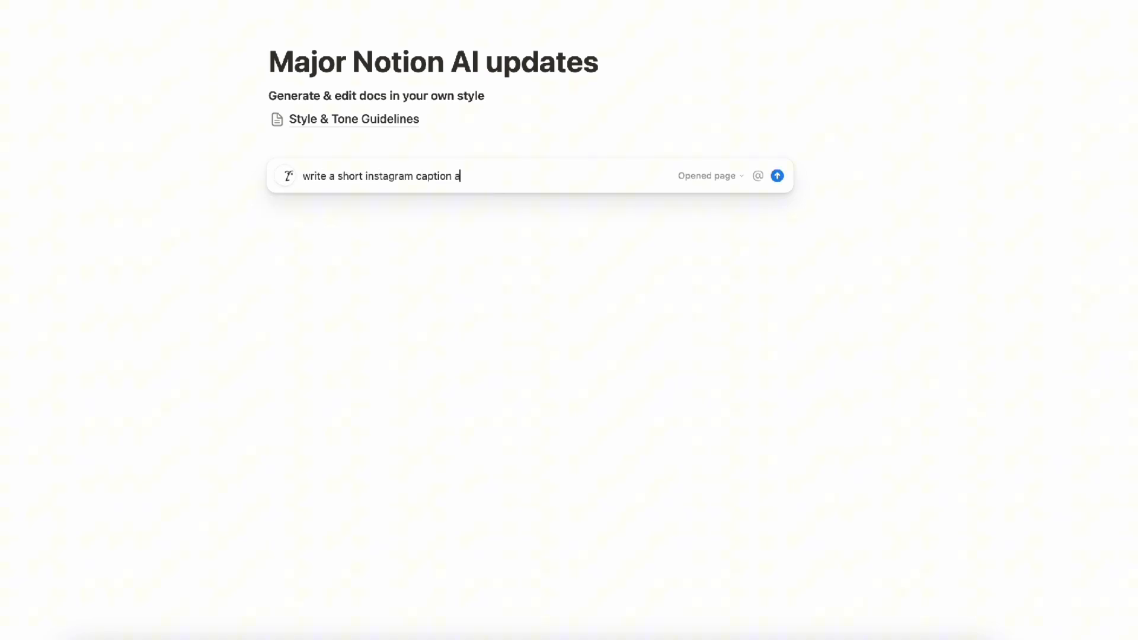
type("bout a new template")
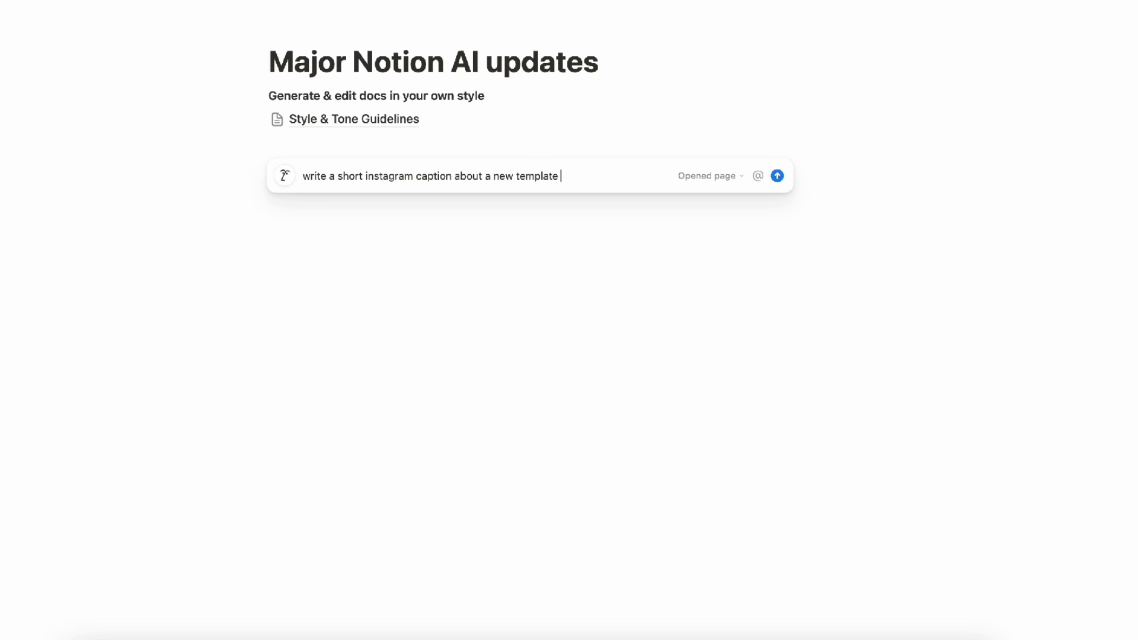
type("using the @")
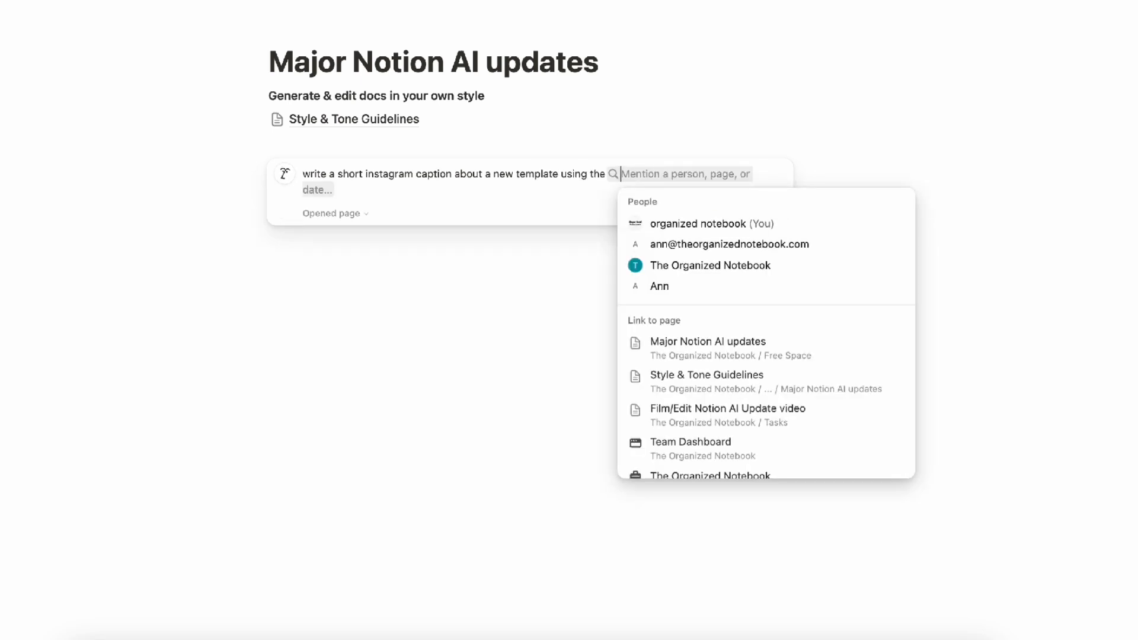
type("style")
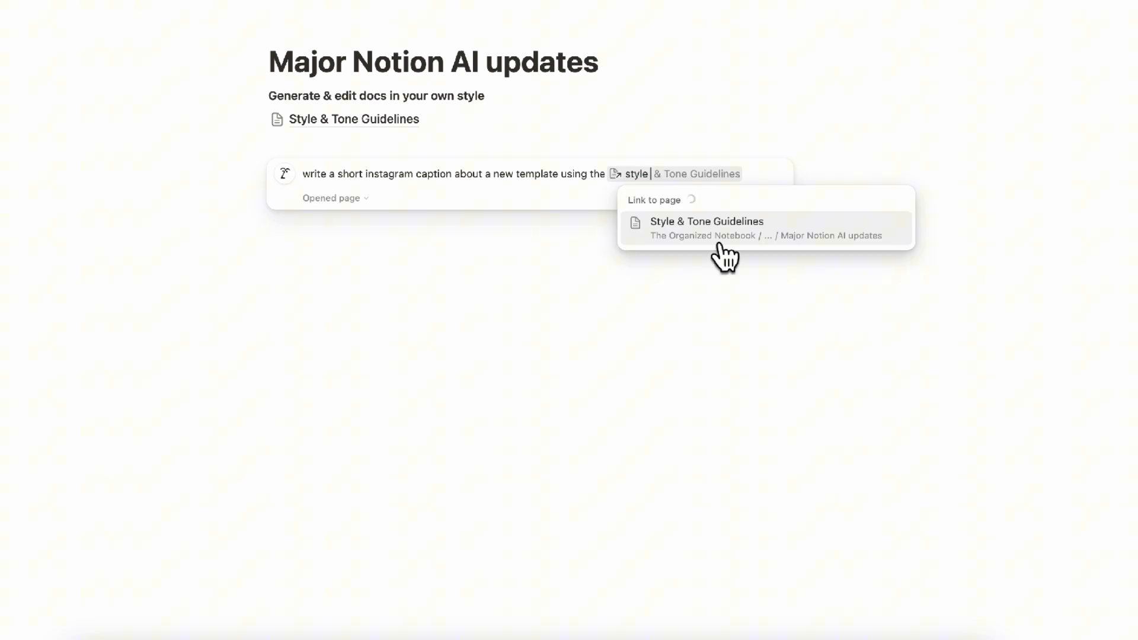
left_click(705, 221)
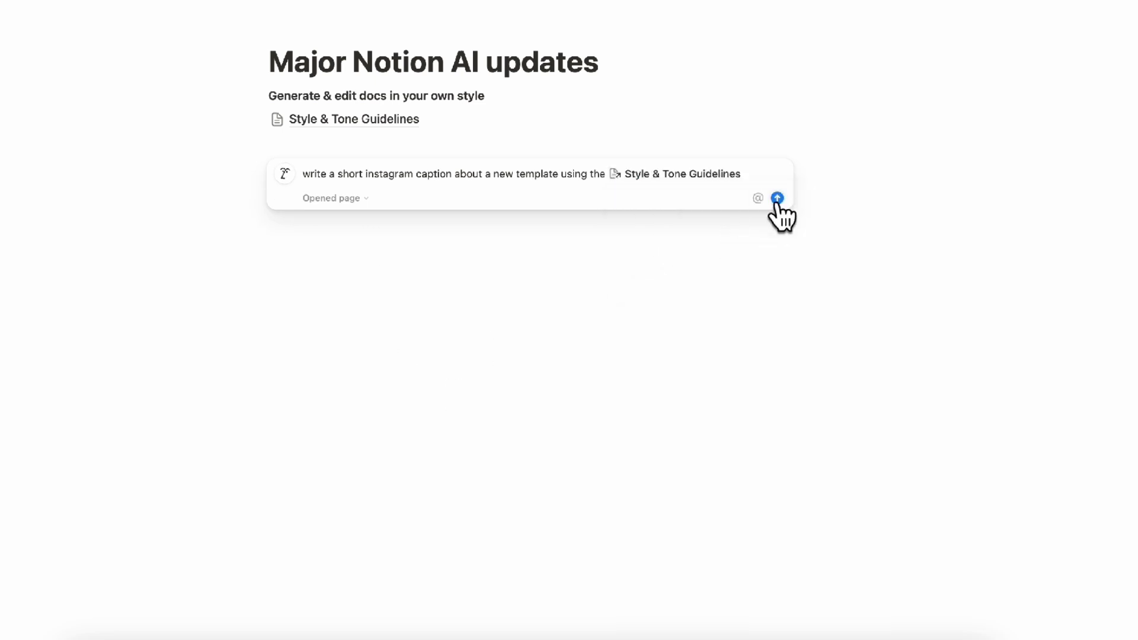
left_click(777, 198)
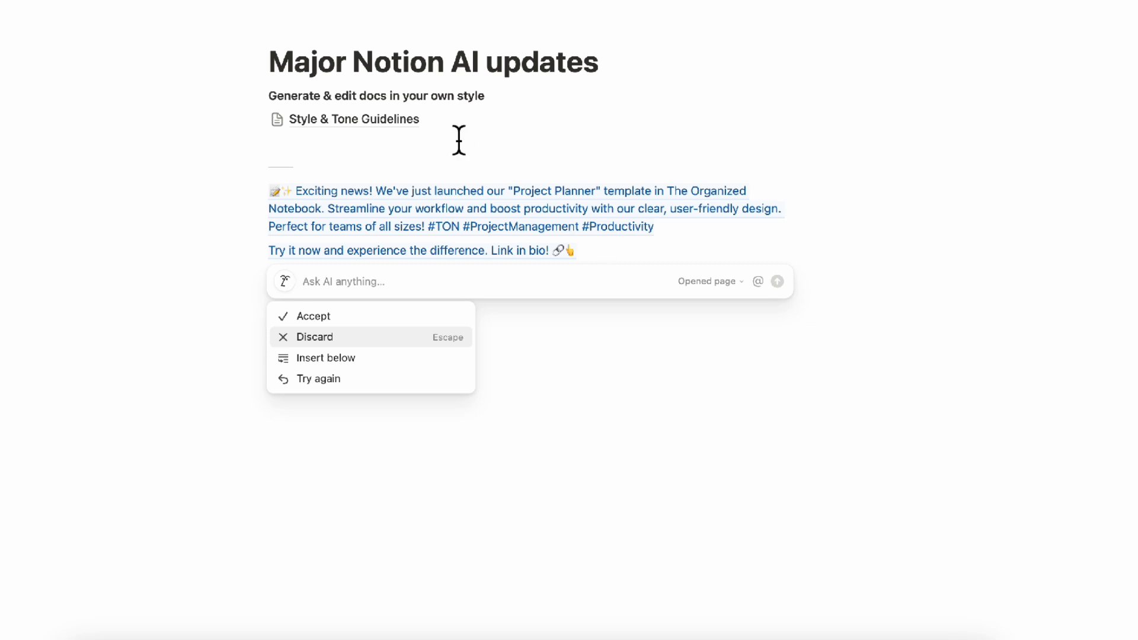
mouse_move(323, 205)
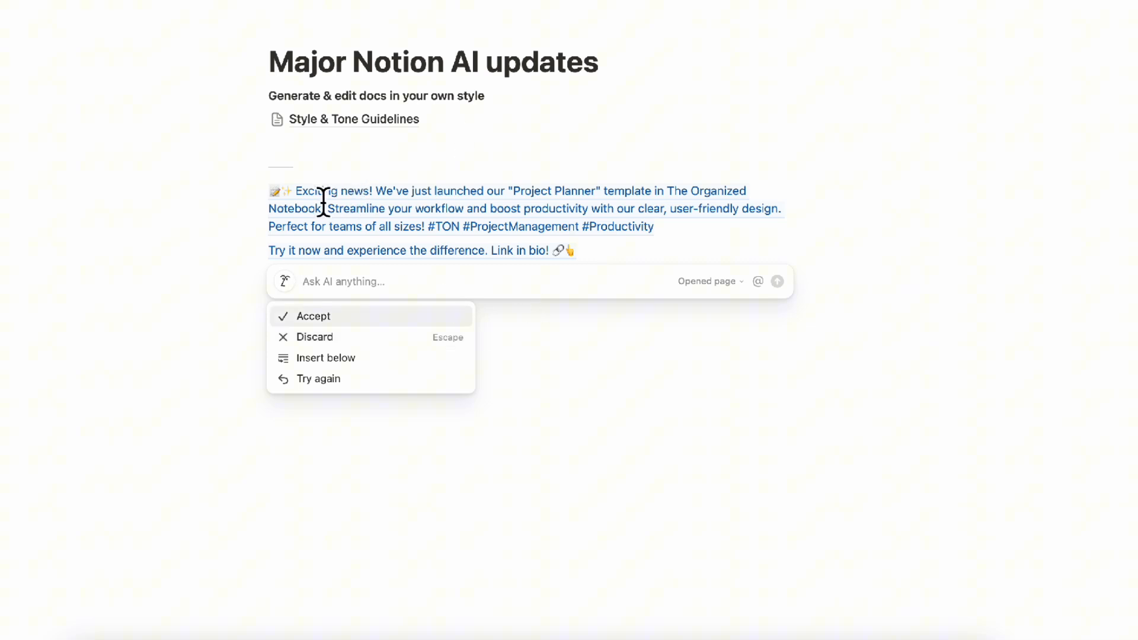
mouse_move(646, 221)
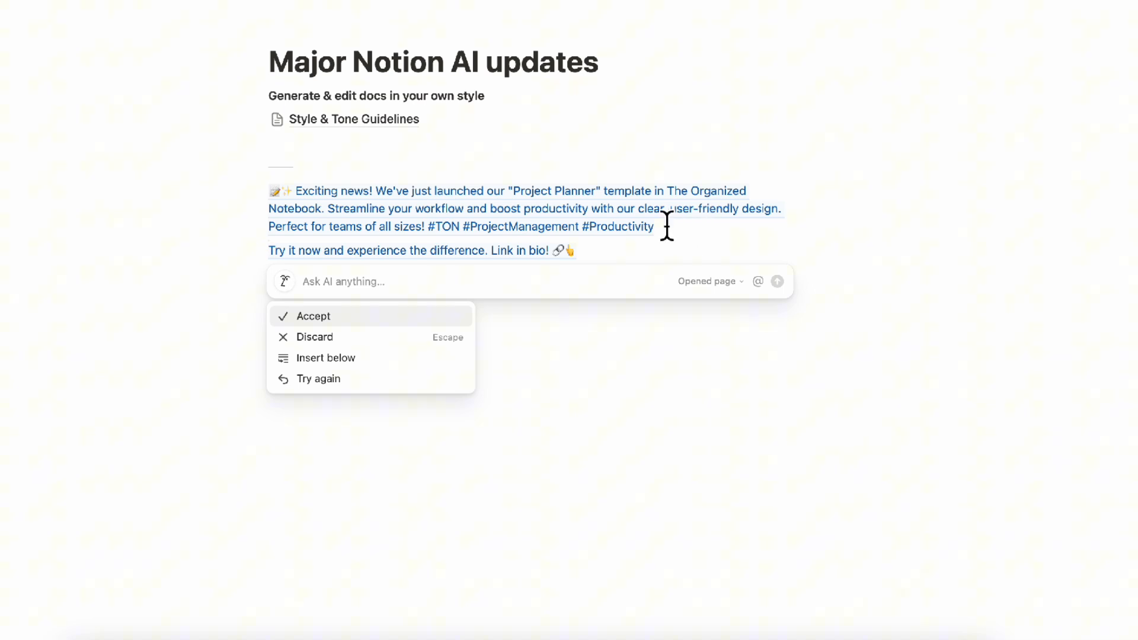
mouse_move(445, 282)
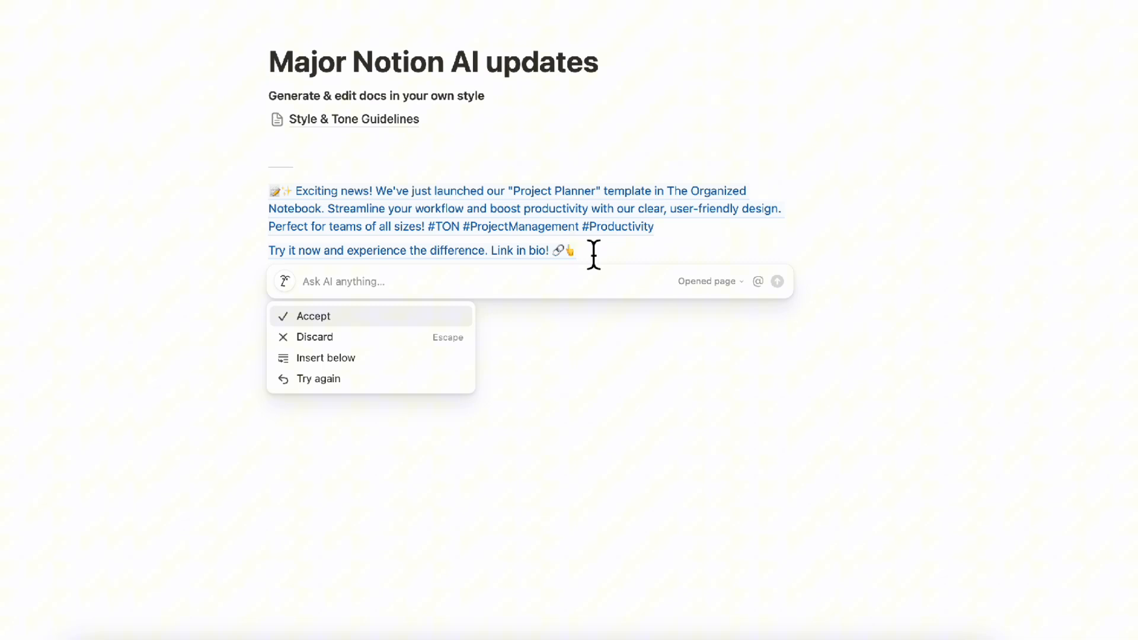
mouse_move(358, 118)
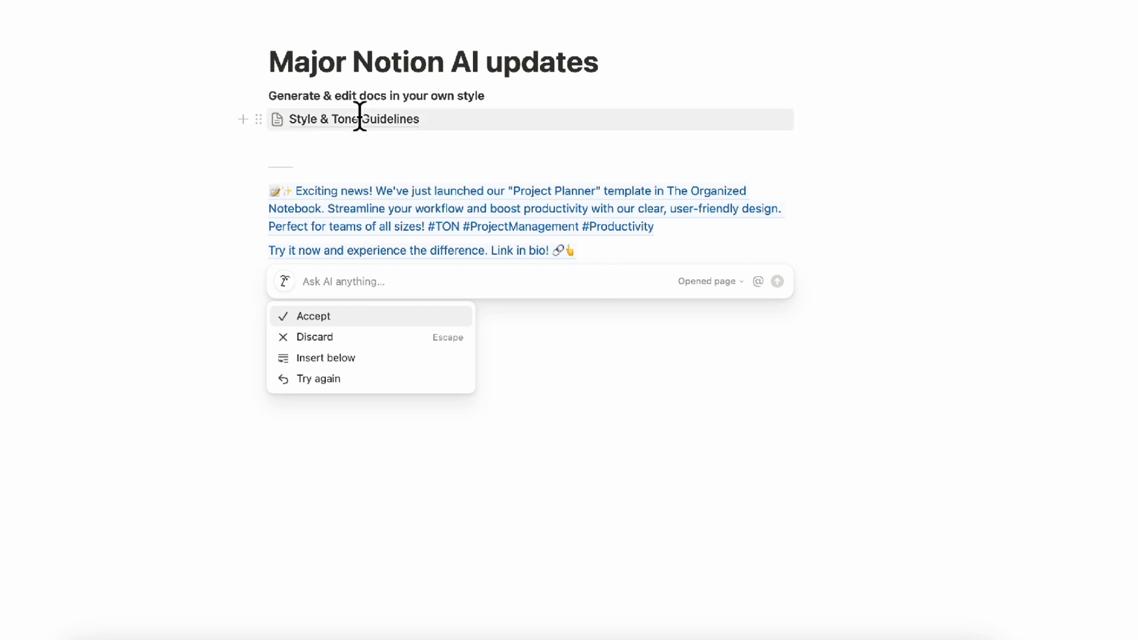
mouse_move(363, 118)
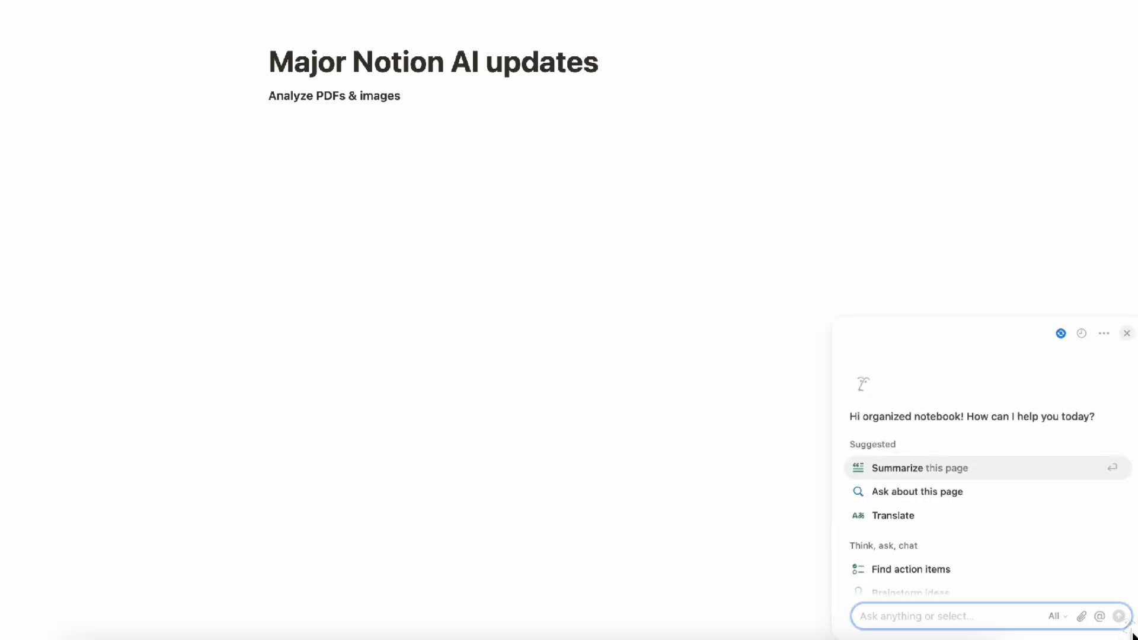
mouse_move(991, 310)
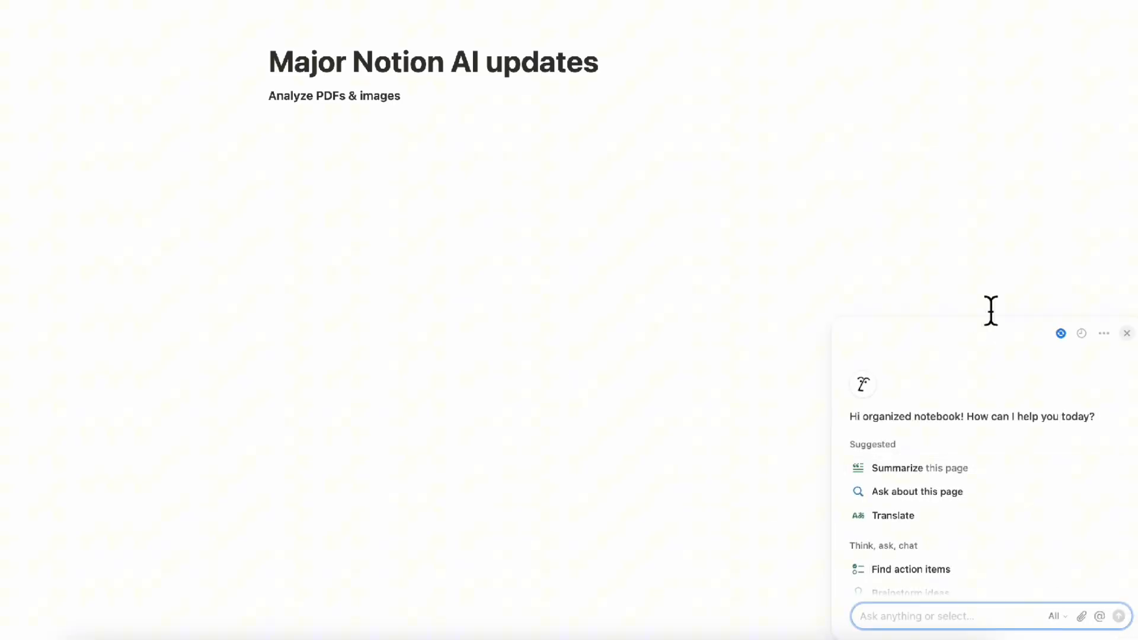
Start a fresh AI chat, attach 1.png and ask 'Explain this'.
left_click(1126, 333)
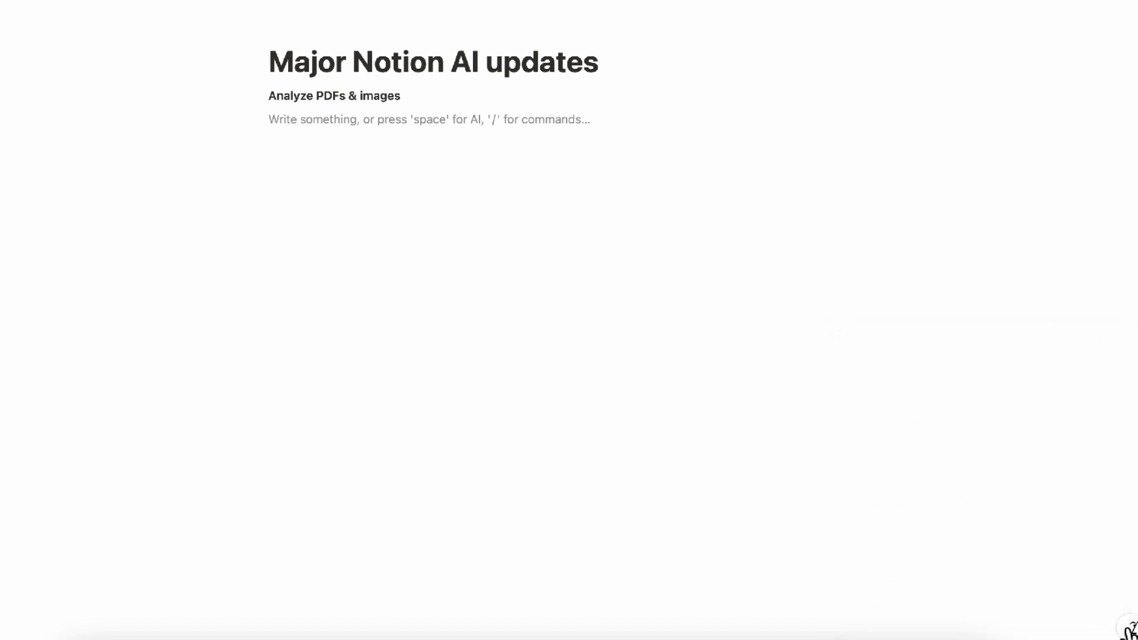
left_click(1123, 626)
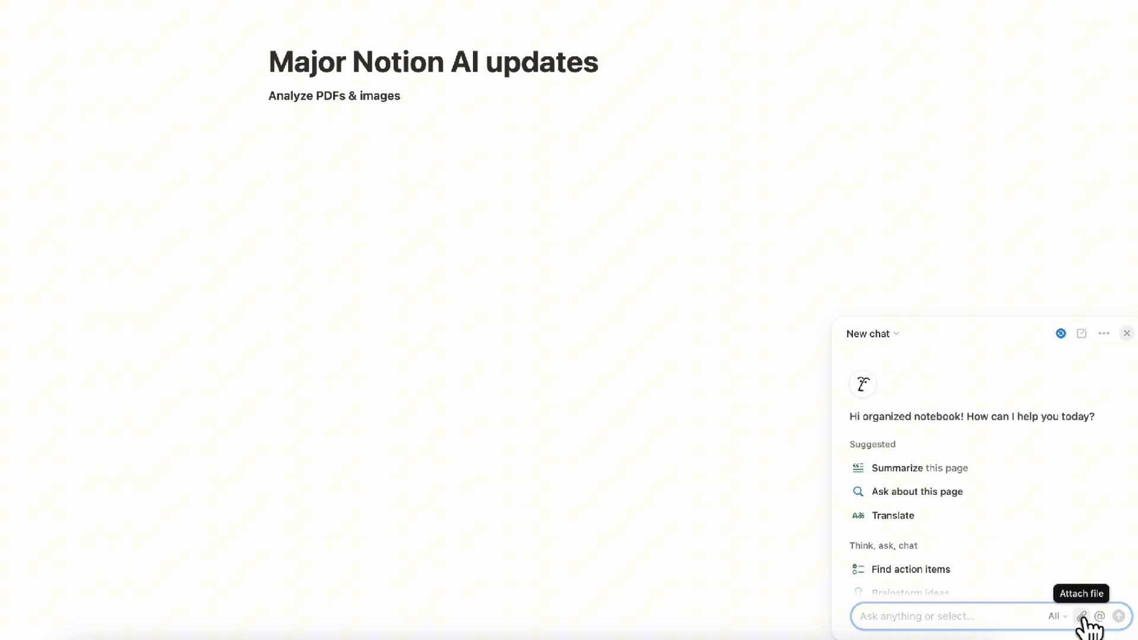
left_click(1081, 615)
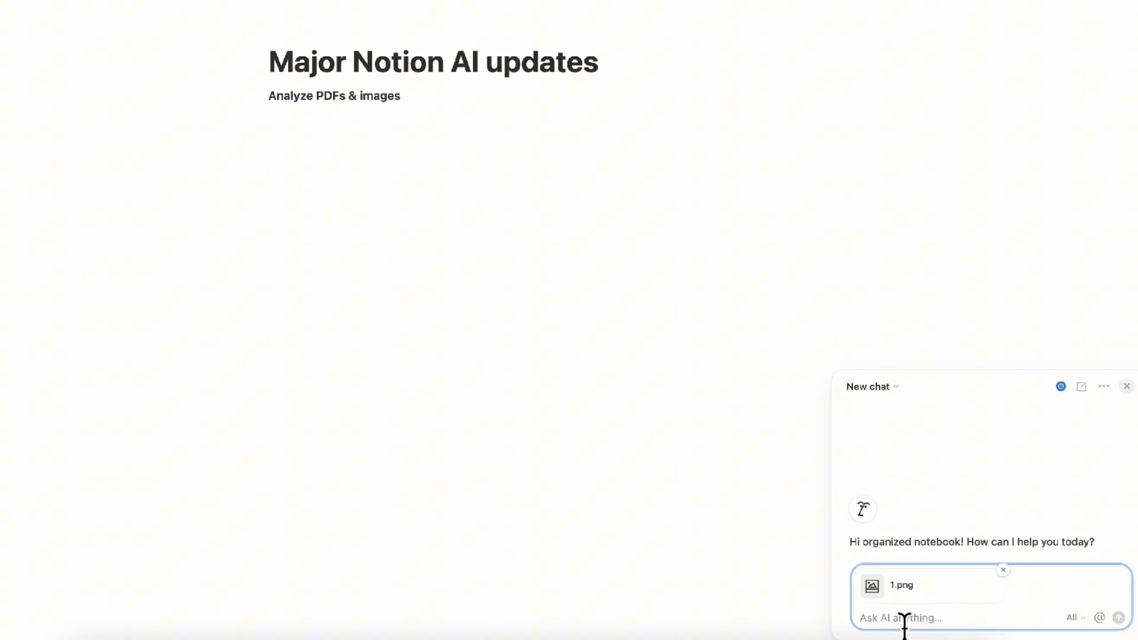
type("Explain this")
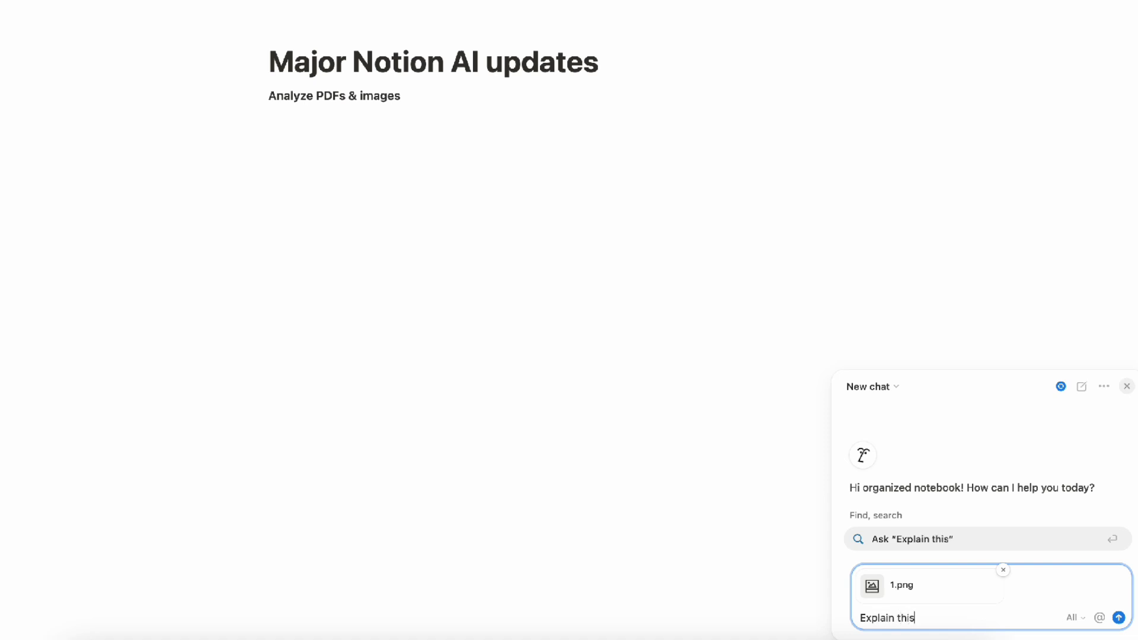
left_click(1126, 617)
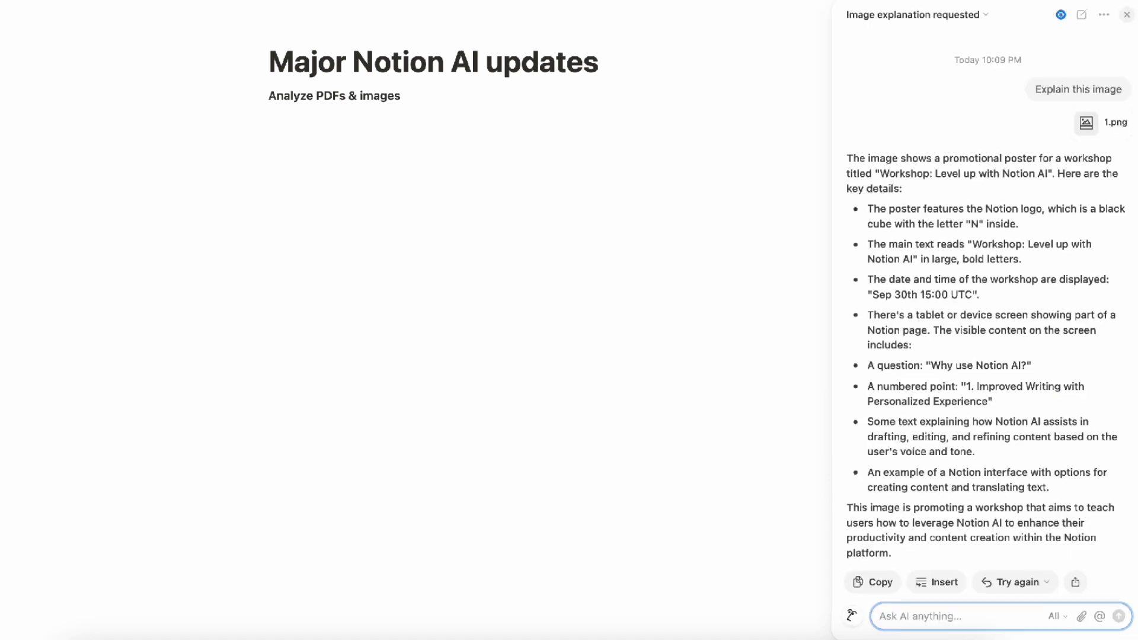
mouse_move(891, 226)
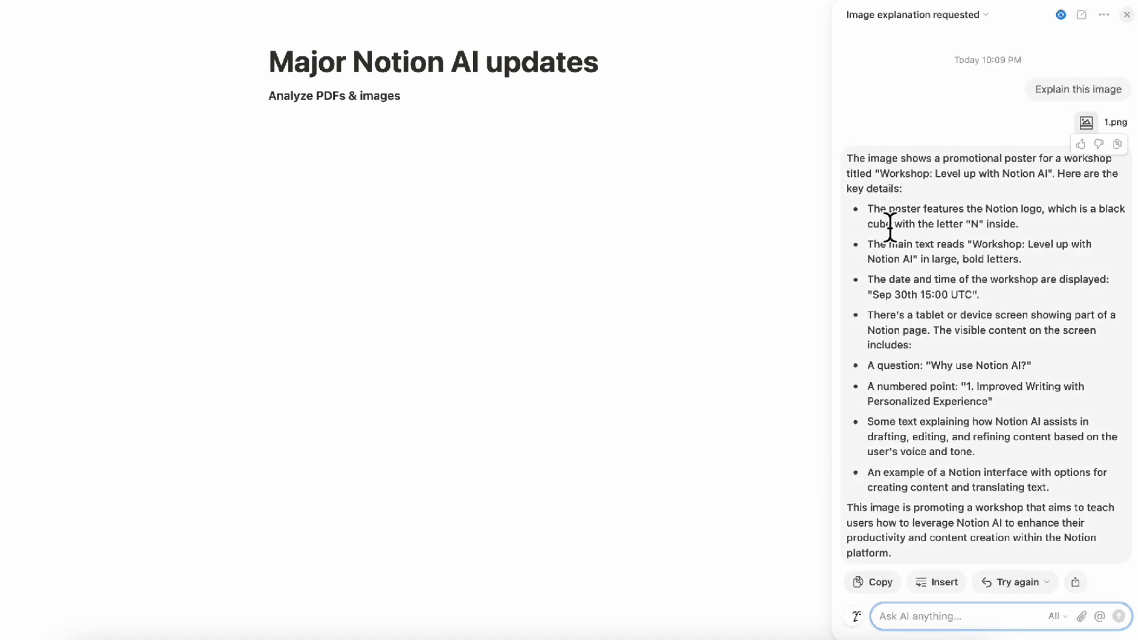
mouse_move(920, 202)
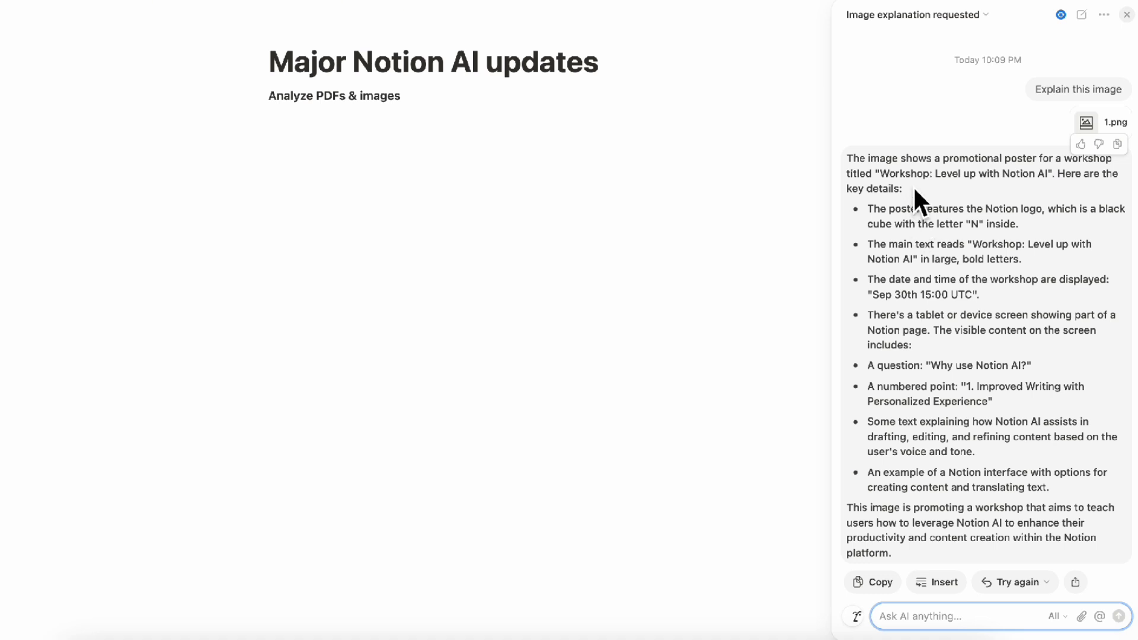
mouse_move(964, 212)
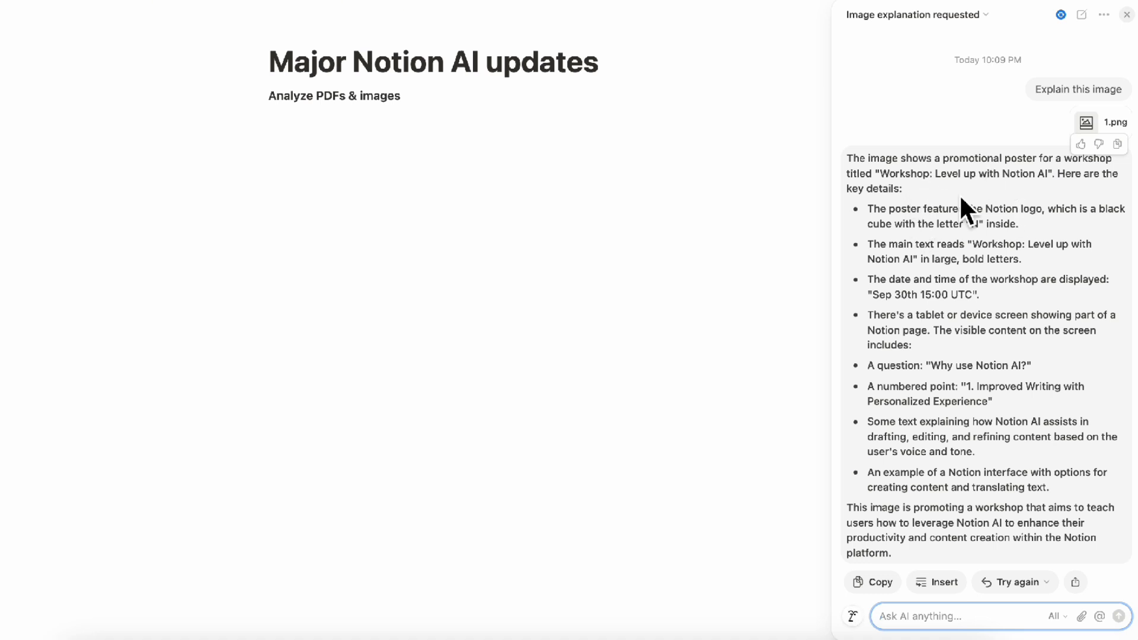
mouse_move(987, 211)
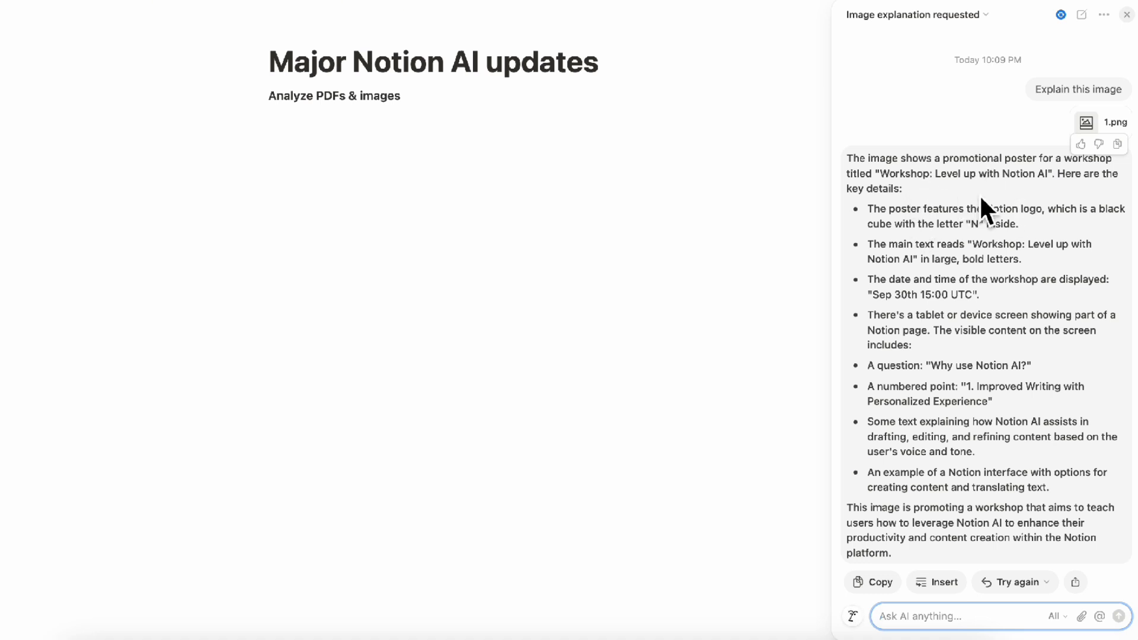
mouse_move(926, 264)
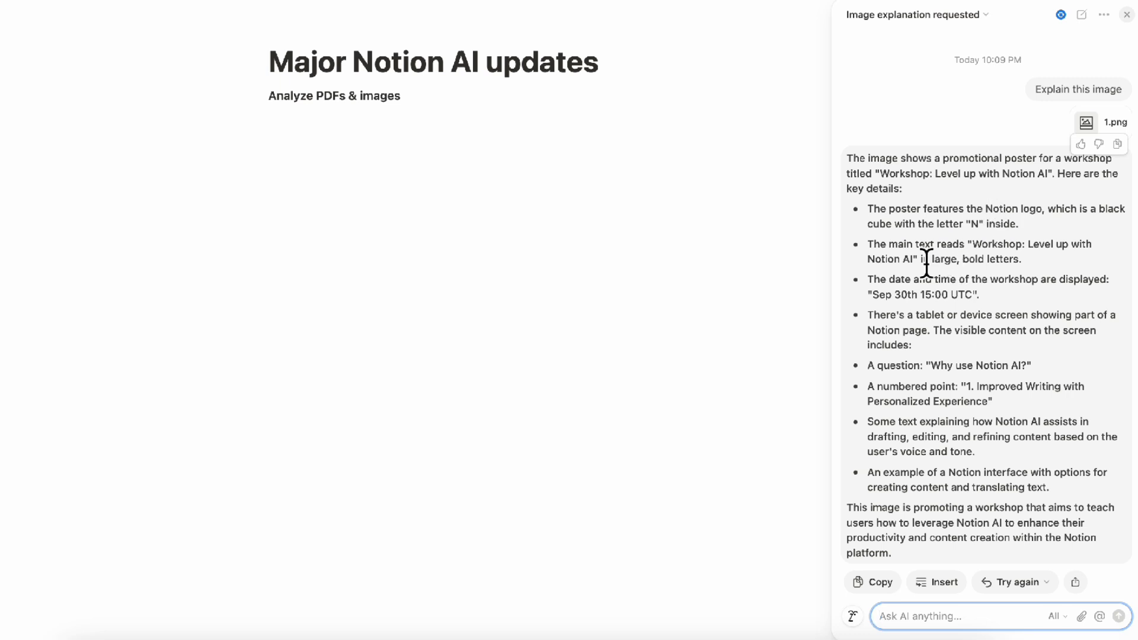
mouse_move(975, 266)
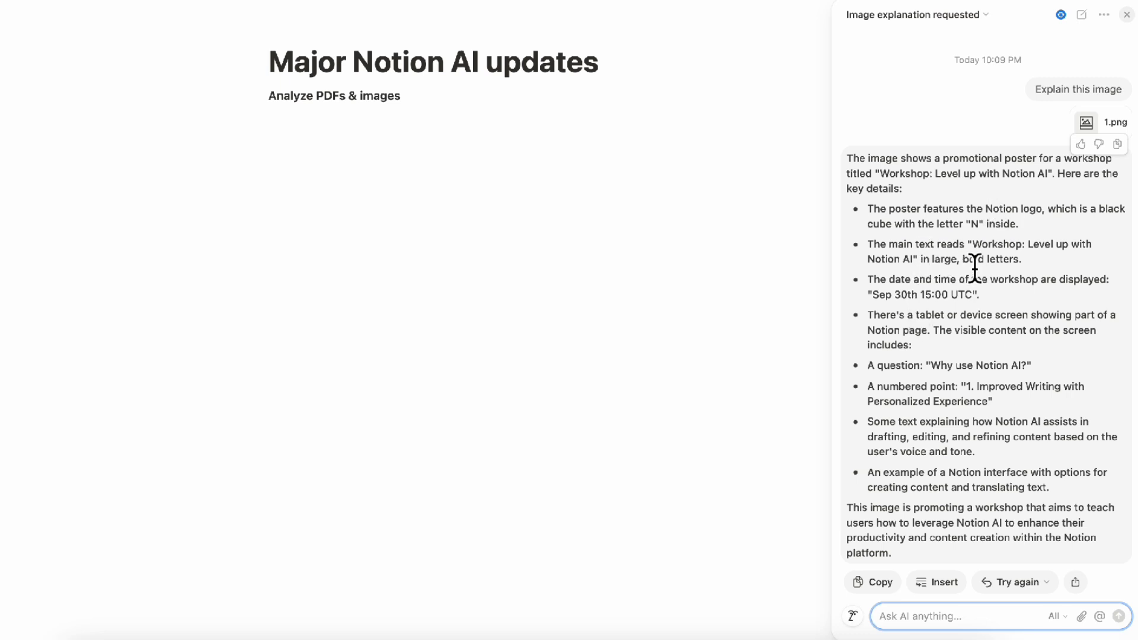
mouse_move(1014, 334)
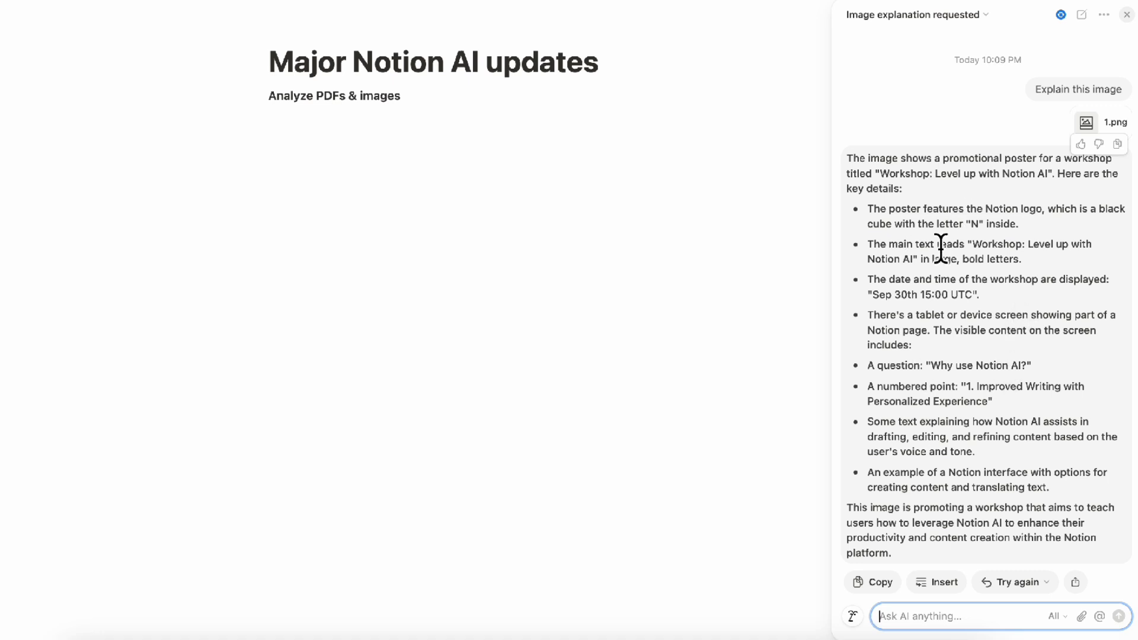
mouse_move(1087, 122)
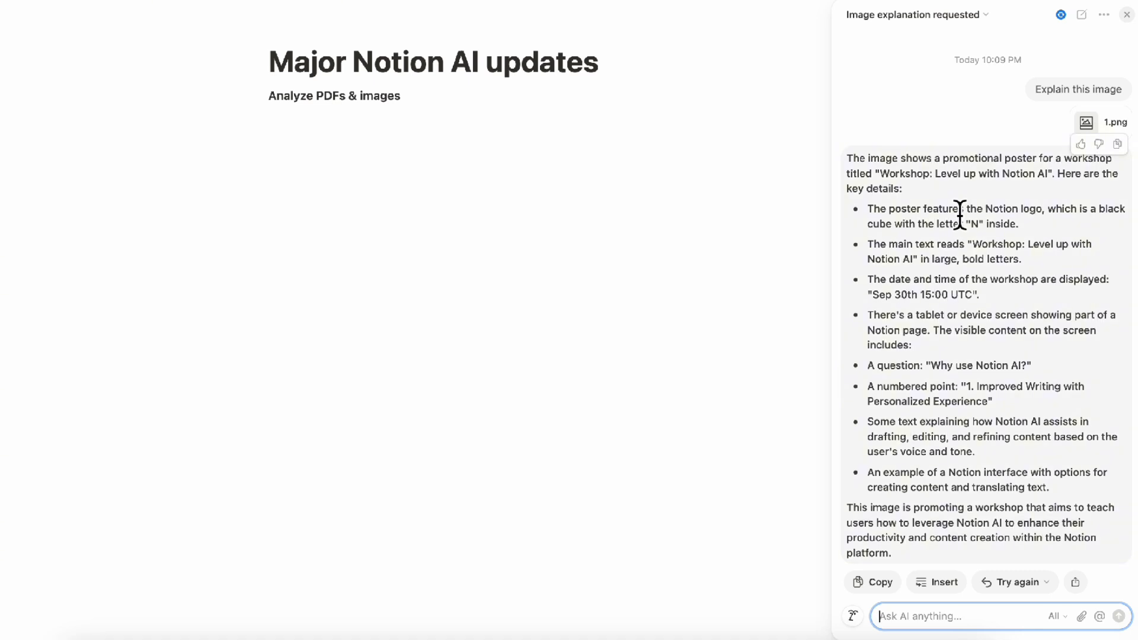
mouse_move(931, 459)
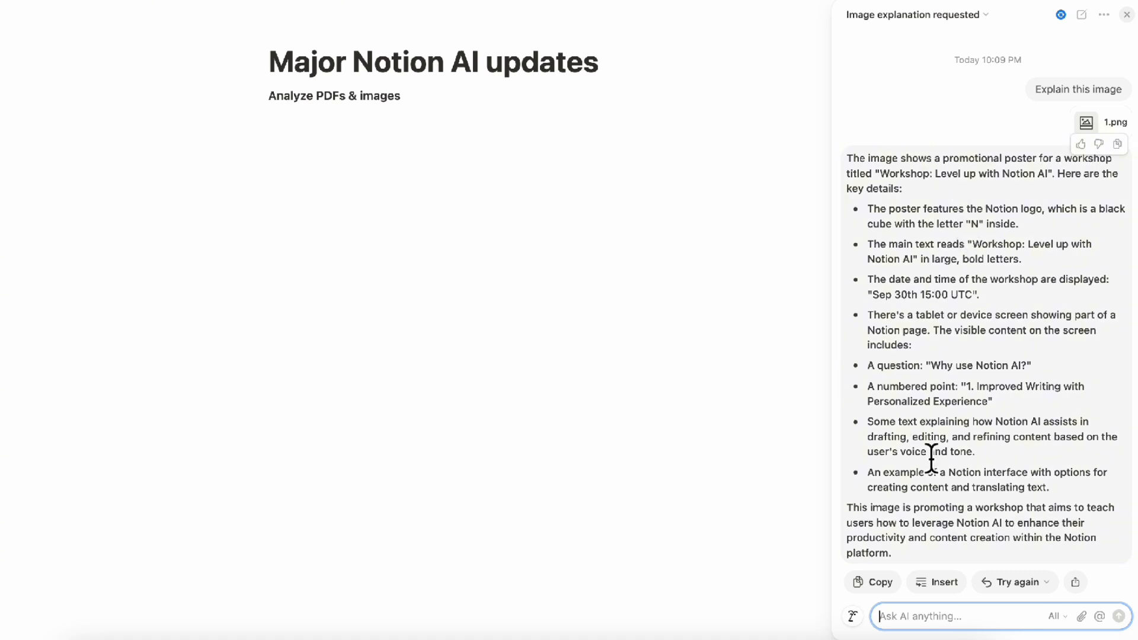
mouse_move(916, 292)
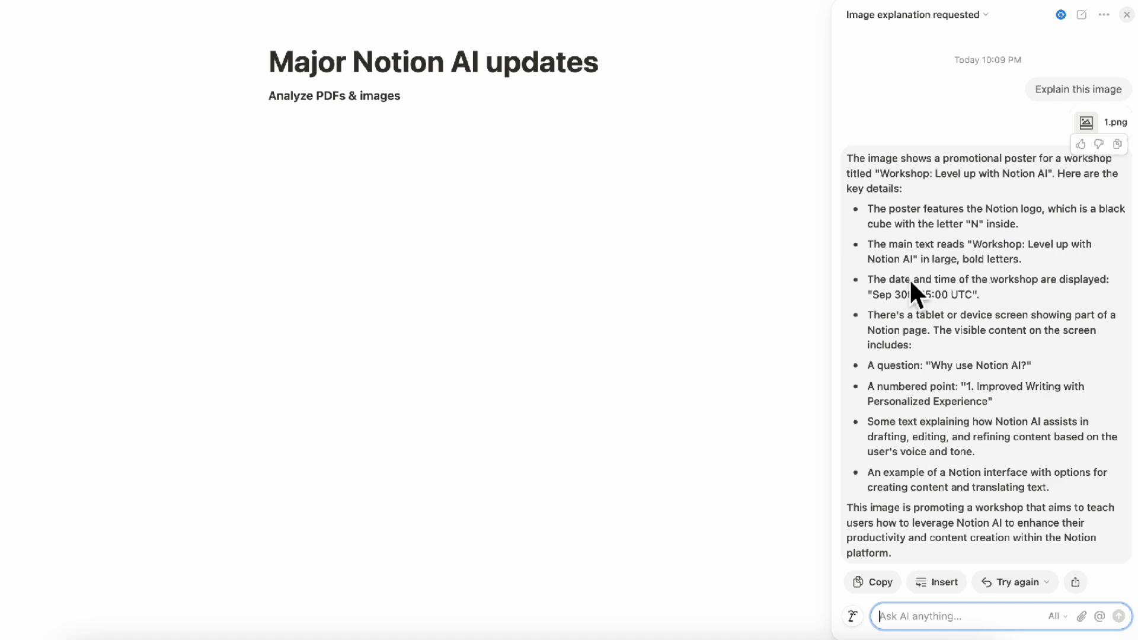
mouse_move(931, 357)
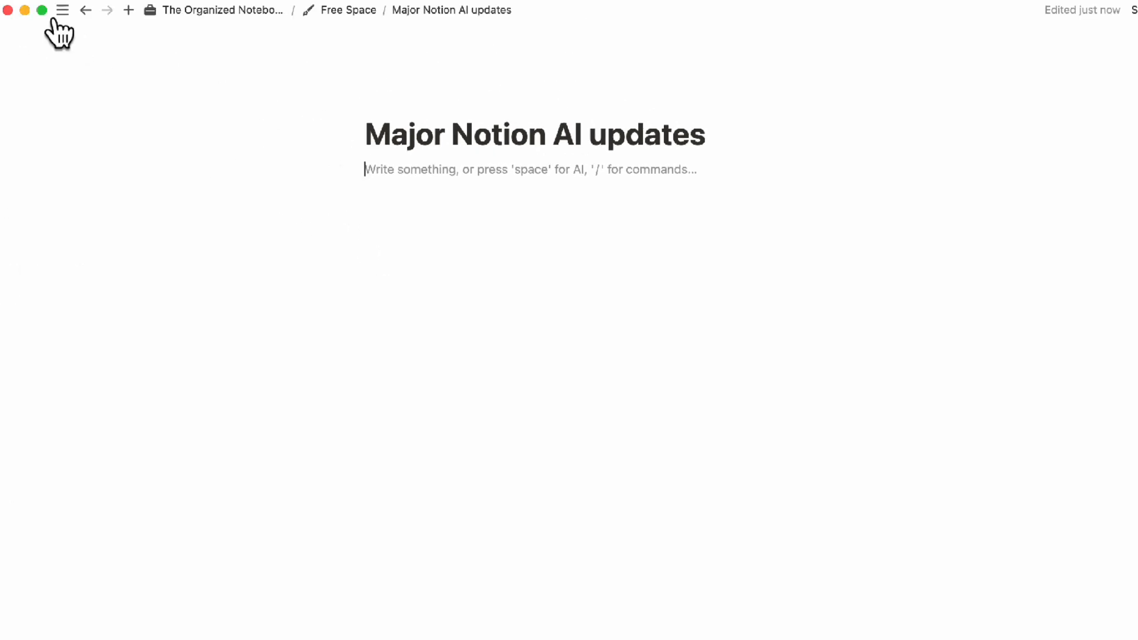
From the Notion AI home, ask it to come up with 3 ice breakers for an event.
left_click(63, 11)
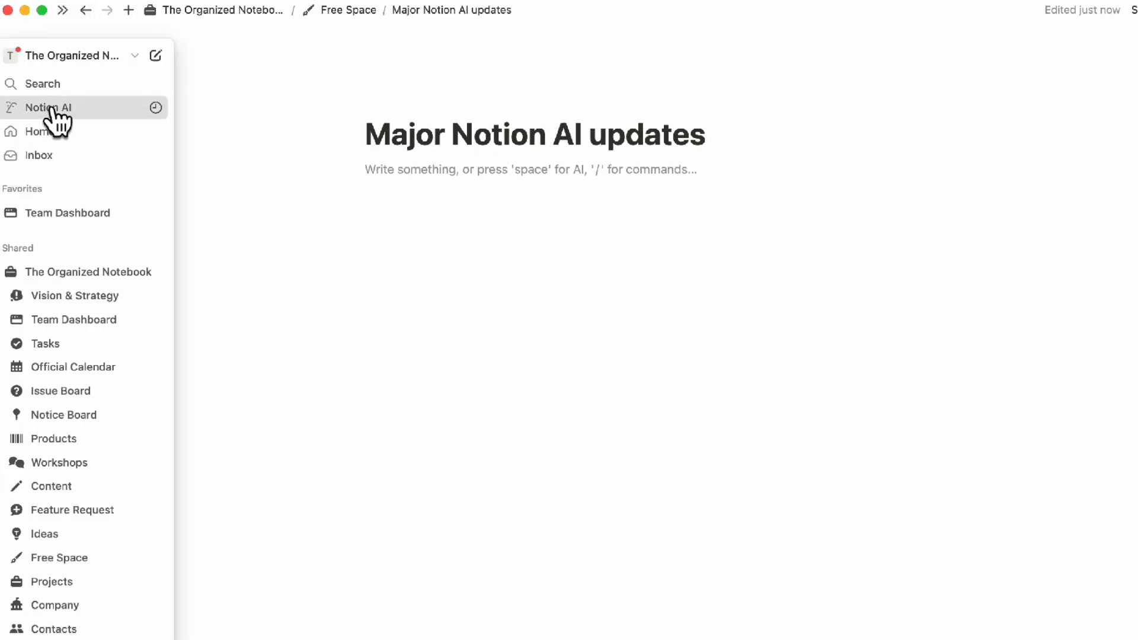
left_click(48, 108)
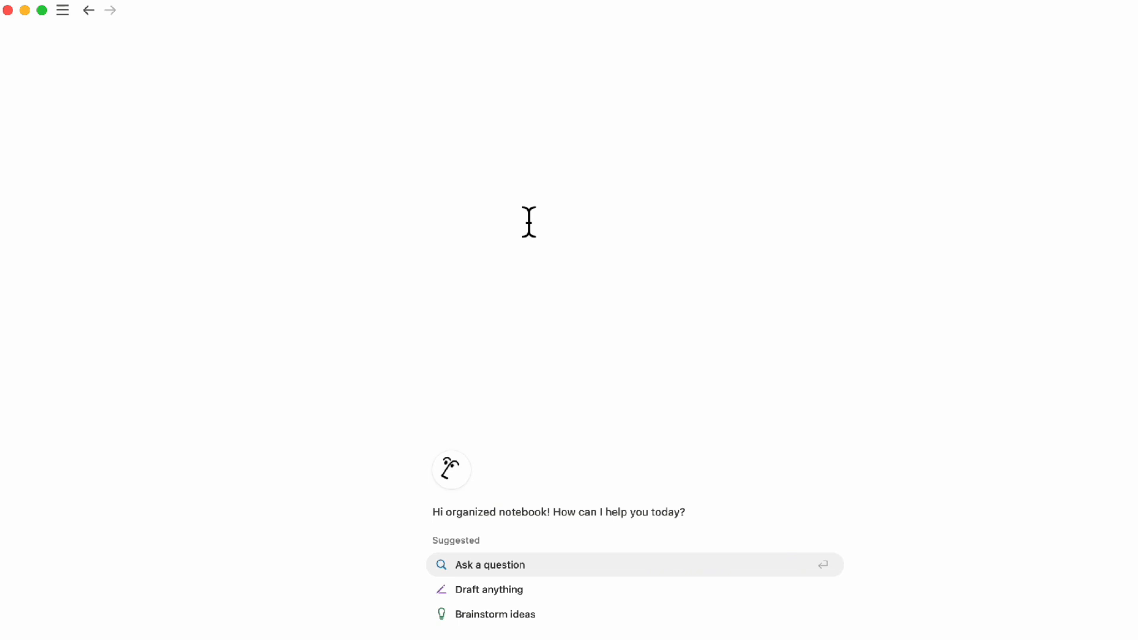
mouse_move(620, 528)
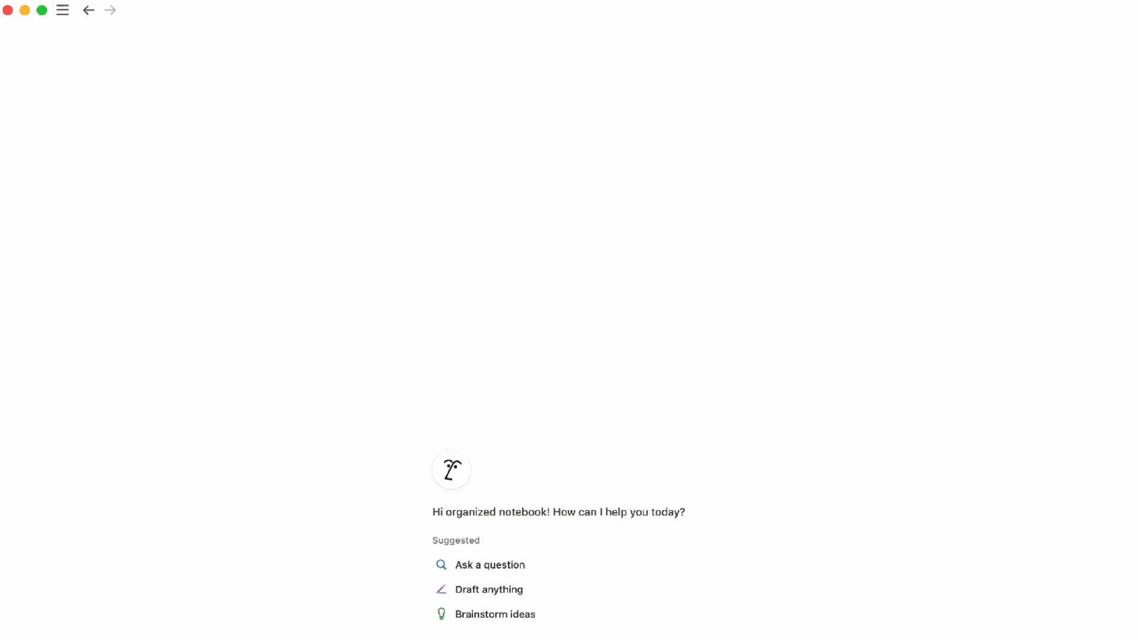
type("come up with 3 ice brea")
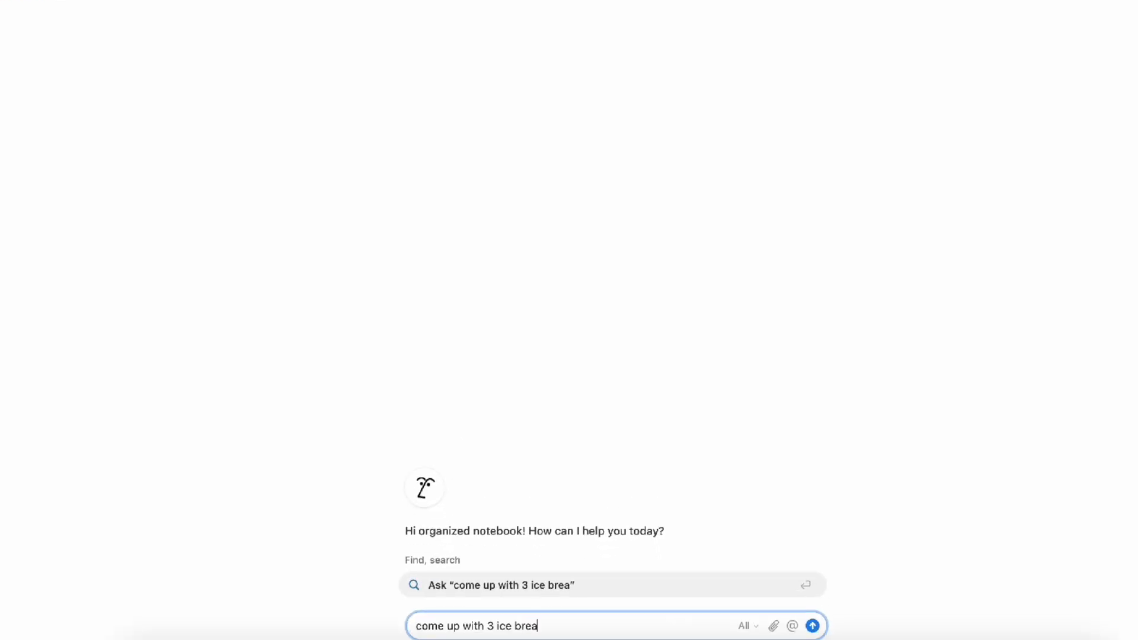
type("kers for an e")
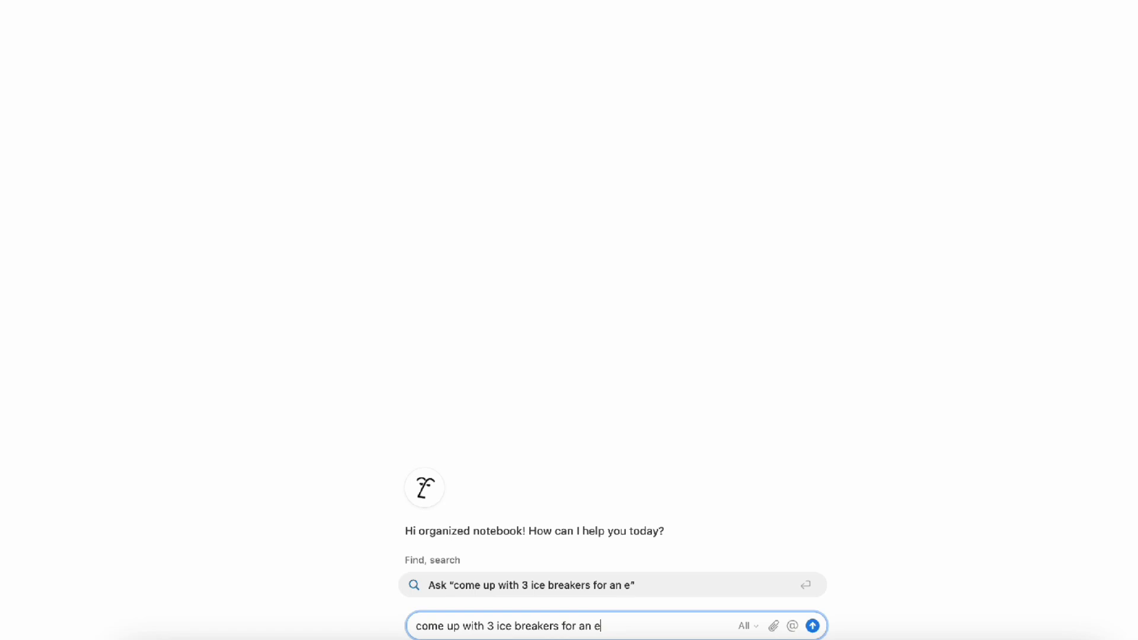
left_click(812, 625)
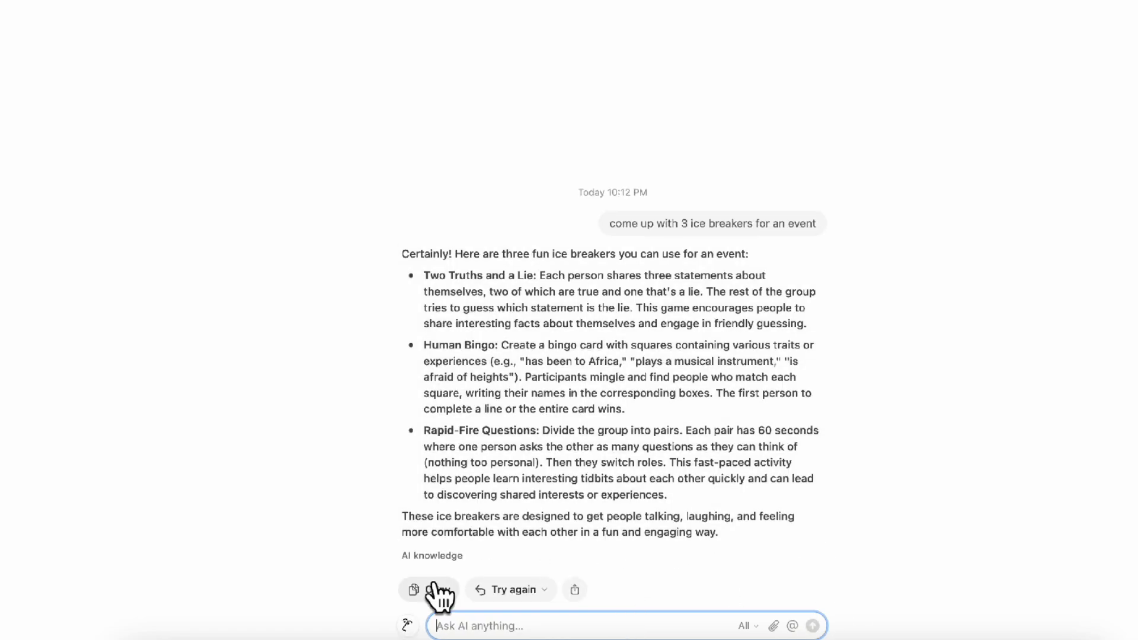
mouse_move(575, 589)
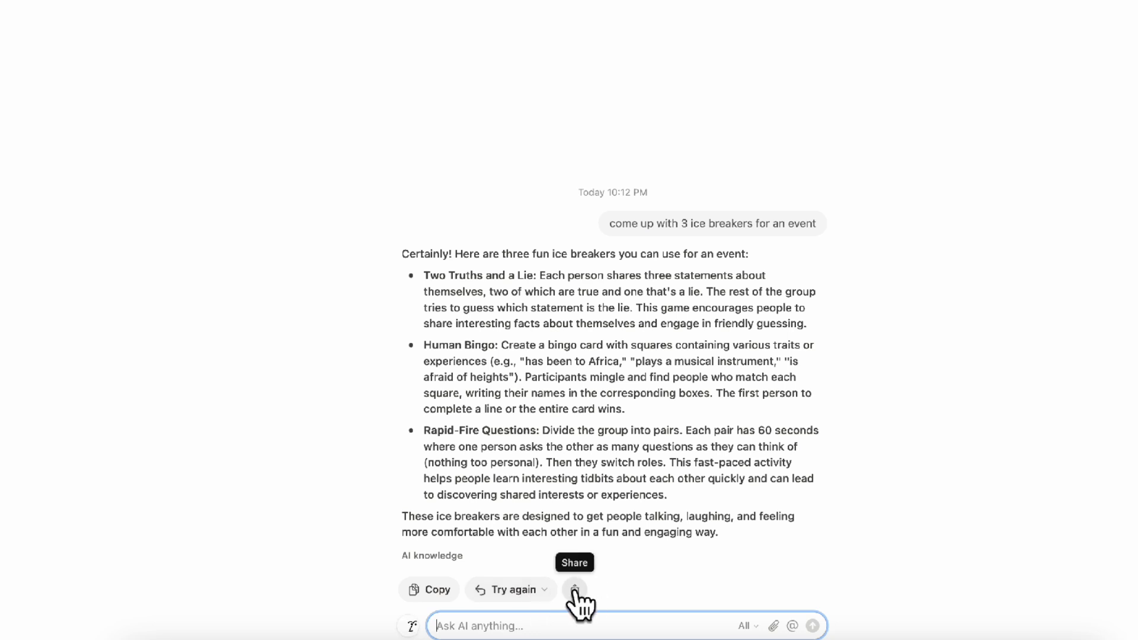
mouse_move(574, 589)
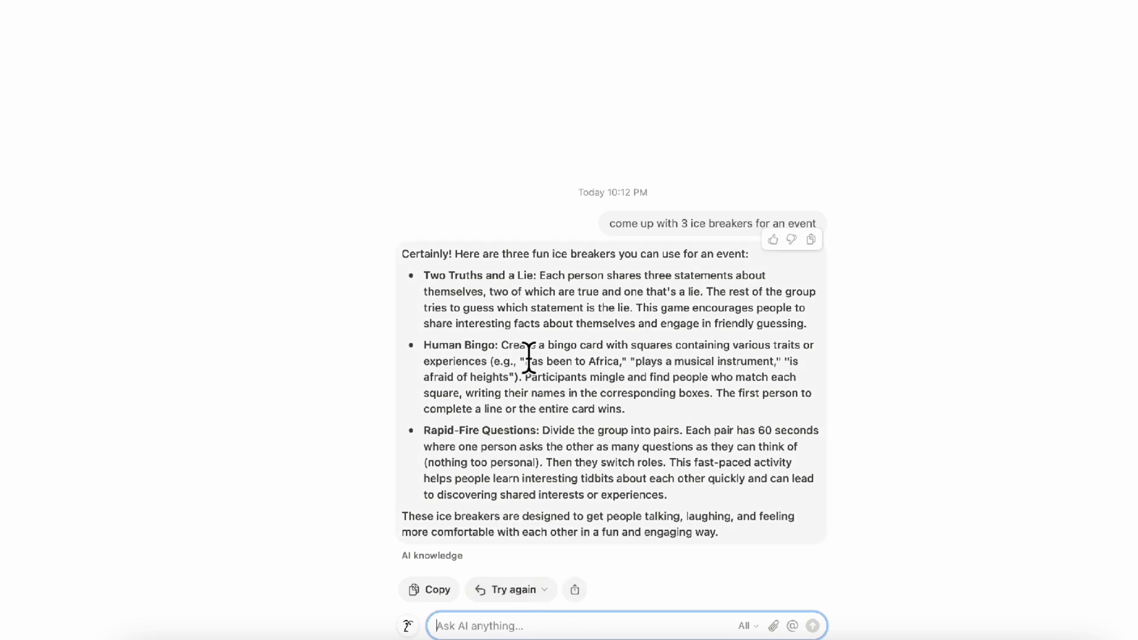
mouse_move(321, 165)
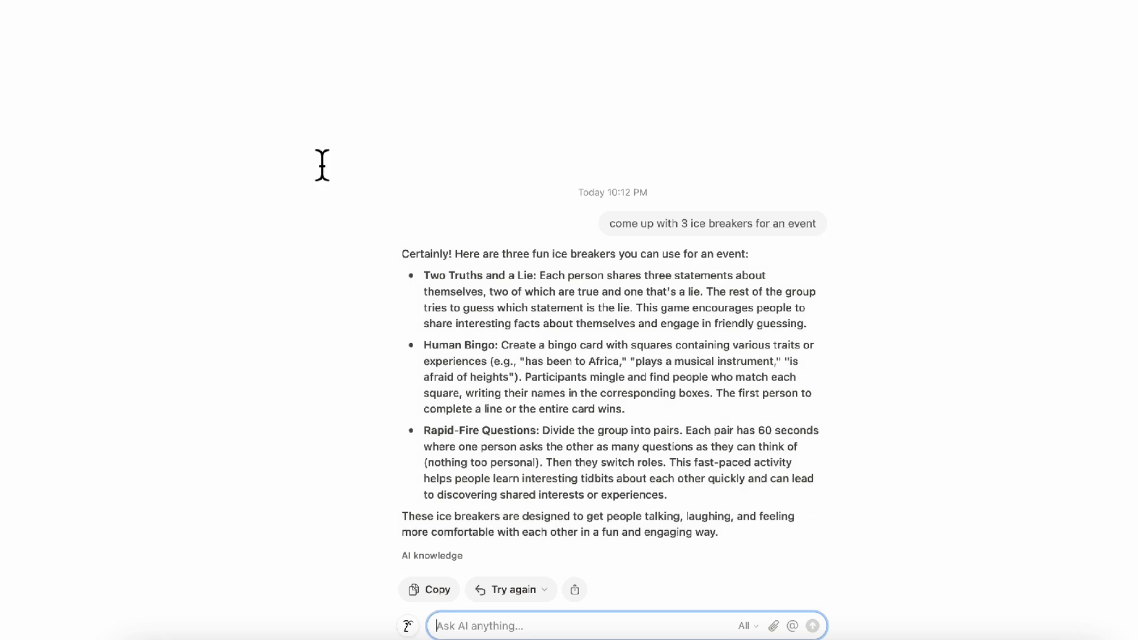
mouse_move(484, 375)
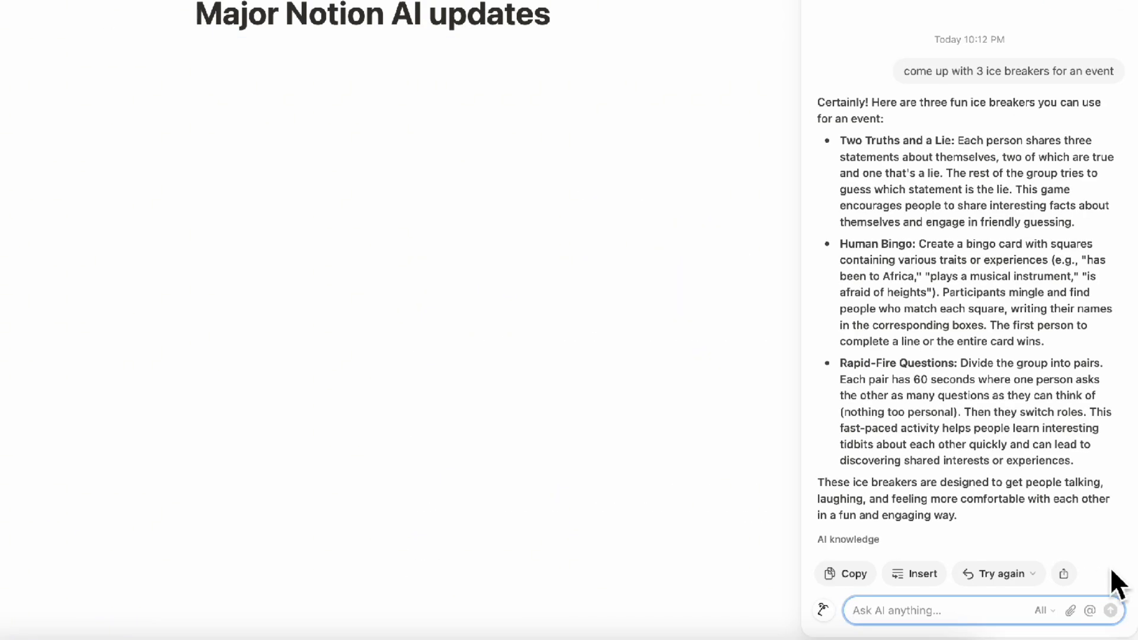
mouse_move(974, 305)
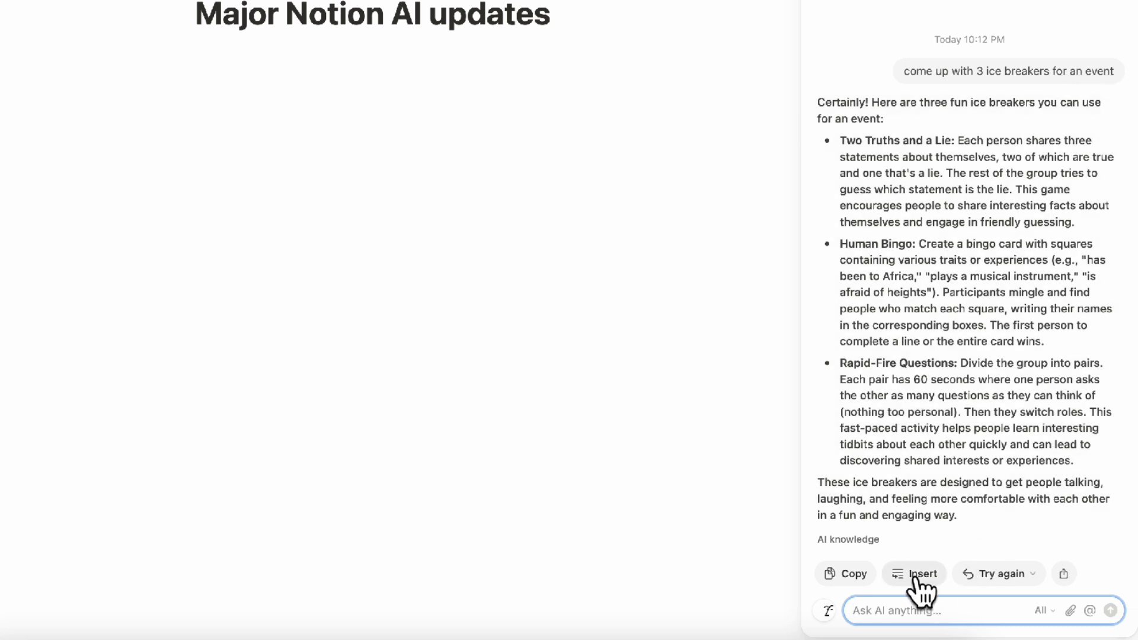
mouse_move(927, 636)
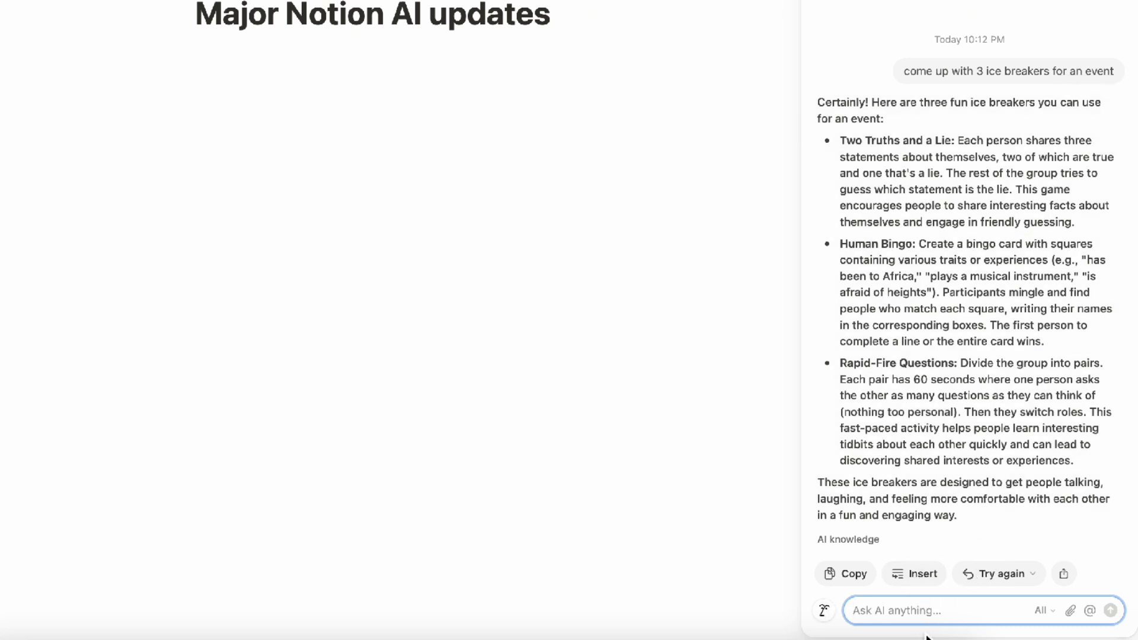
mouse_move(515, 102)
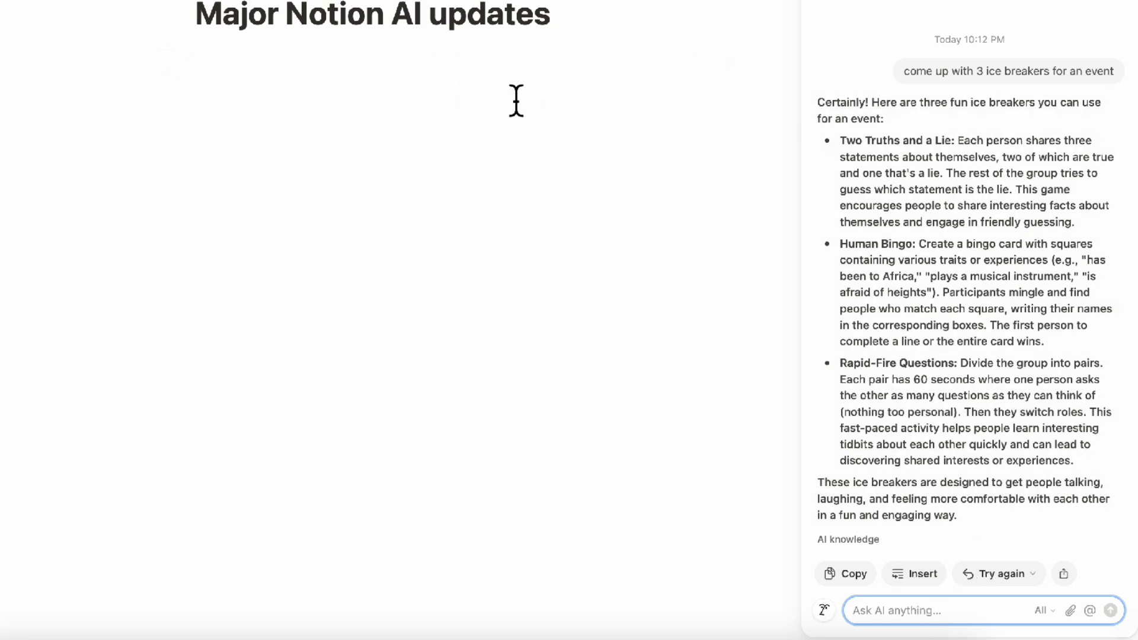
Insert the AI's ice breaker answer into the page and deselect the new blocks.
left_click(913, 574)
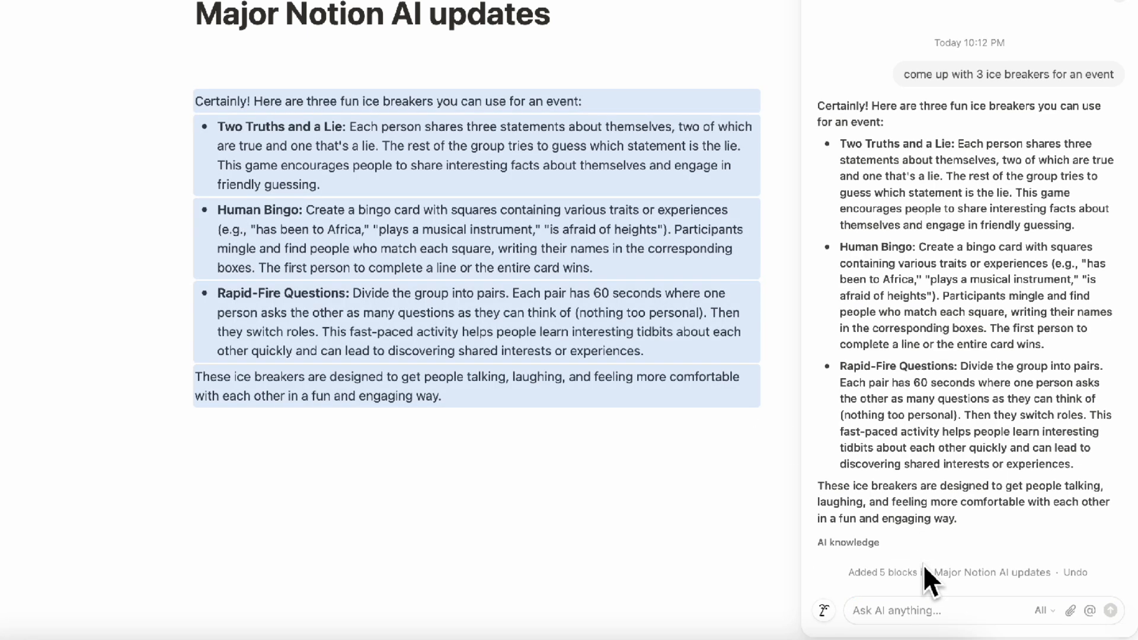
mouse_move(754, 518)
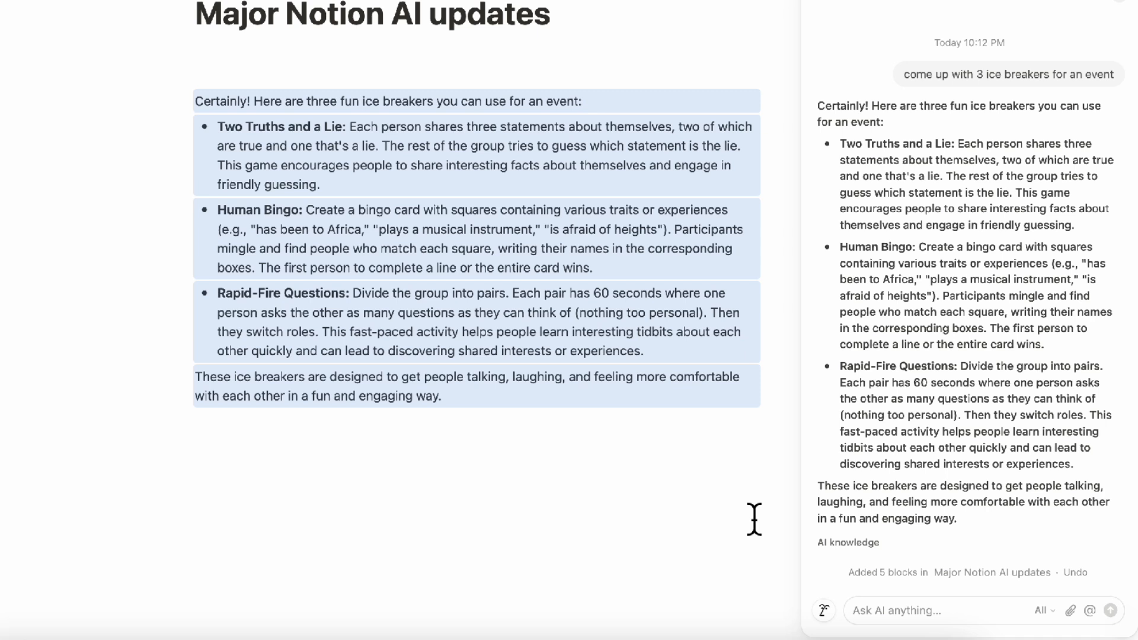
left_click(944, 610)
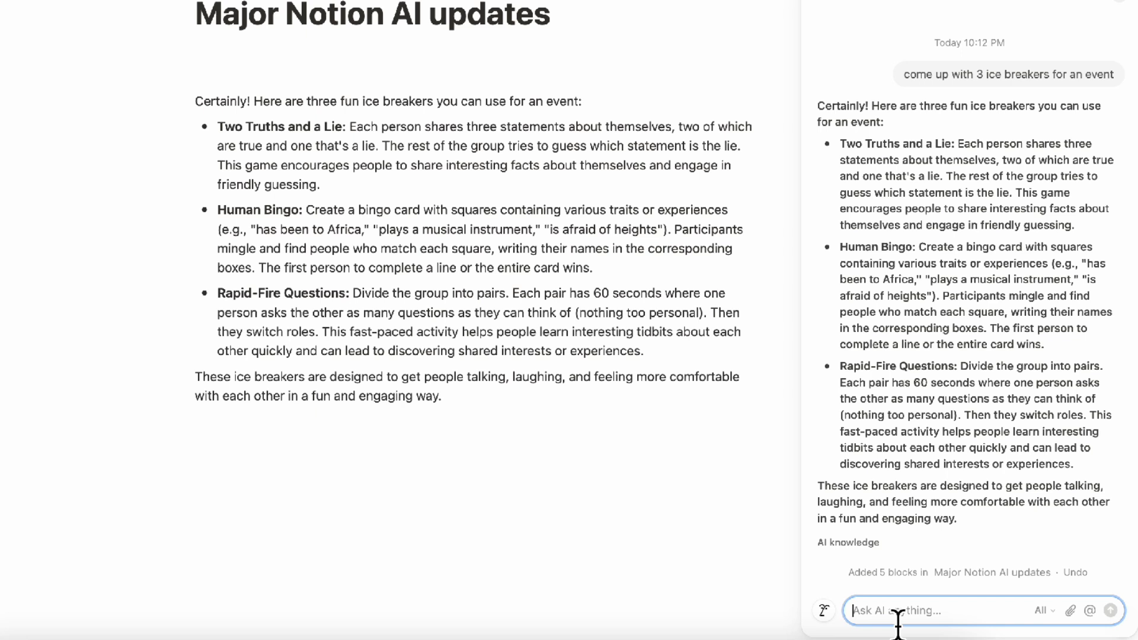
mouse_move(900, 613)
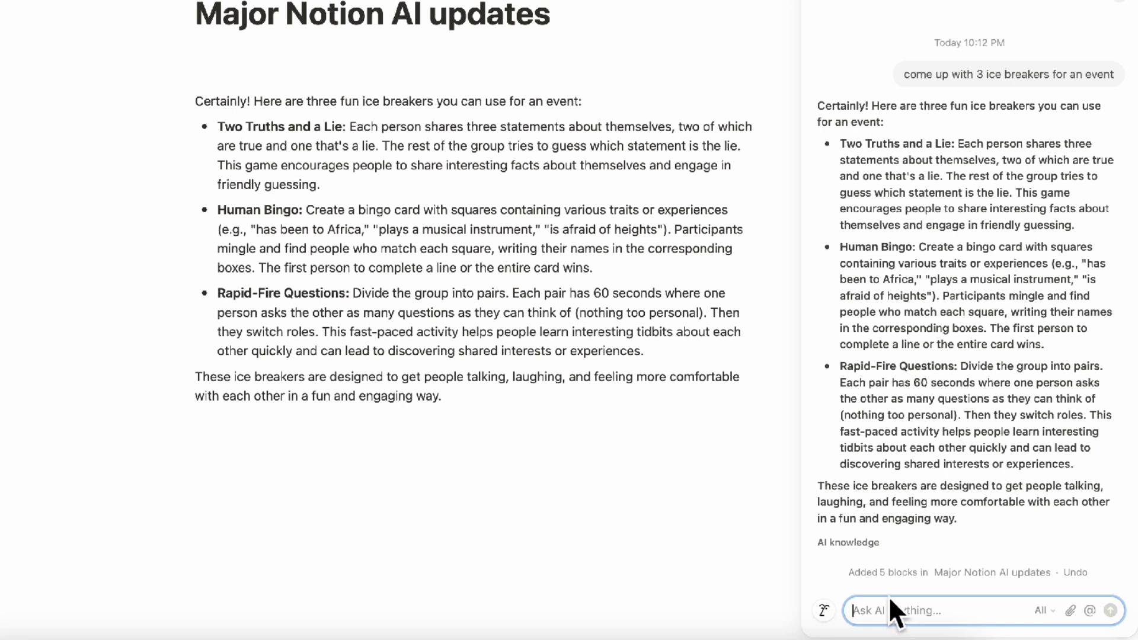
mouse_move(847, 541)
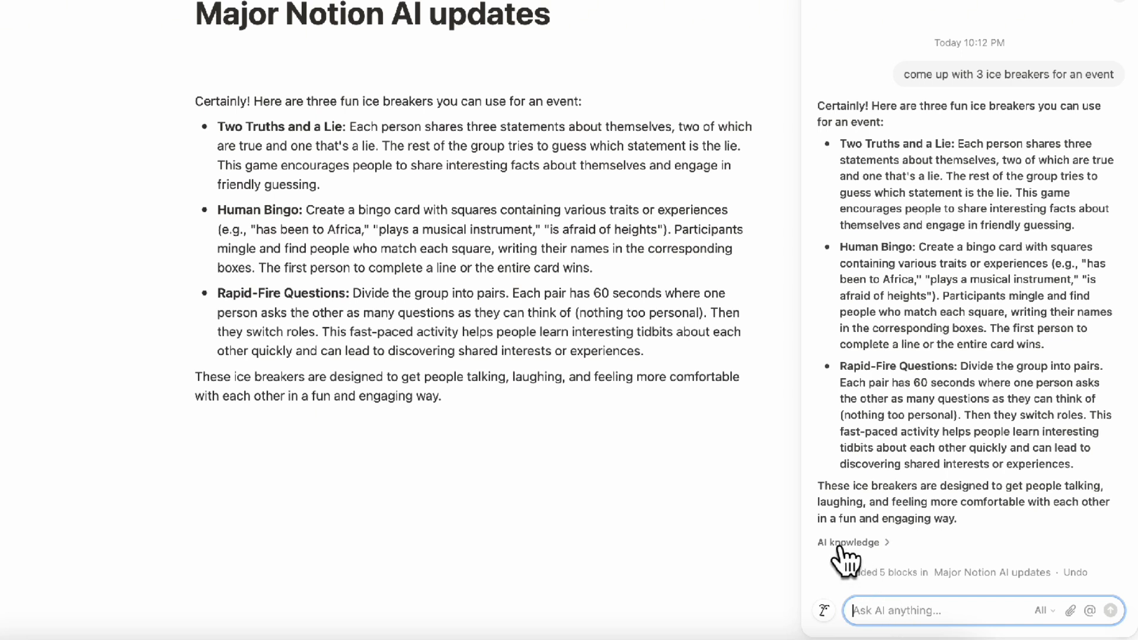
mouse_move(861, 555)
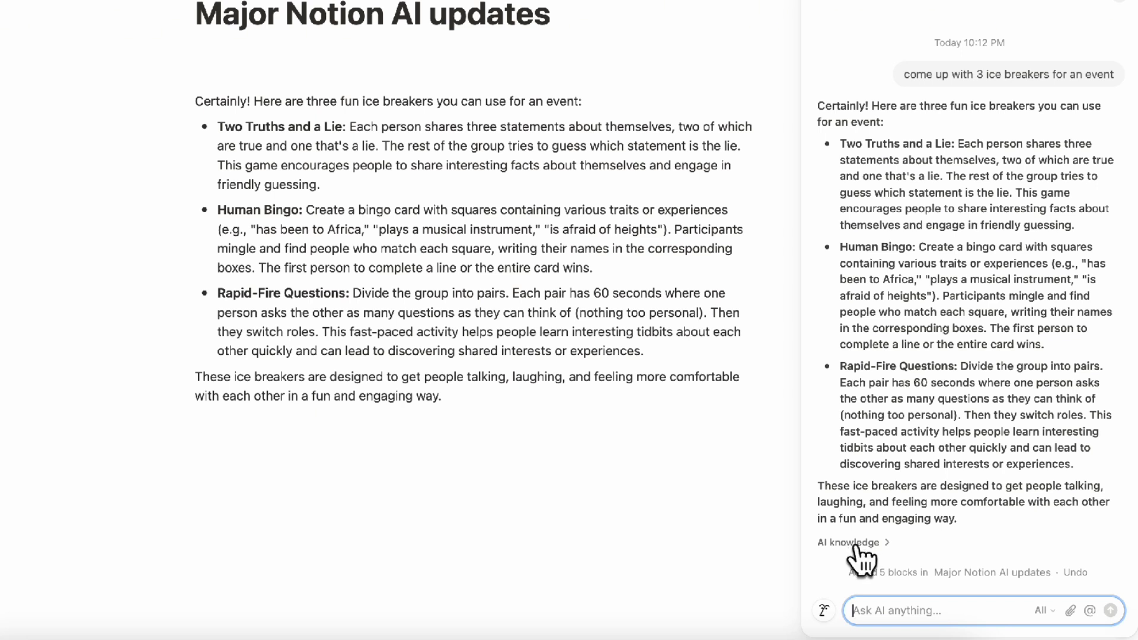
Expand the AI knowledge note showing the answer came from GPT-4 and Claude.
left_click(847, 542)
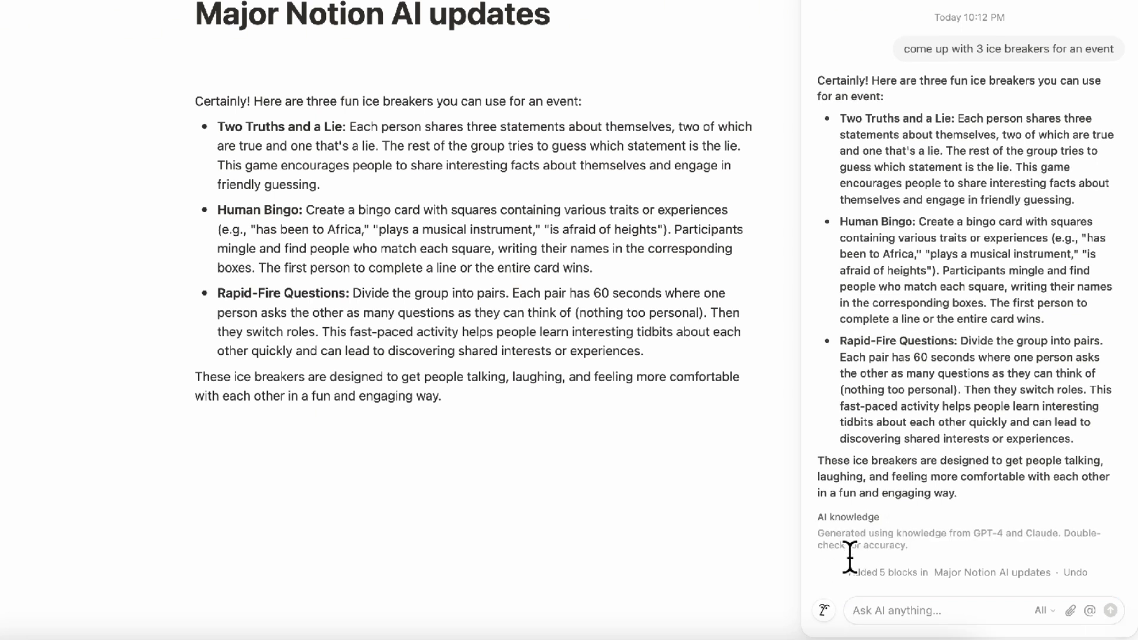
mouse_move(1005, 558)
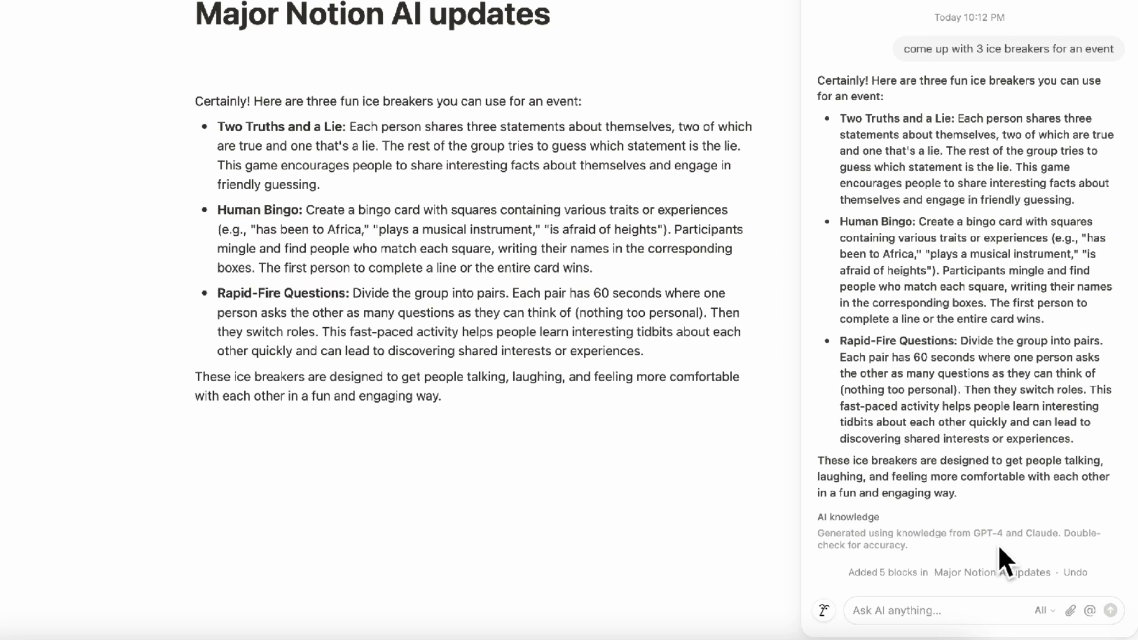
mouse_move(1074, 547)
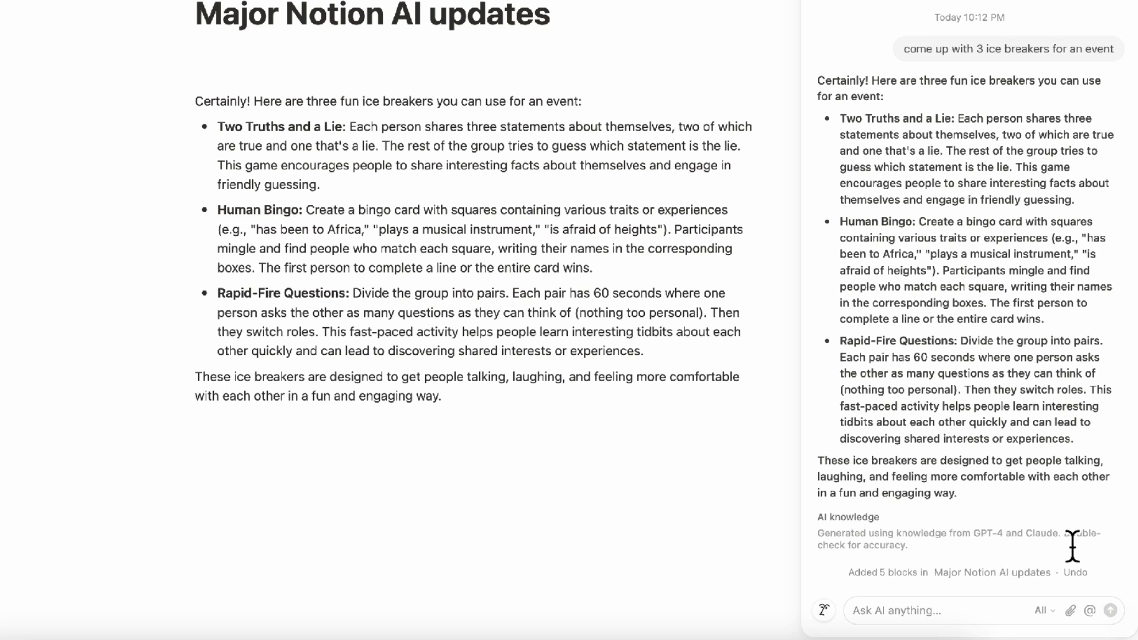
mouse_move(926, 578)
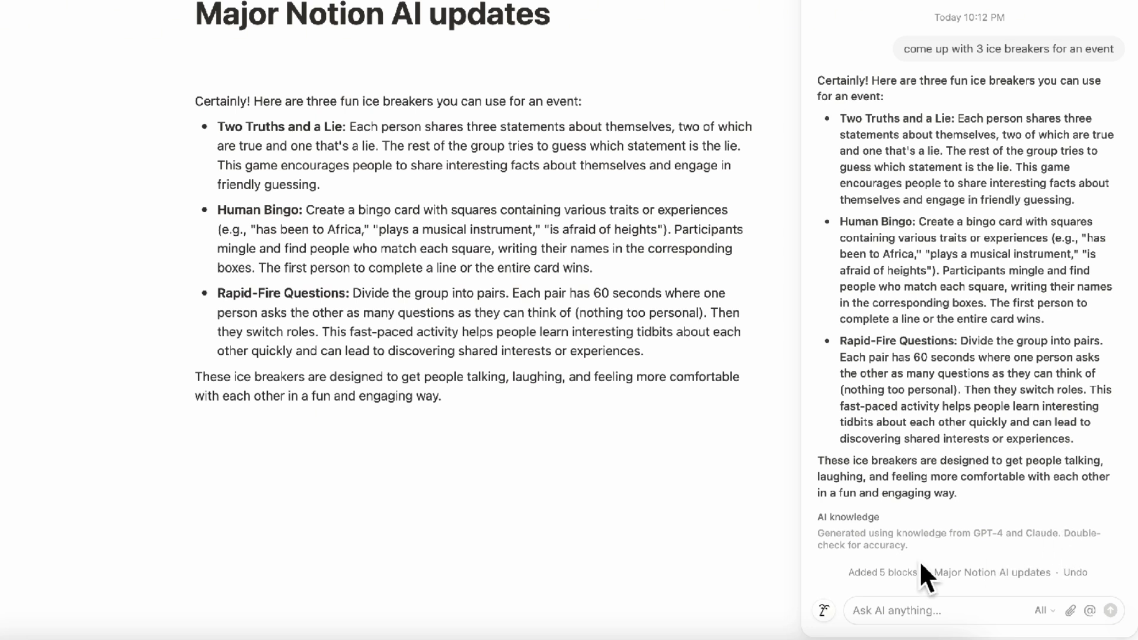
mouse_move(906, 383)
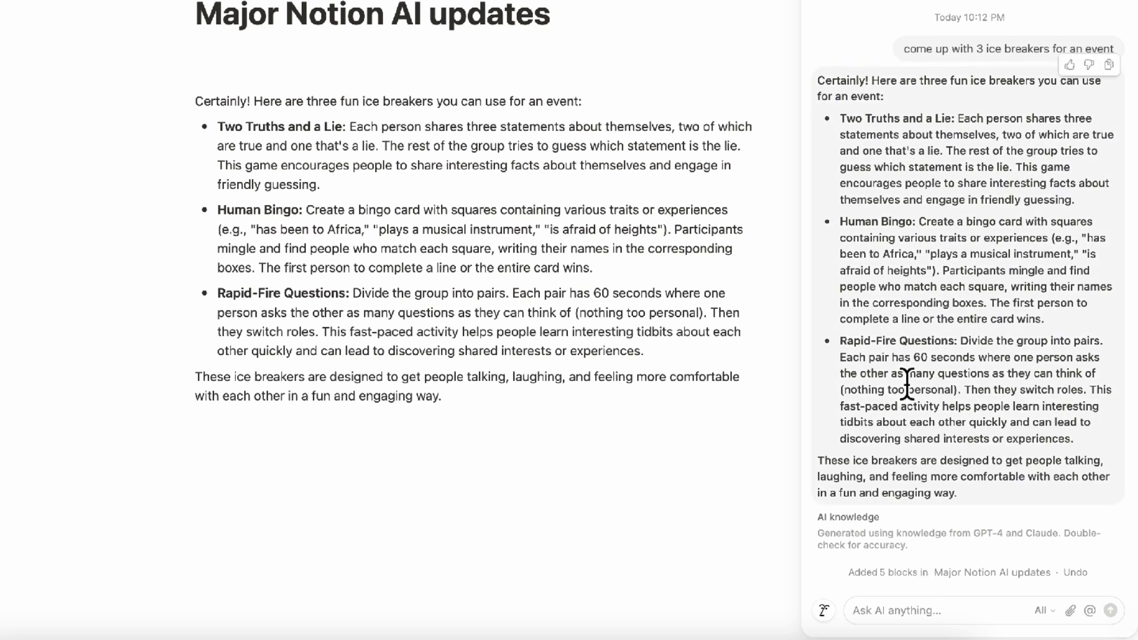
mouse_move(923, 560)
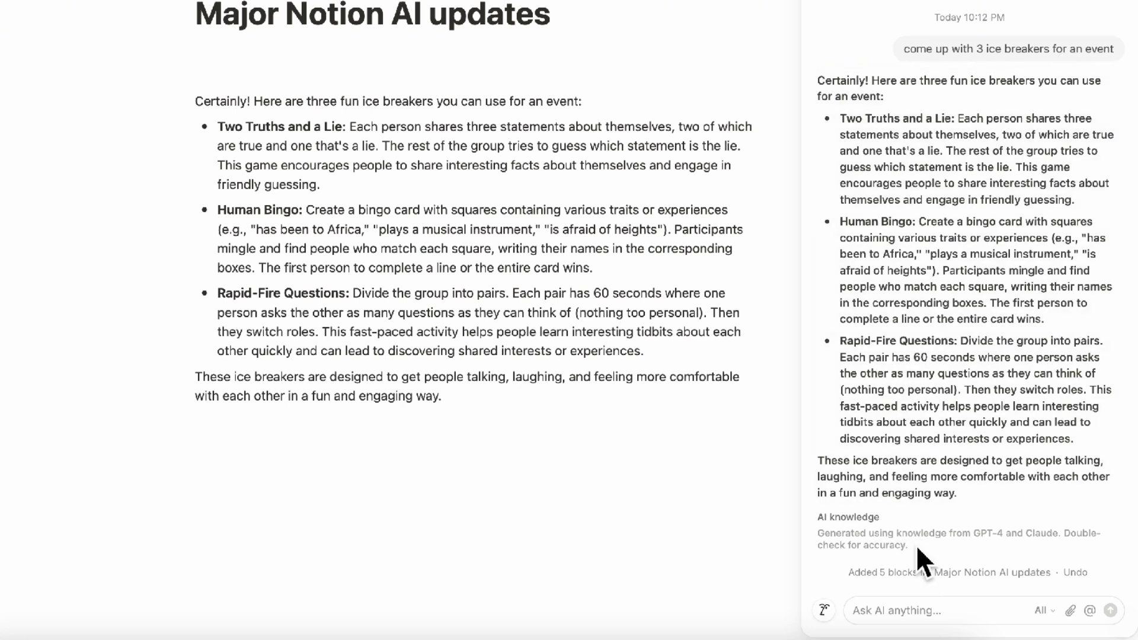
mouse_move(877, 405)
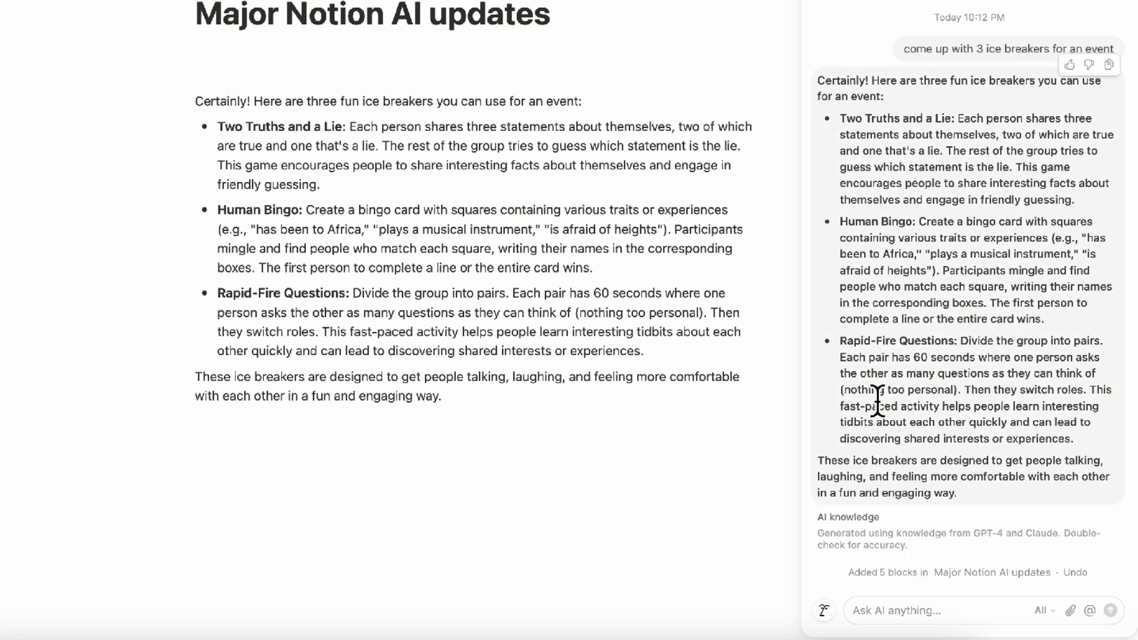
mouse_move(834, 144)
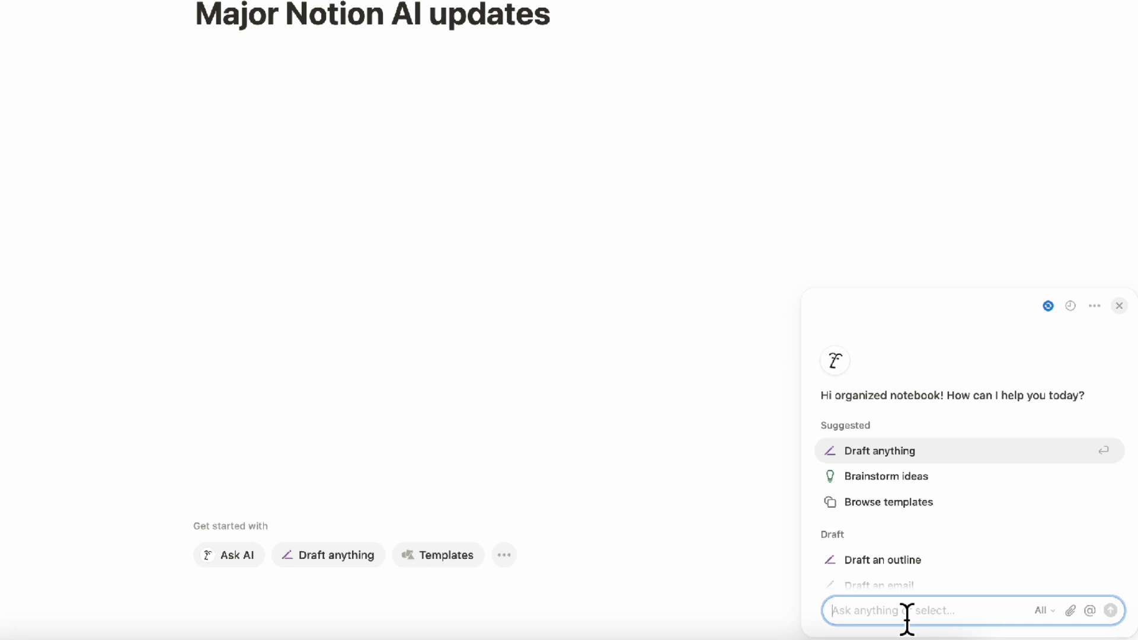
Ask the AI 'what is a notion team space' and review the sourced answer.
type("what is a no")
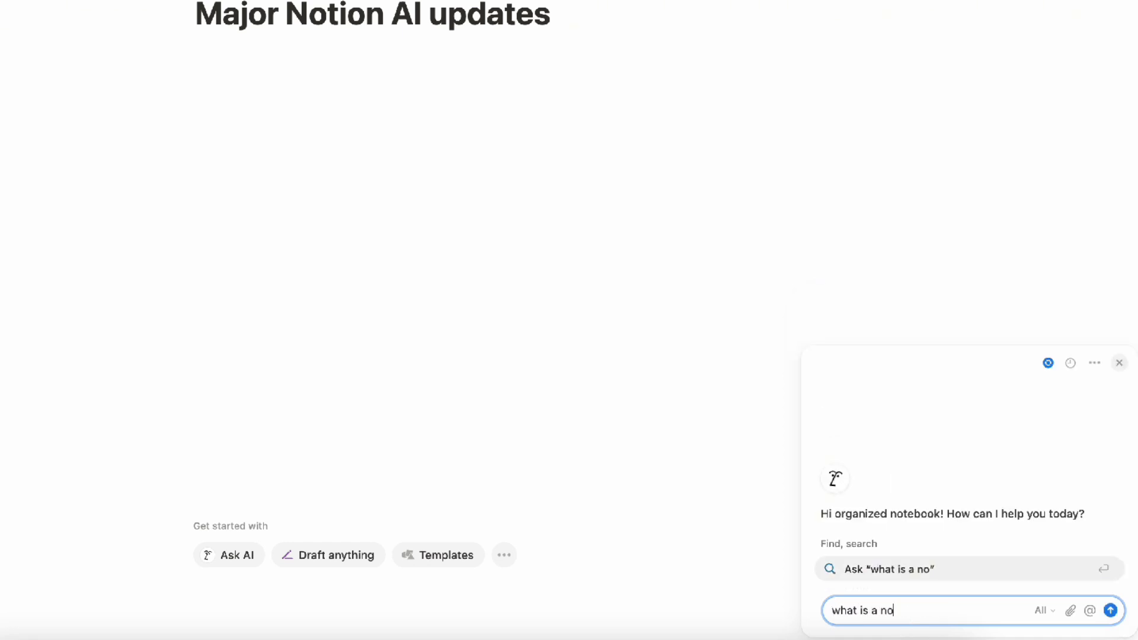
left_click(1109, 610)
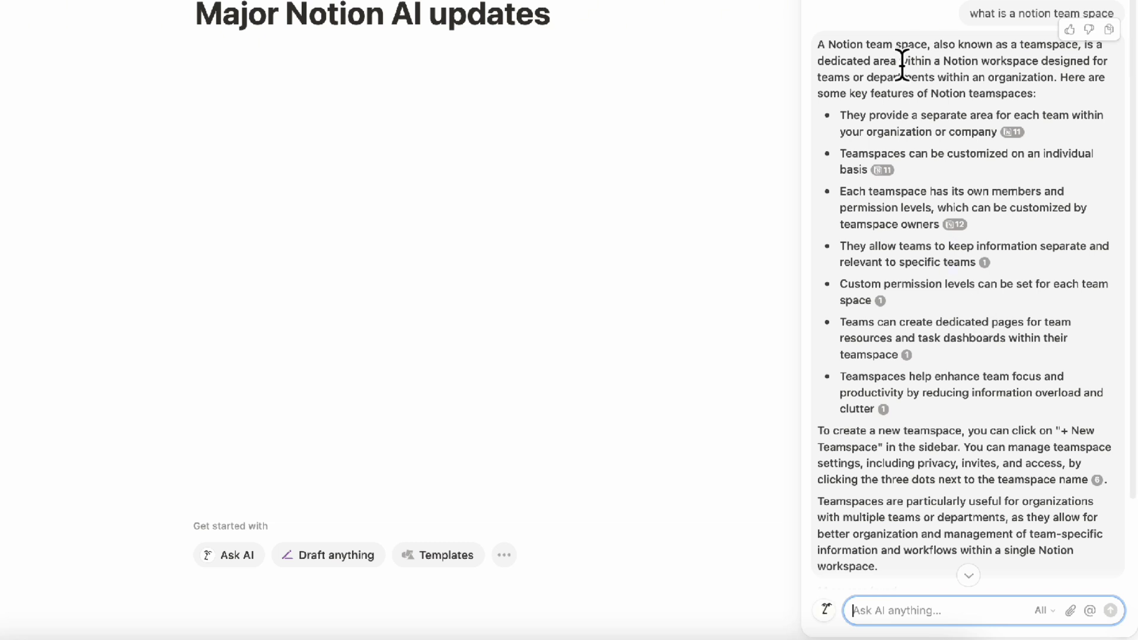
mouse_move(987, 195)
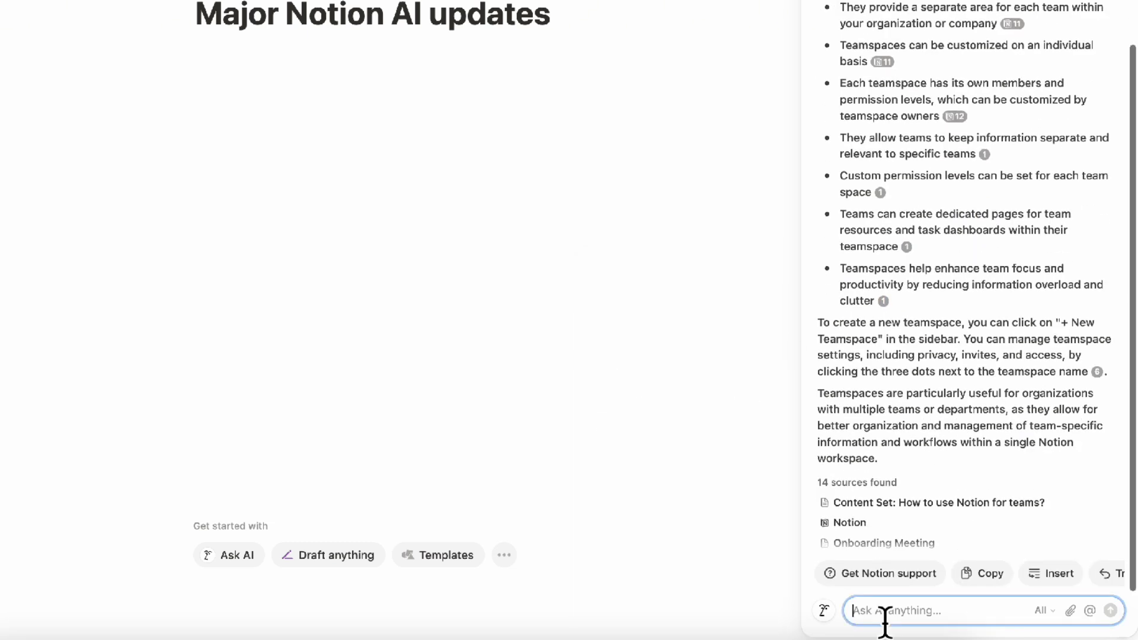
mouse_move(863, 594)
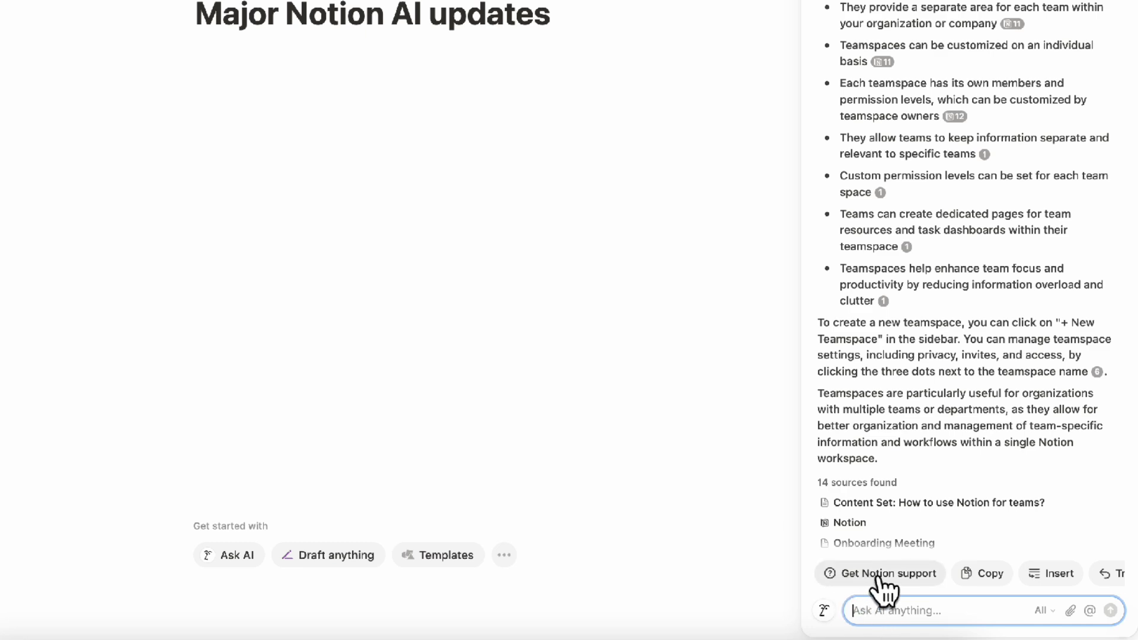
scroll("up", 3)
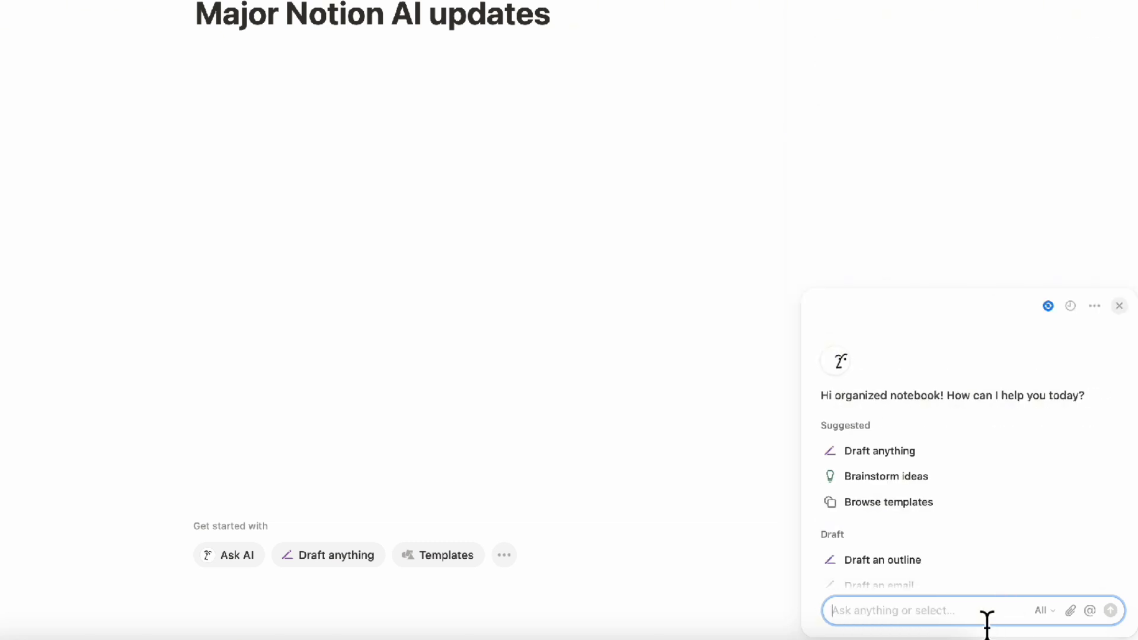
mouse_move(1043, 610)
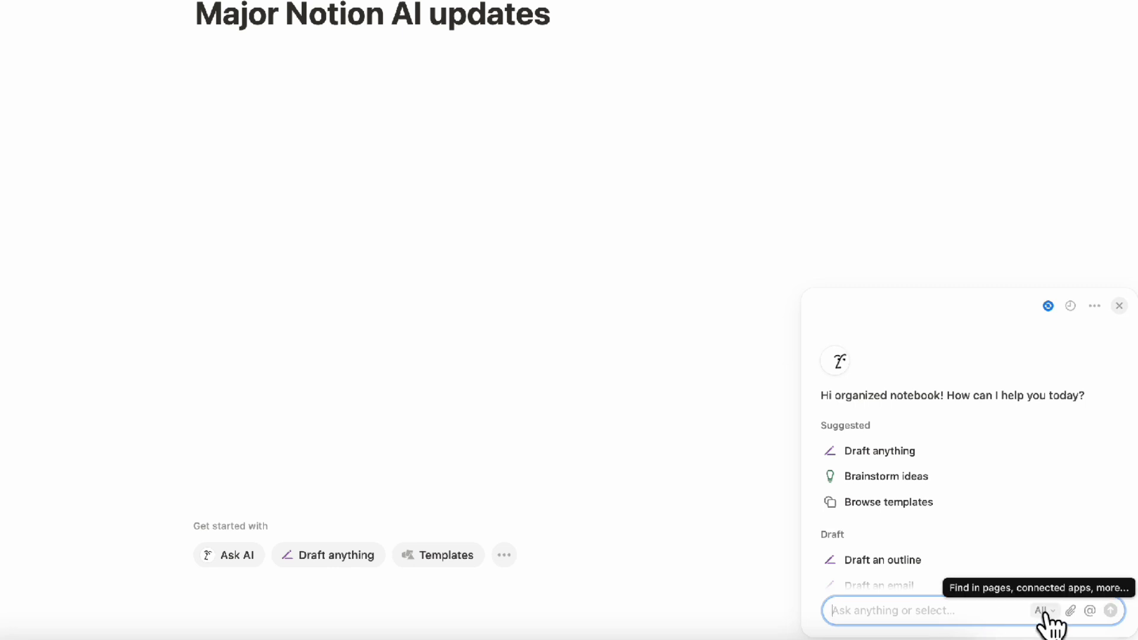
Restrict AI sources to Notion Help Center and ask 'what is a notion database'.
left_click(1044, 611)
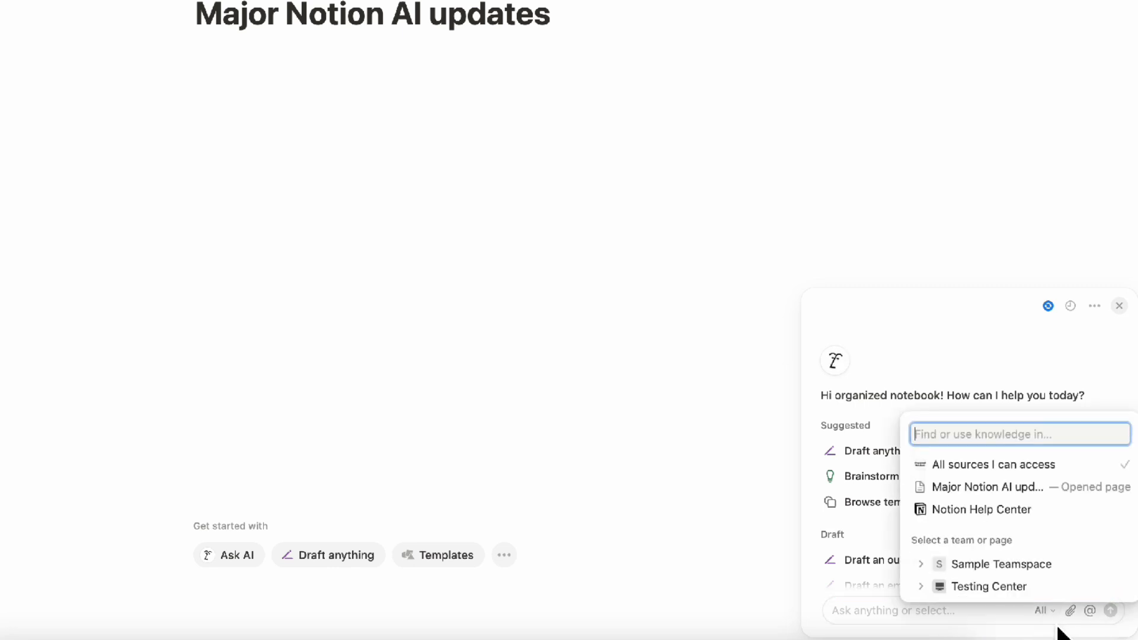
mouse_move(980, 509)
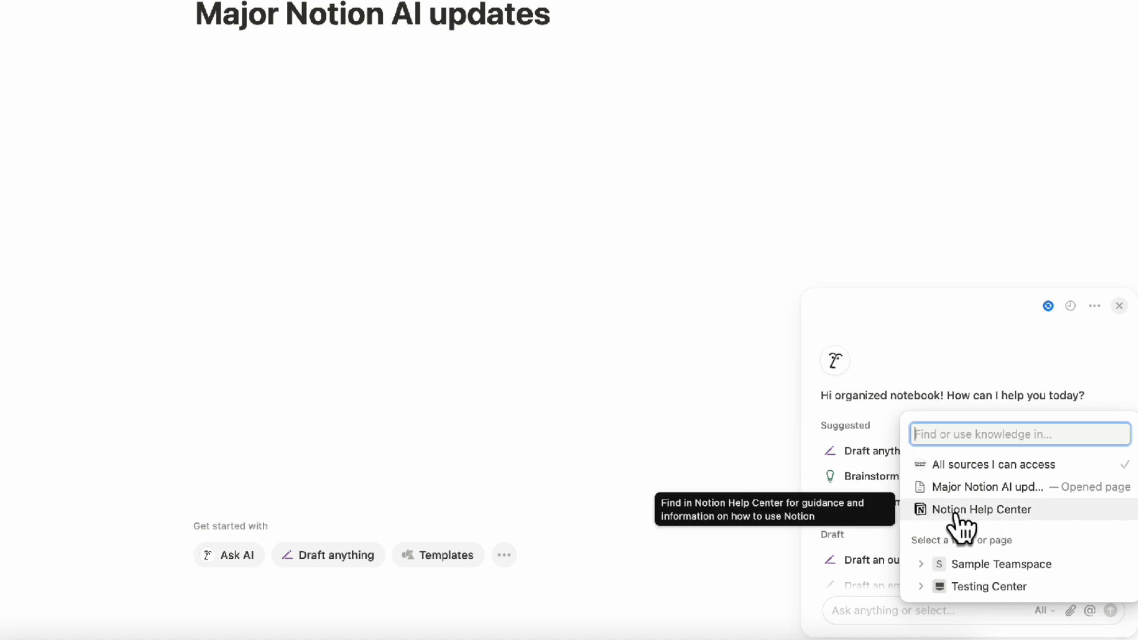
left_click(981, 508)
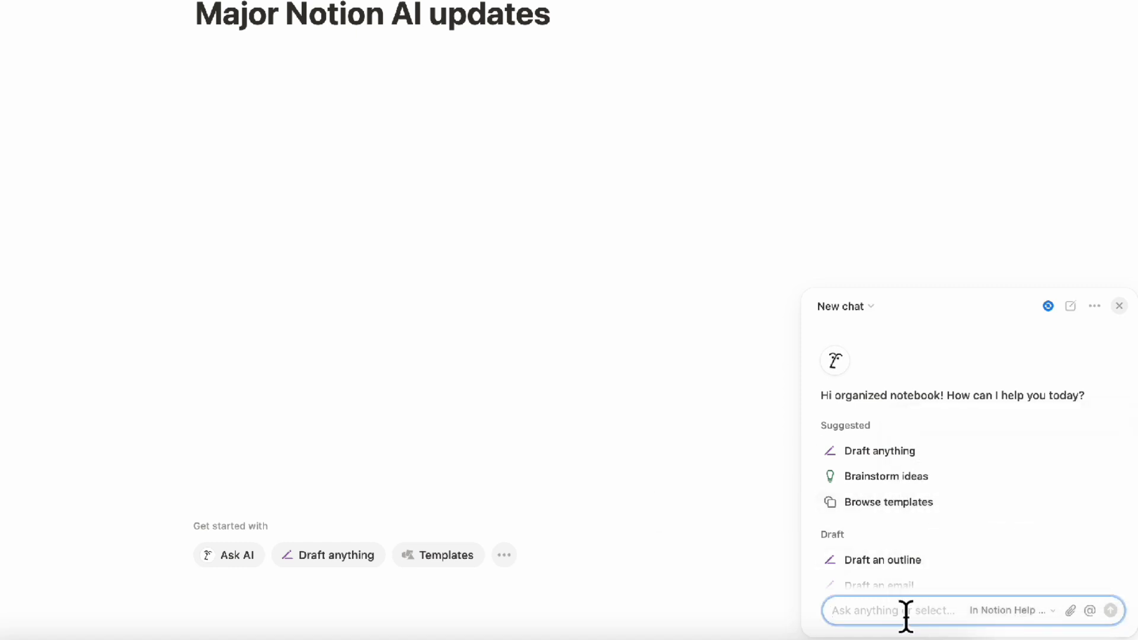
type("what is a")
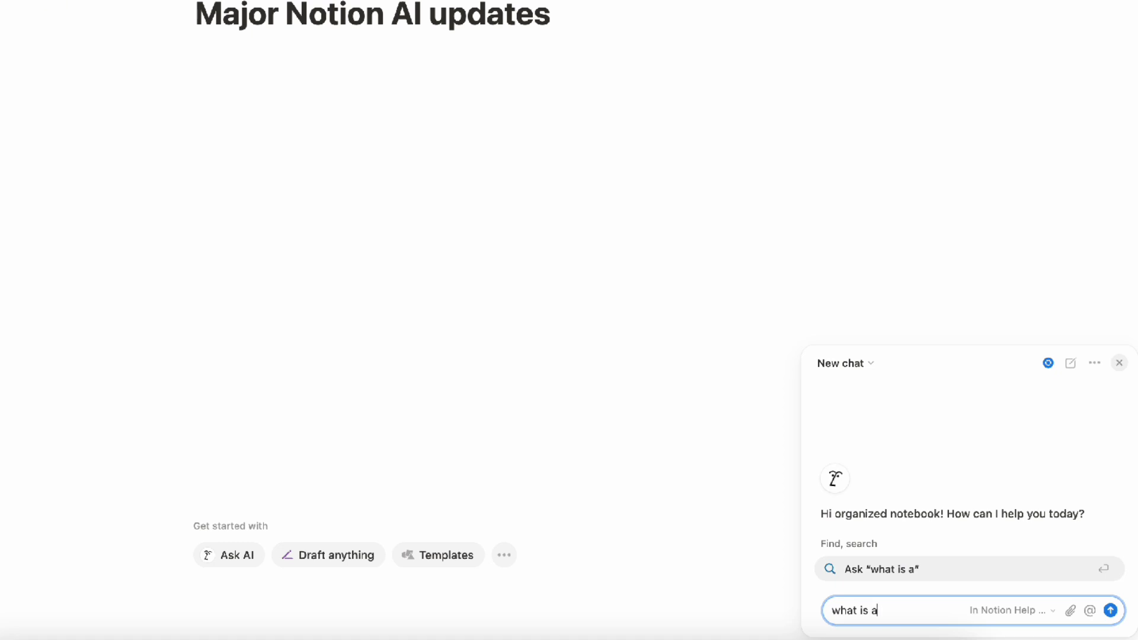
type("notion datab")
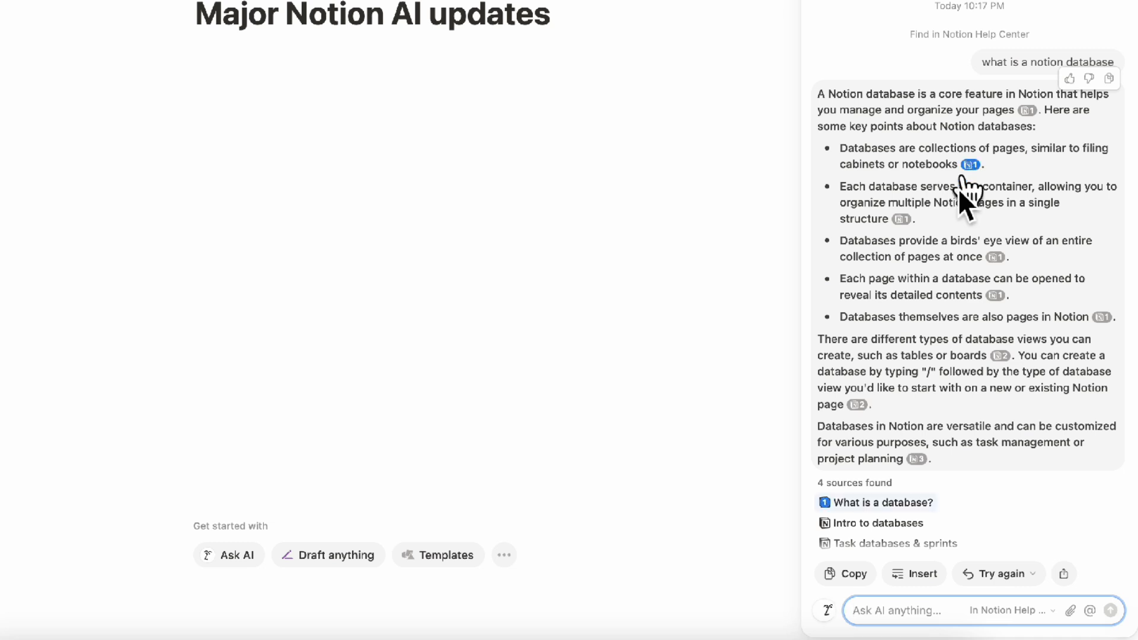
mouse_move(869, 327)
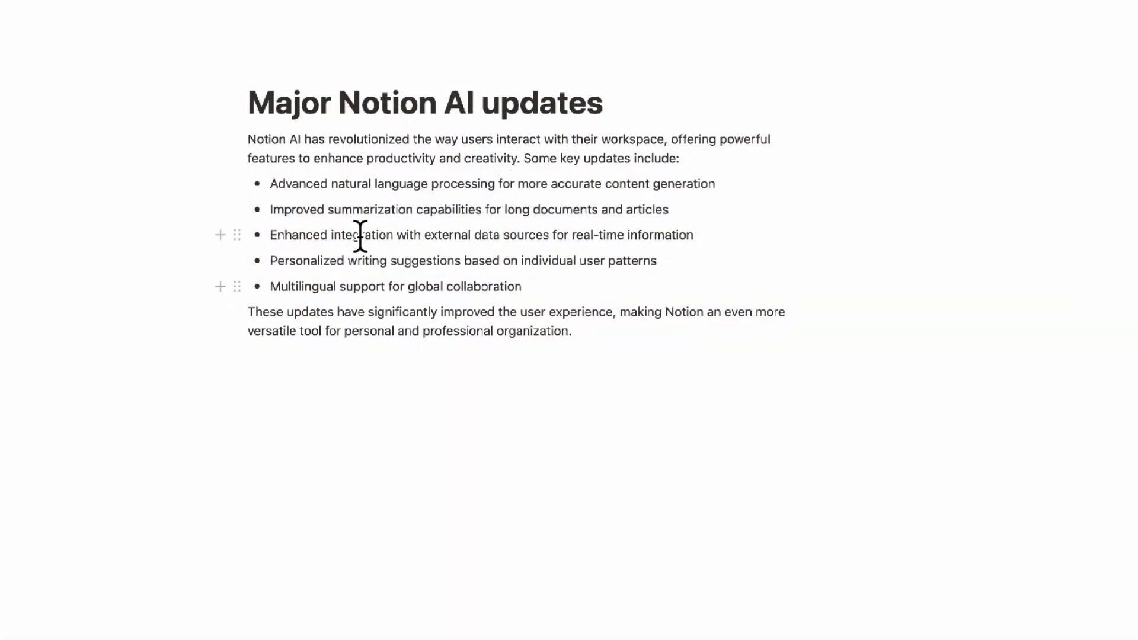
Have AI explain the selected words 'Notion AI', then dismiss the explanation.
double_click(275, 140)
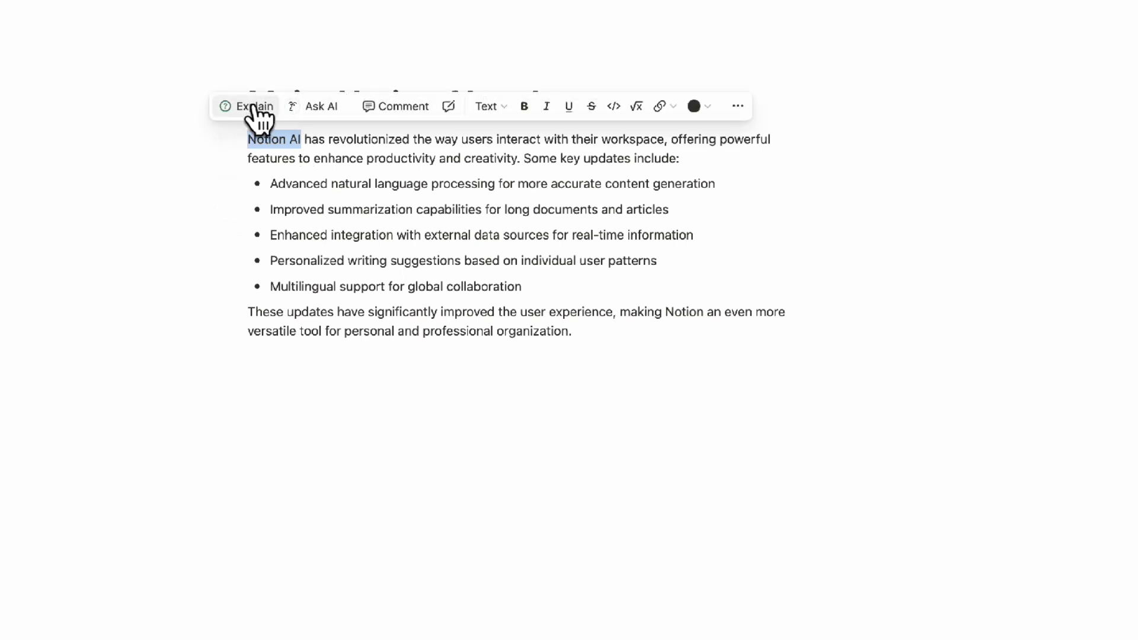
left_click(247, 106)
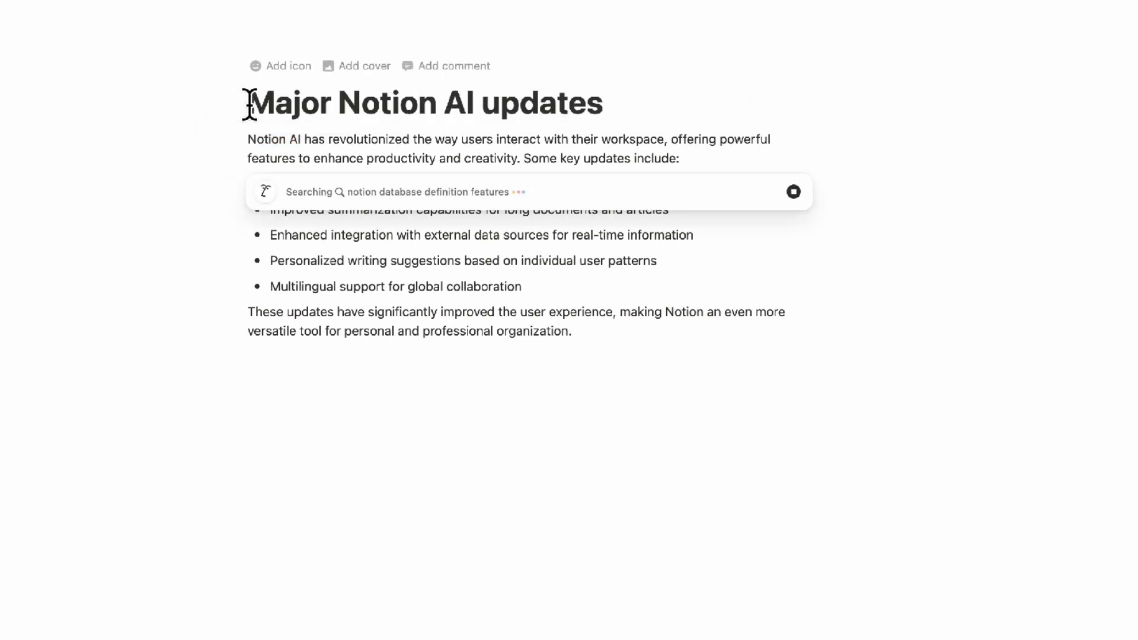
mouse_move(303, 261)
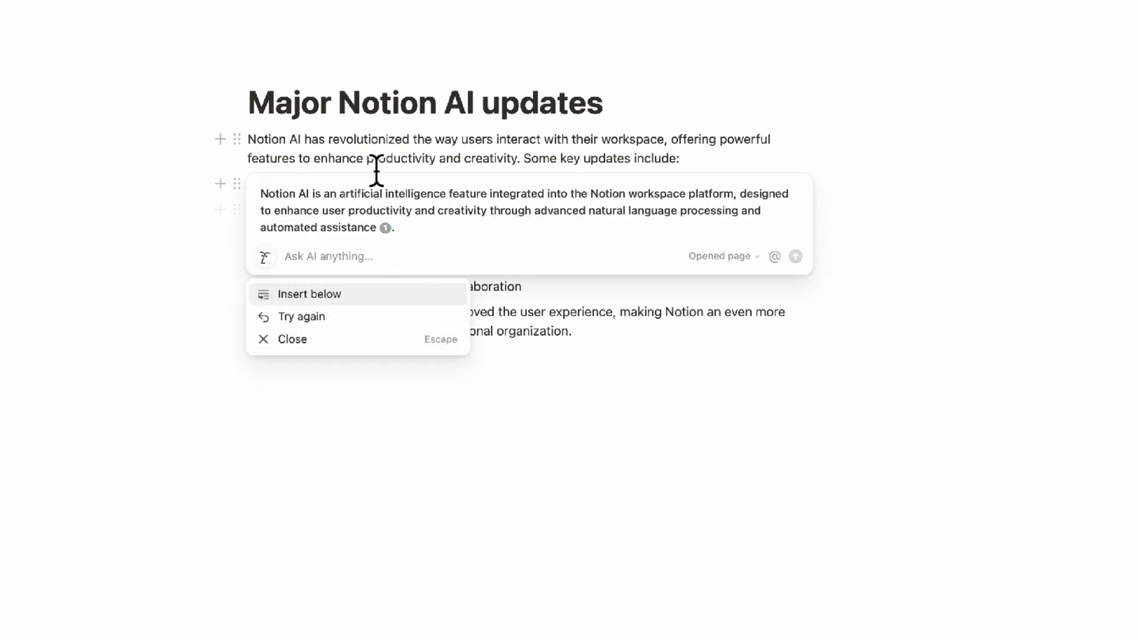
left_click(308, 294)
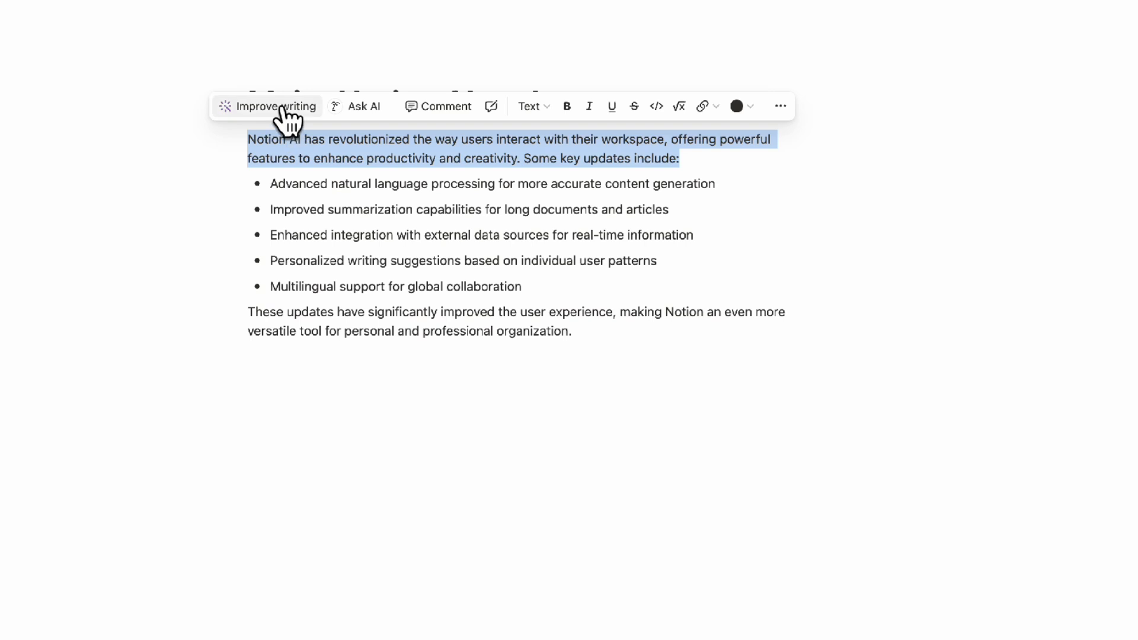
mouse_move(317, 150)
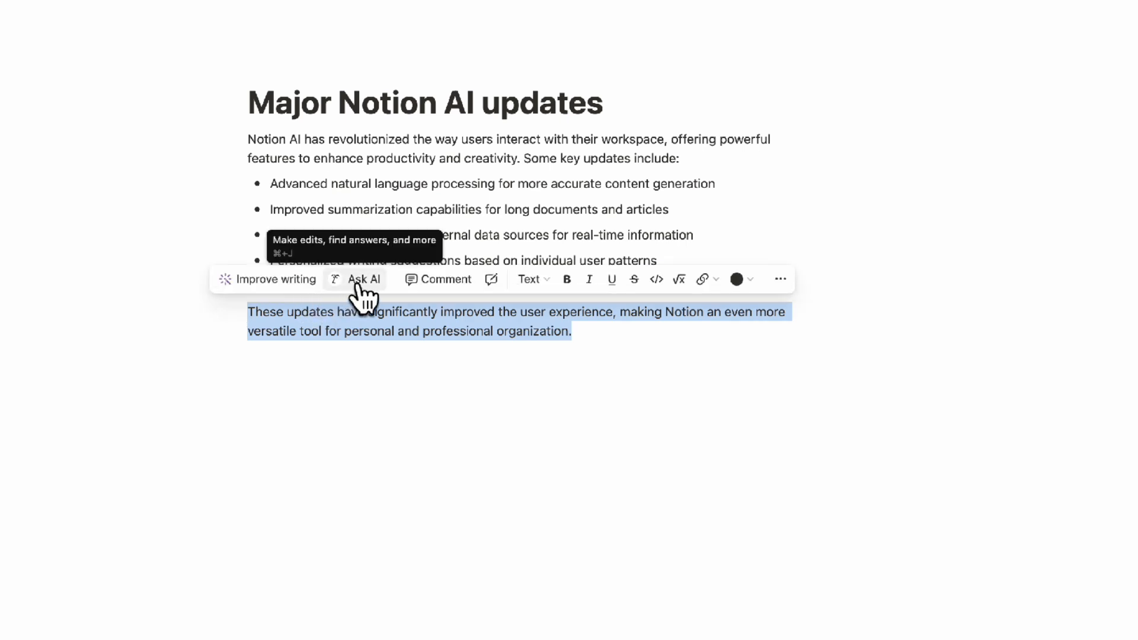
Select the closing paragraph and bring up its Ask AI editing suggestions.
left_click(364, 279)
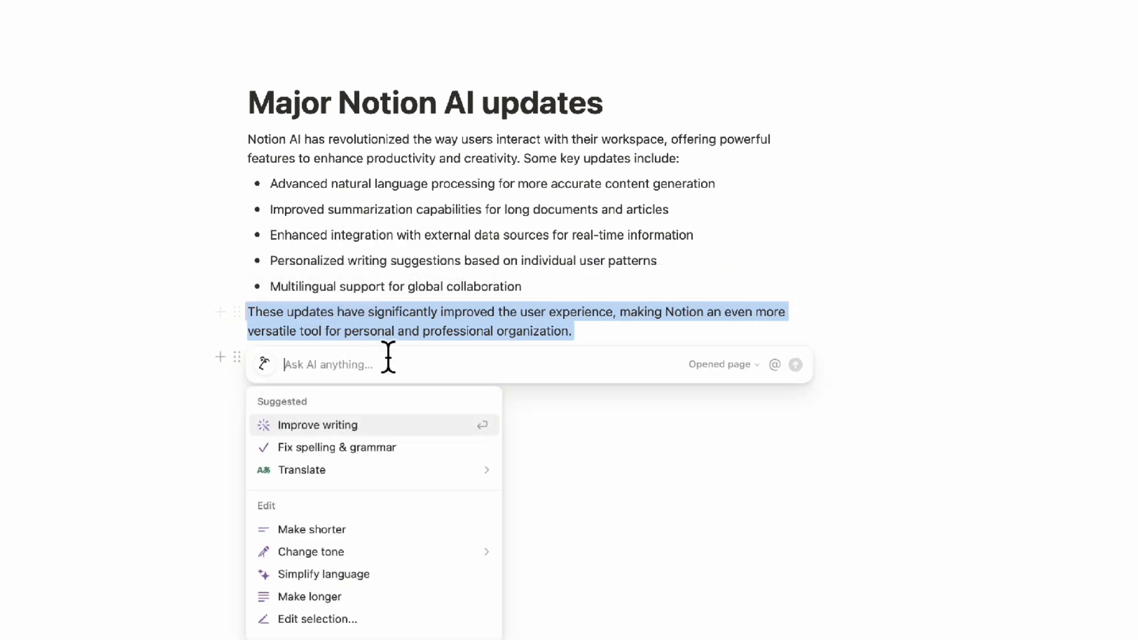